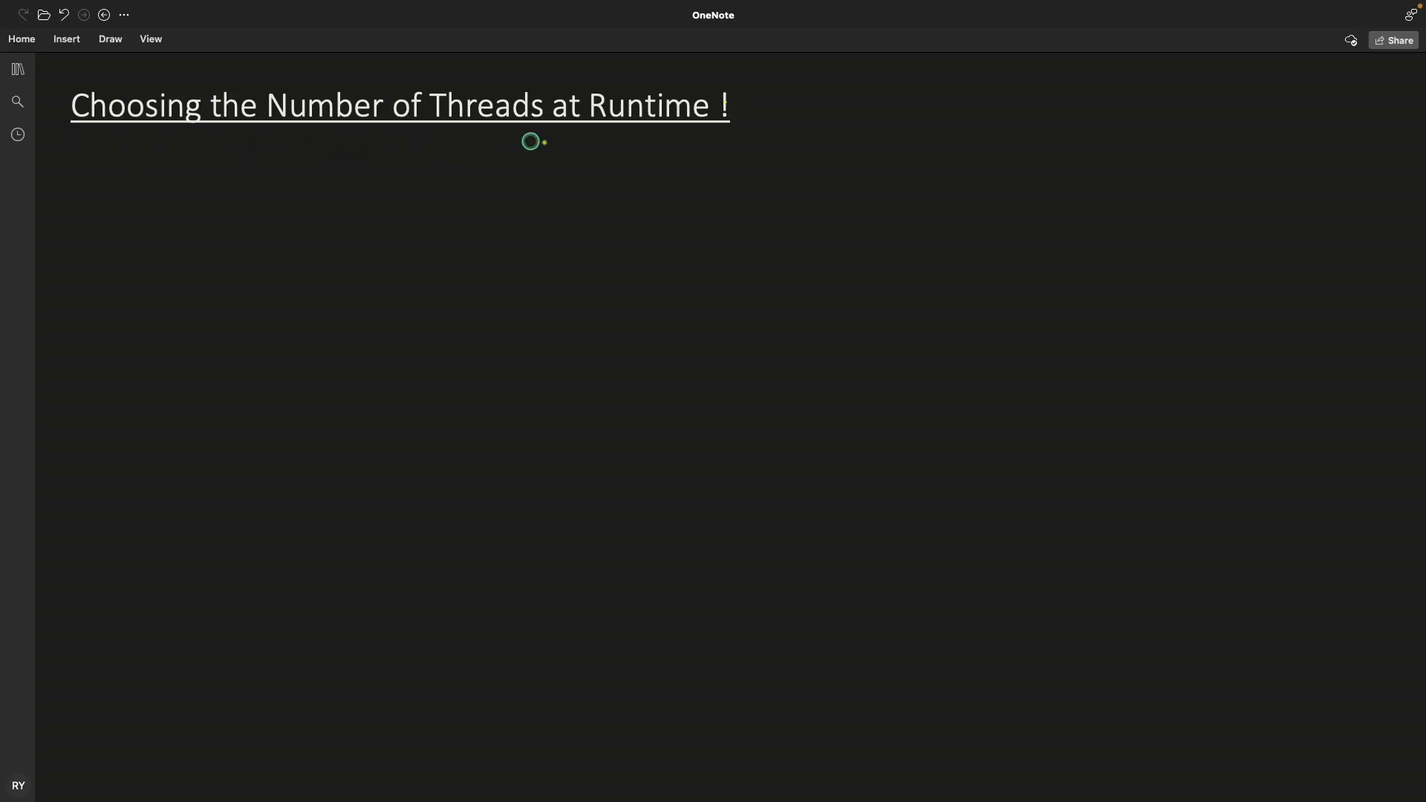
Ink a yellow check mark beside the page heading 'Choosing the Number of Threads at Runtime'
drag(704, 144, 768, 119)
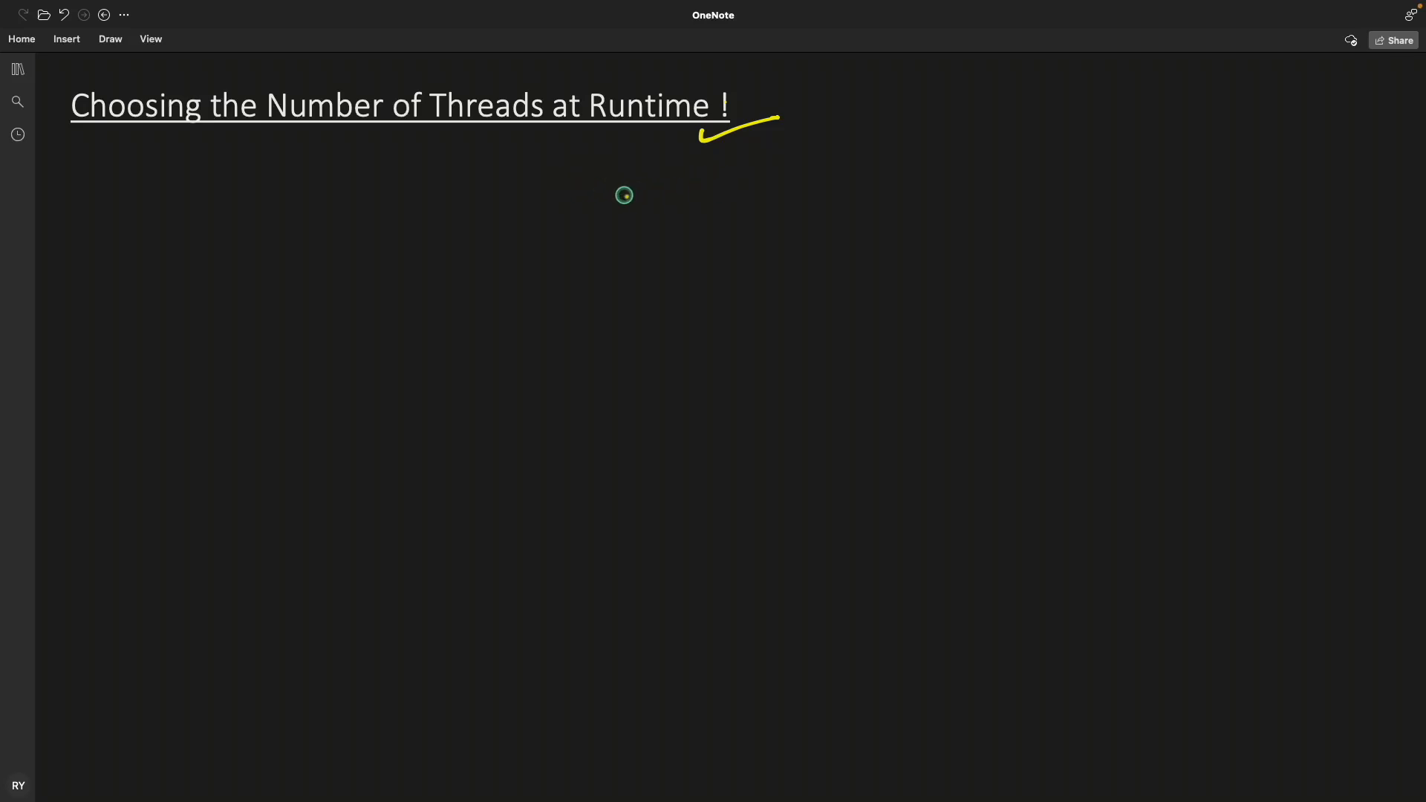
mouse_move(695, 217)
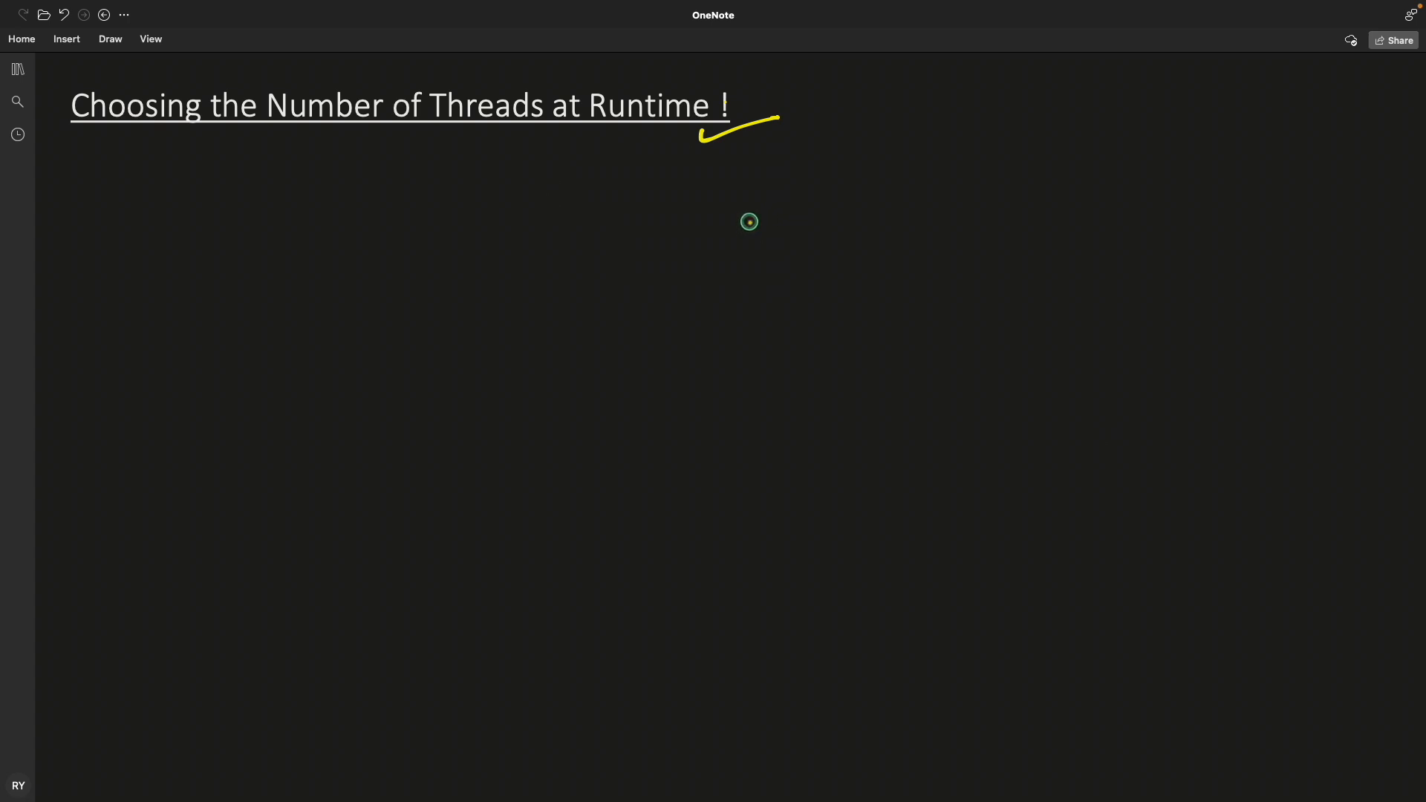
mouse_move(720, 220)
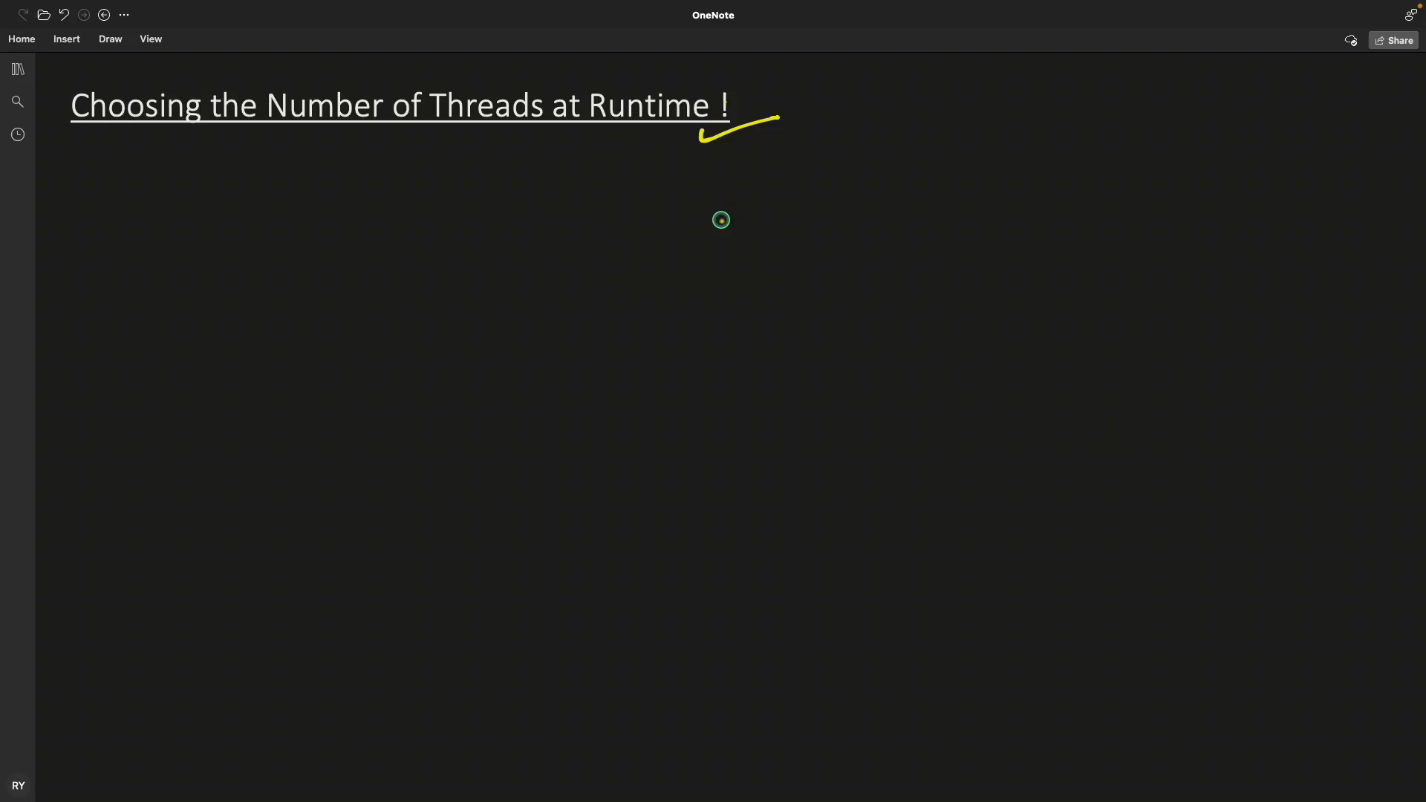
drag(704, 191, 712, 266)
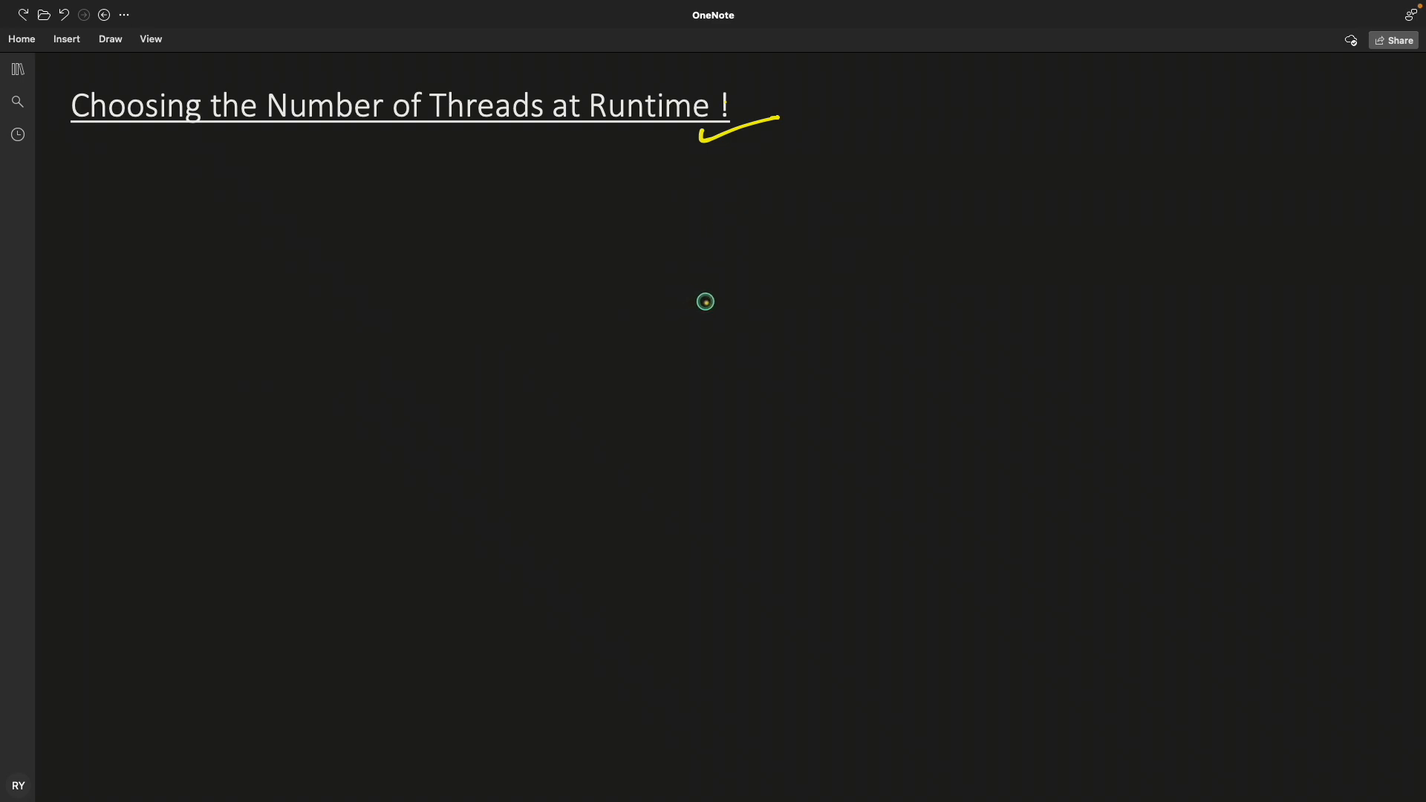
Outline the long yellow bar below the heading, closing its right edge
drag(176, 303, 1131, 317)
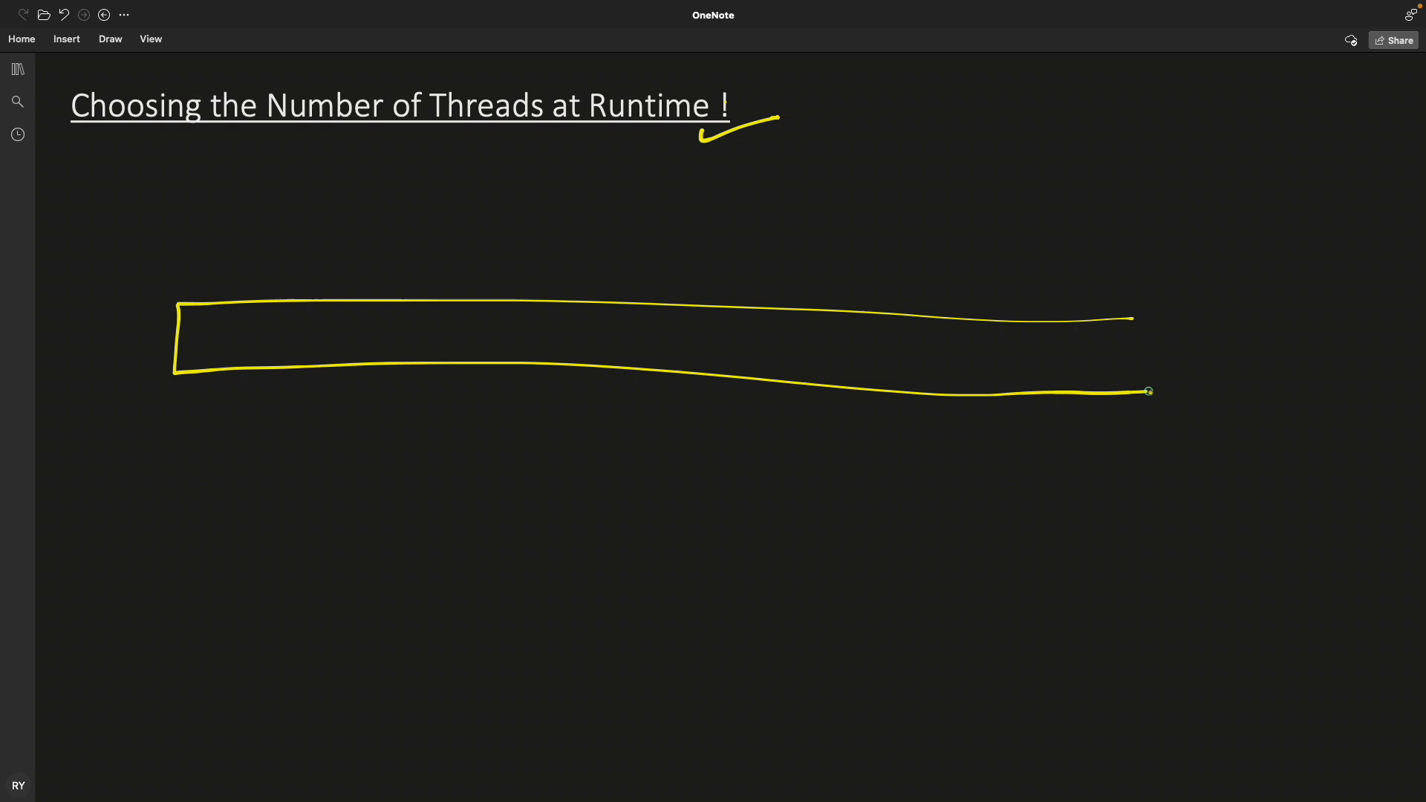
drag(1148, 391, 1148, 313)
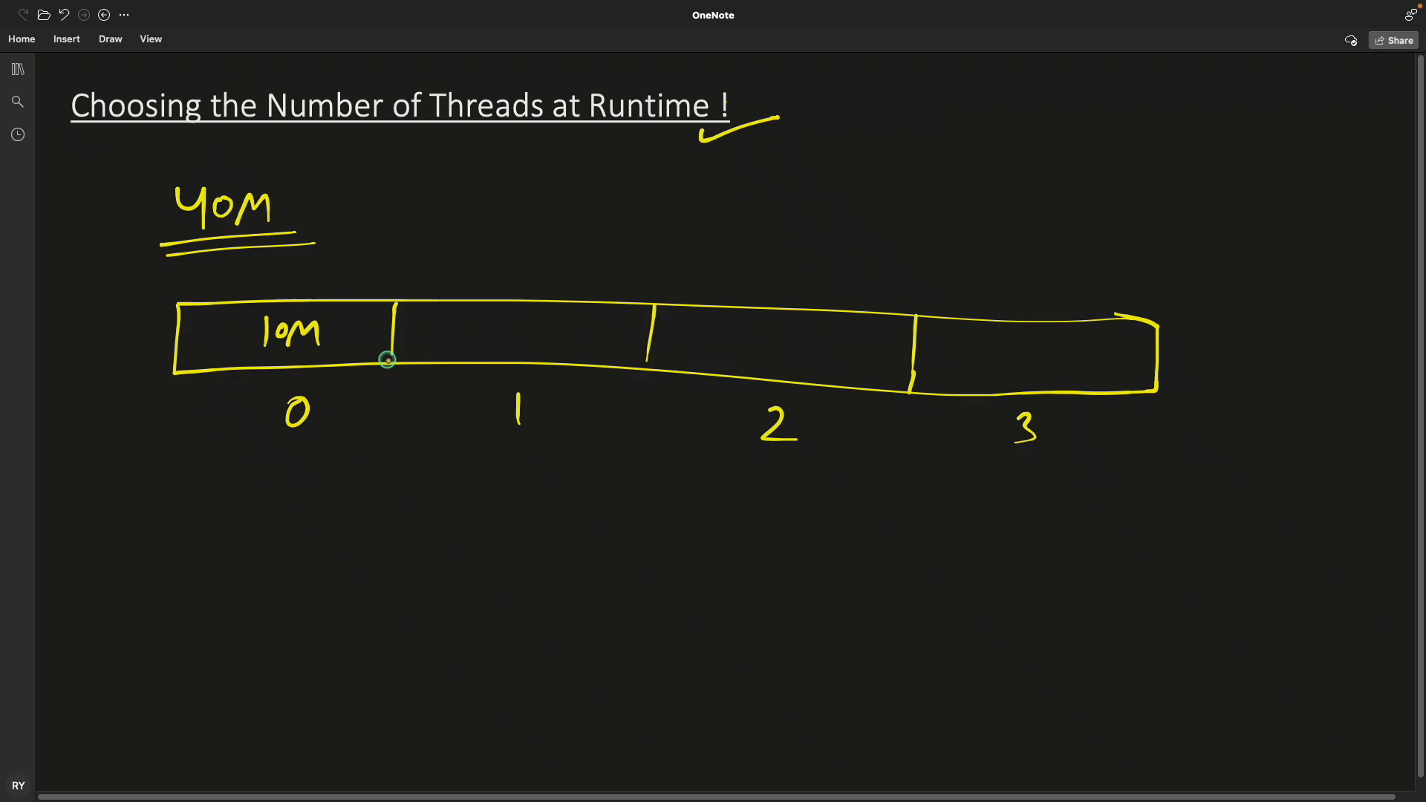
mouse_move(834, 358)
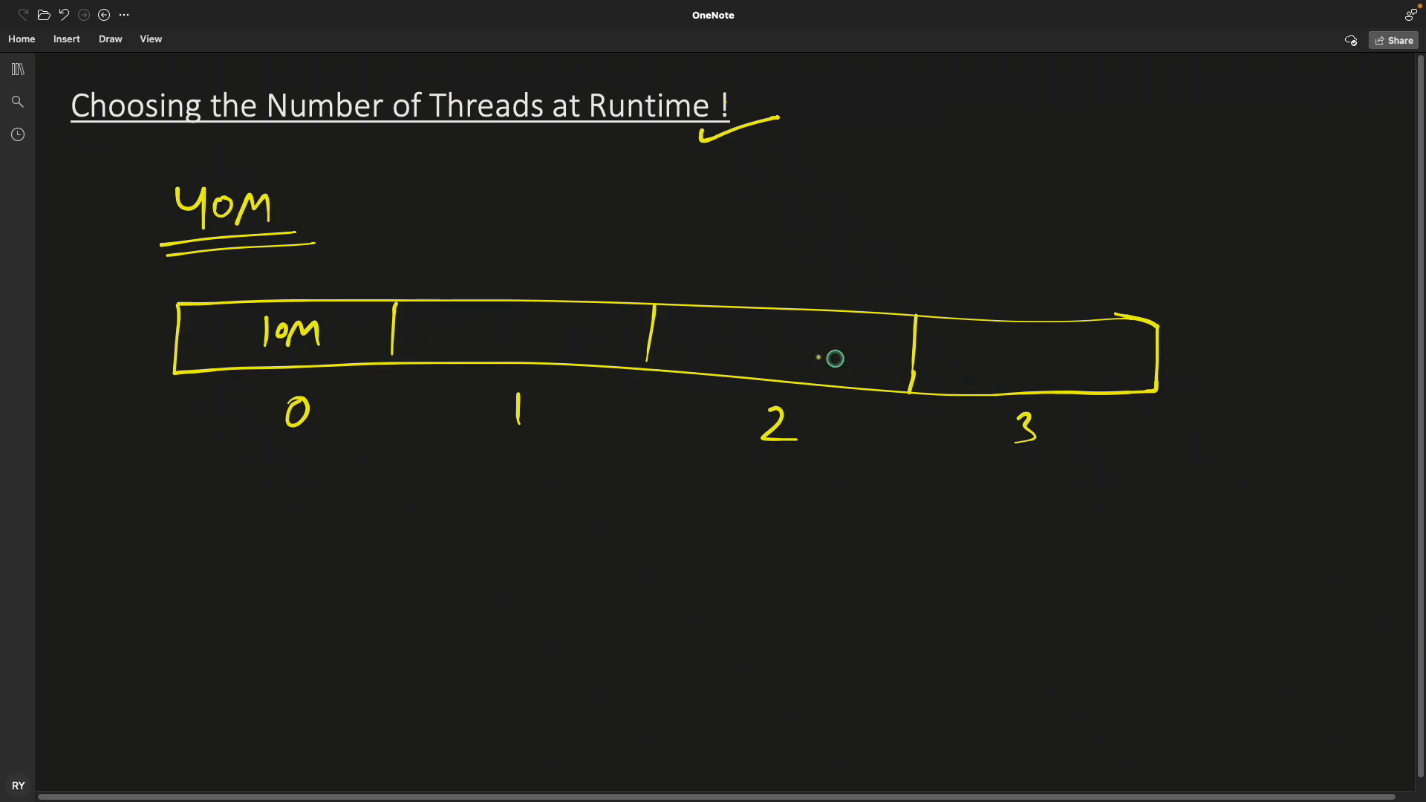
mouse_move(355, 259)
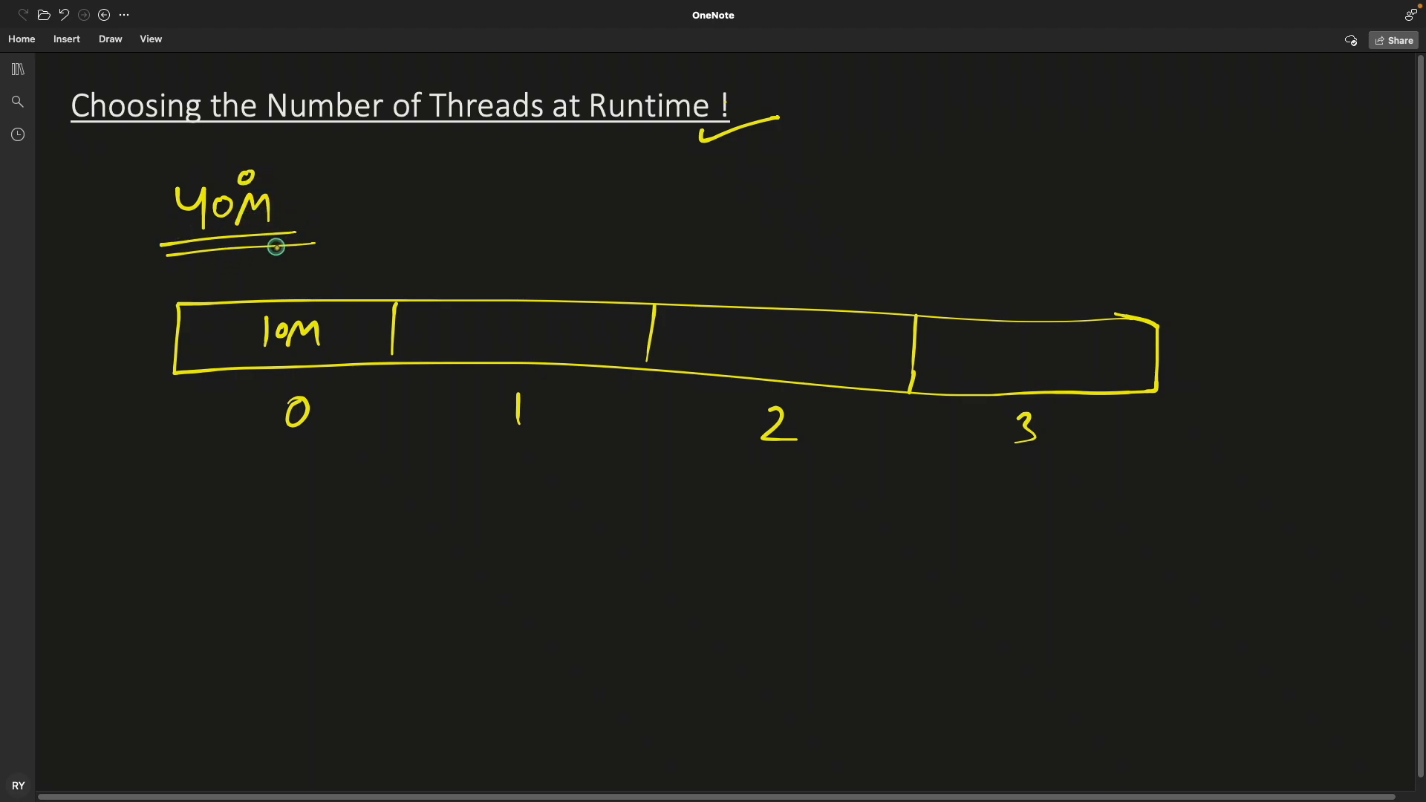
mouse_move(343, 242)
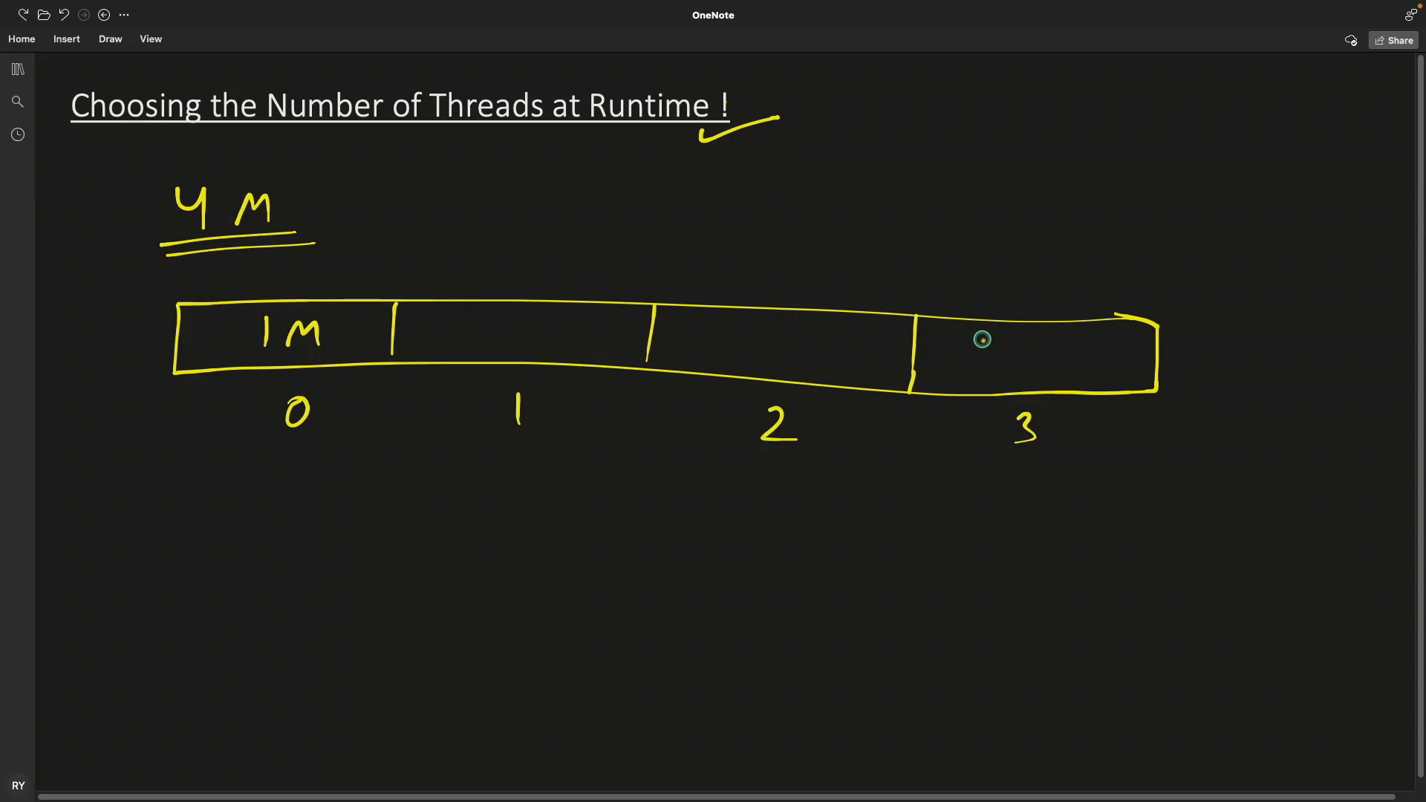
mouse_move(667, 364)
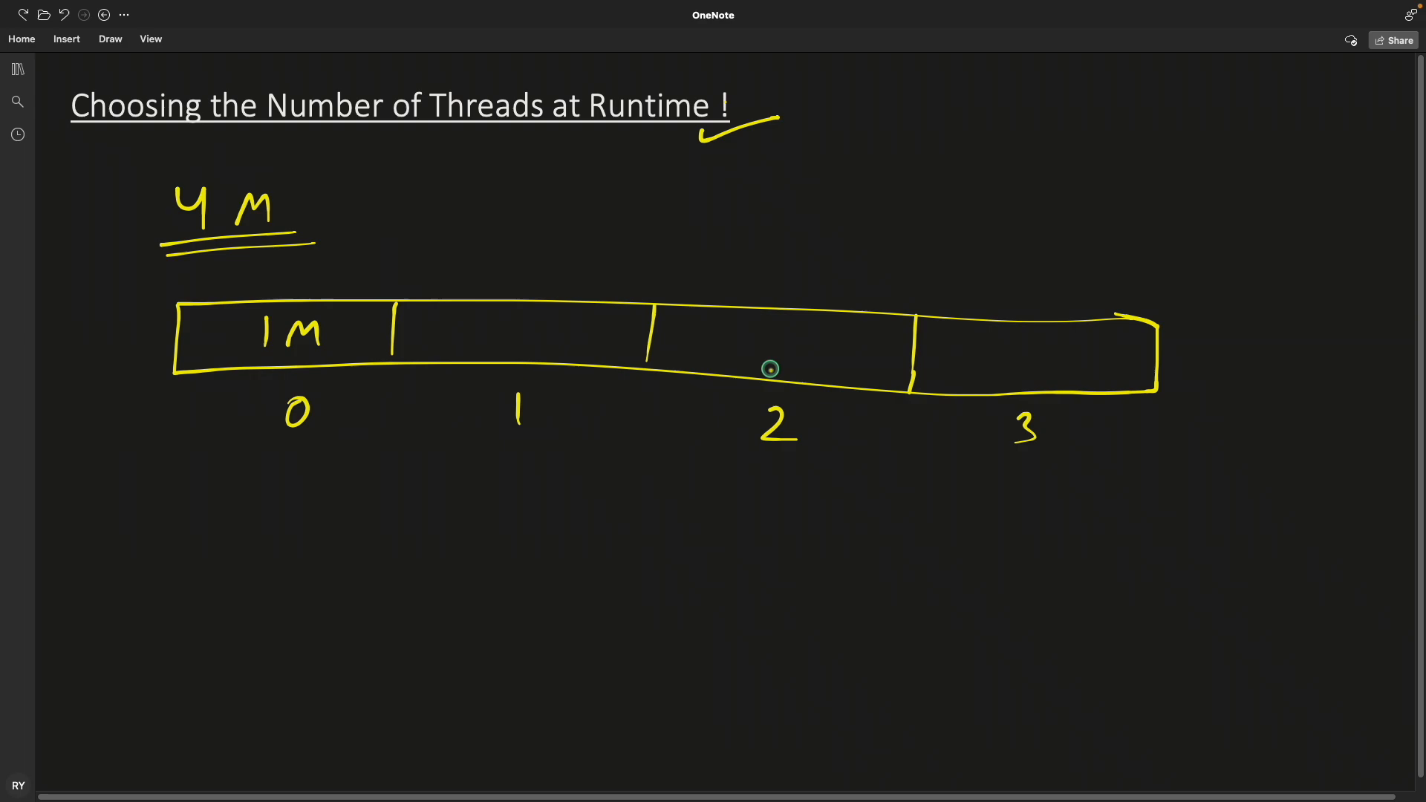
mouse_move(808, 383)
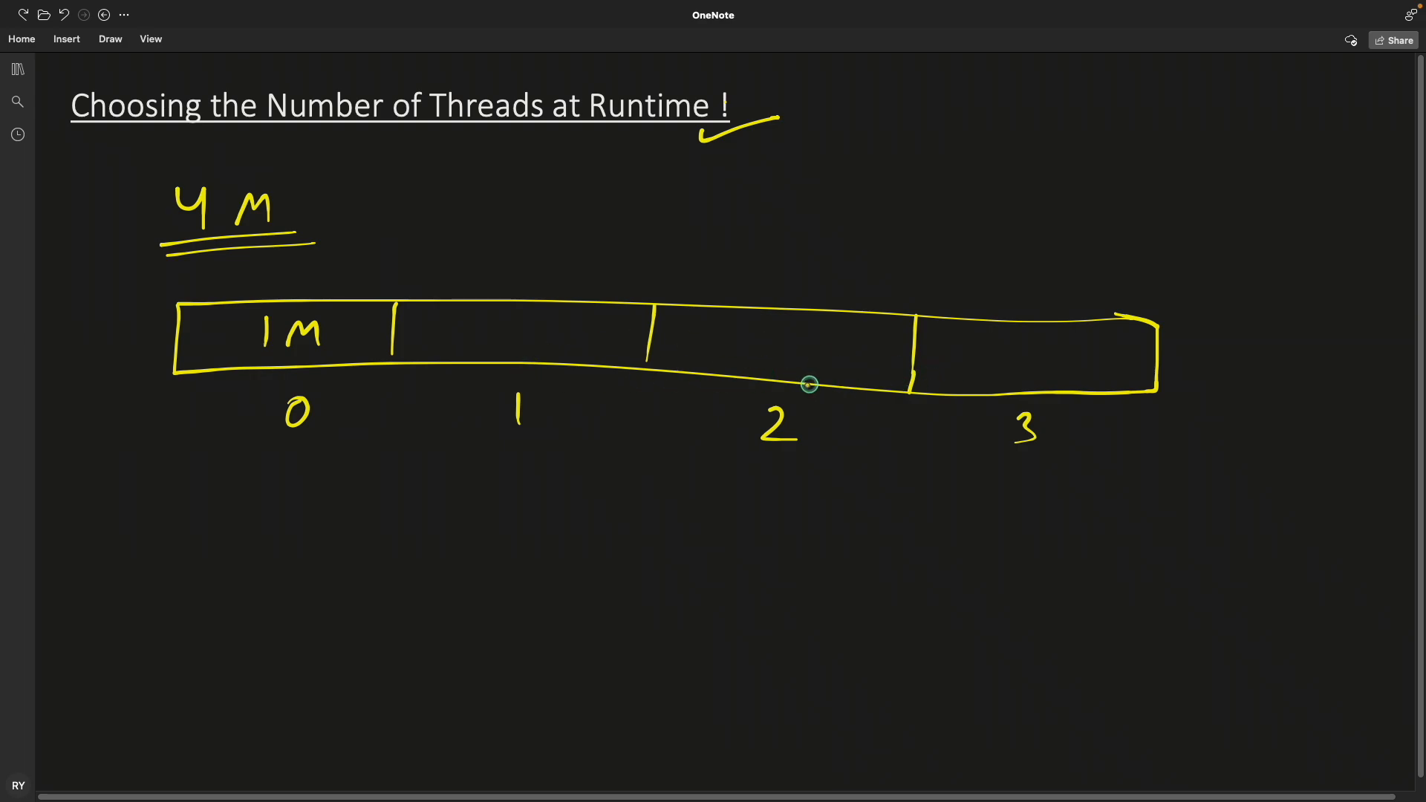
mouse_move(894, 449)
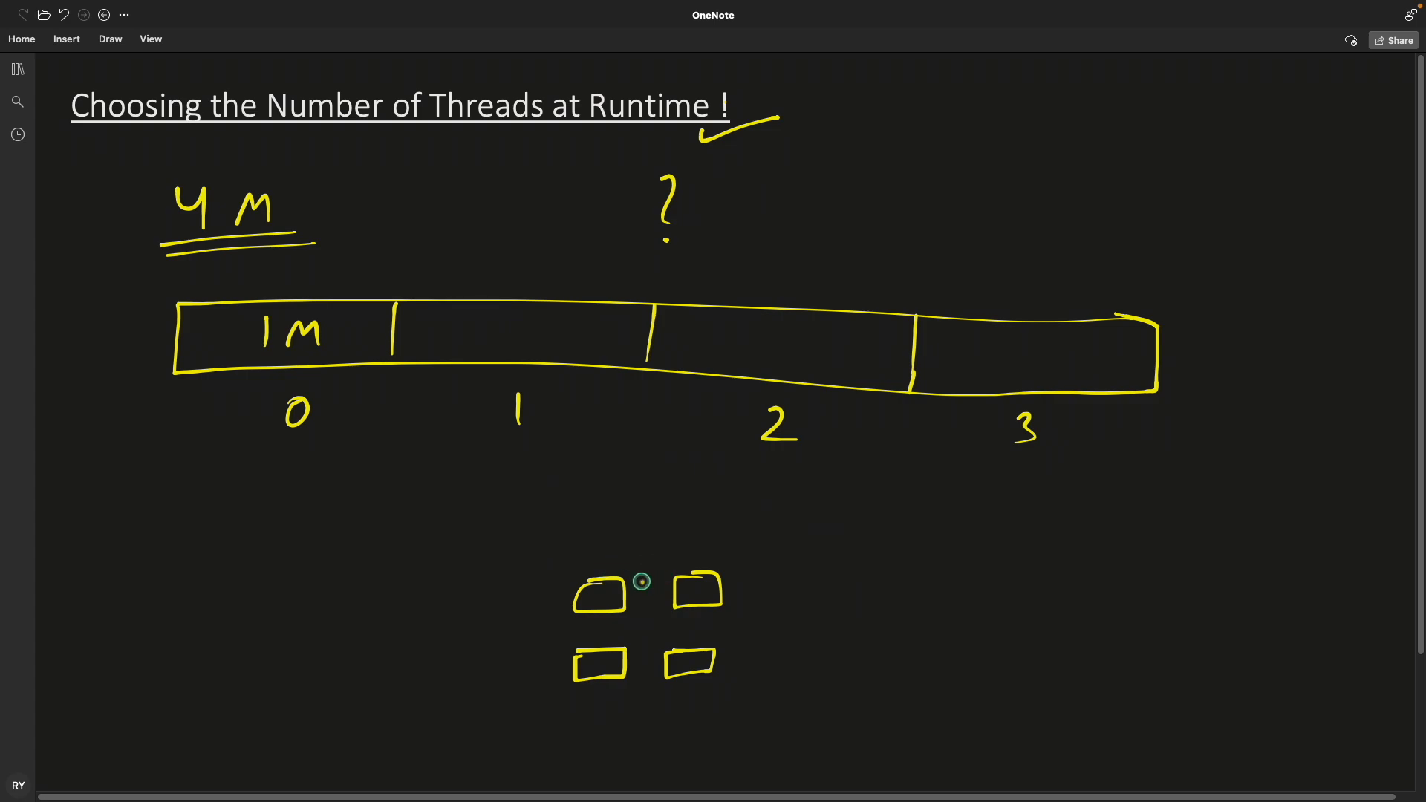
mouse_move(702, 554)
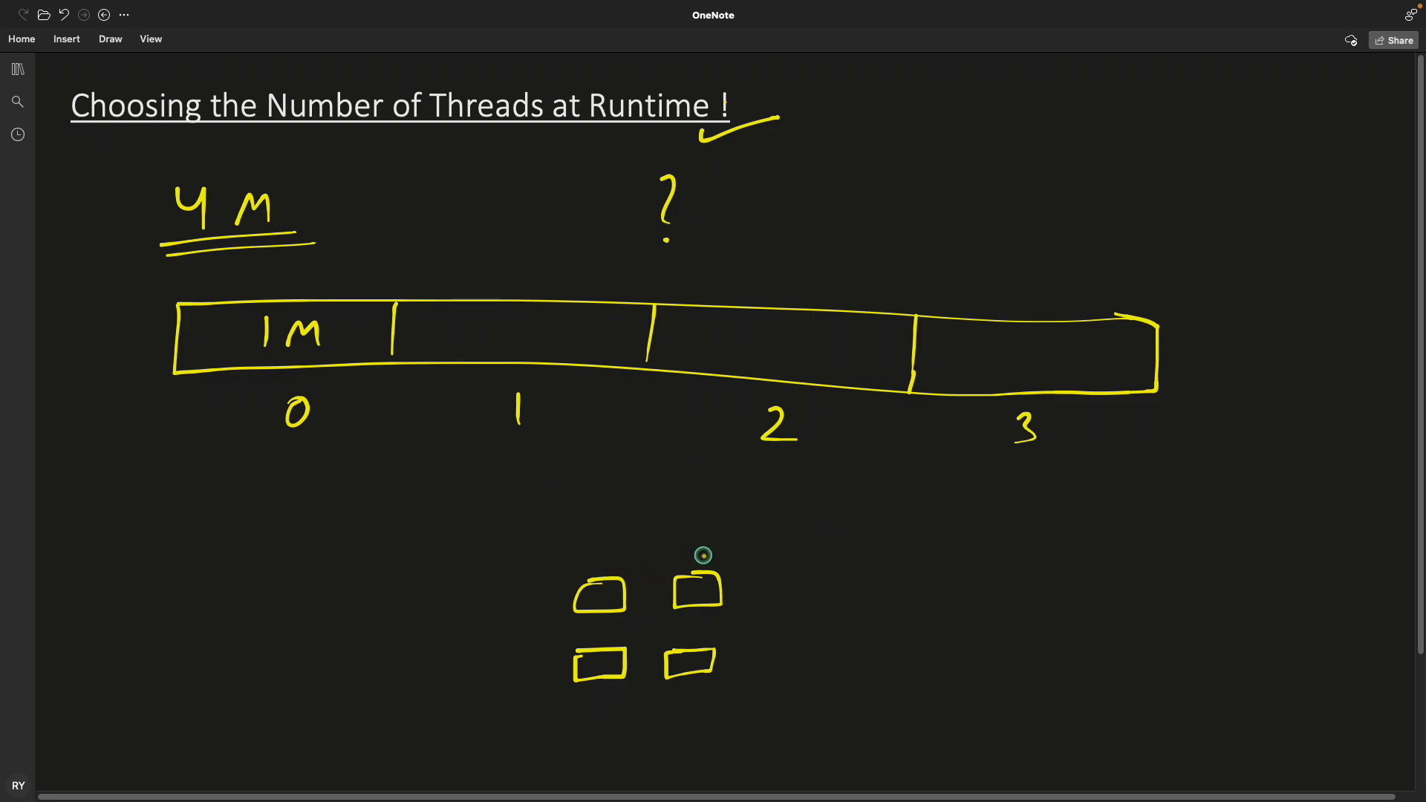
mouse_move(714, 548)
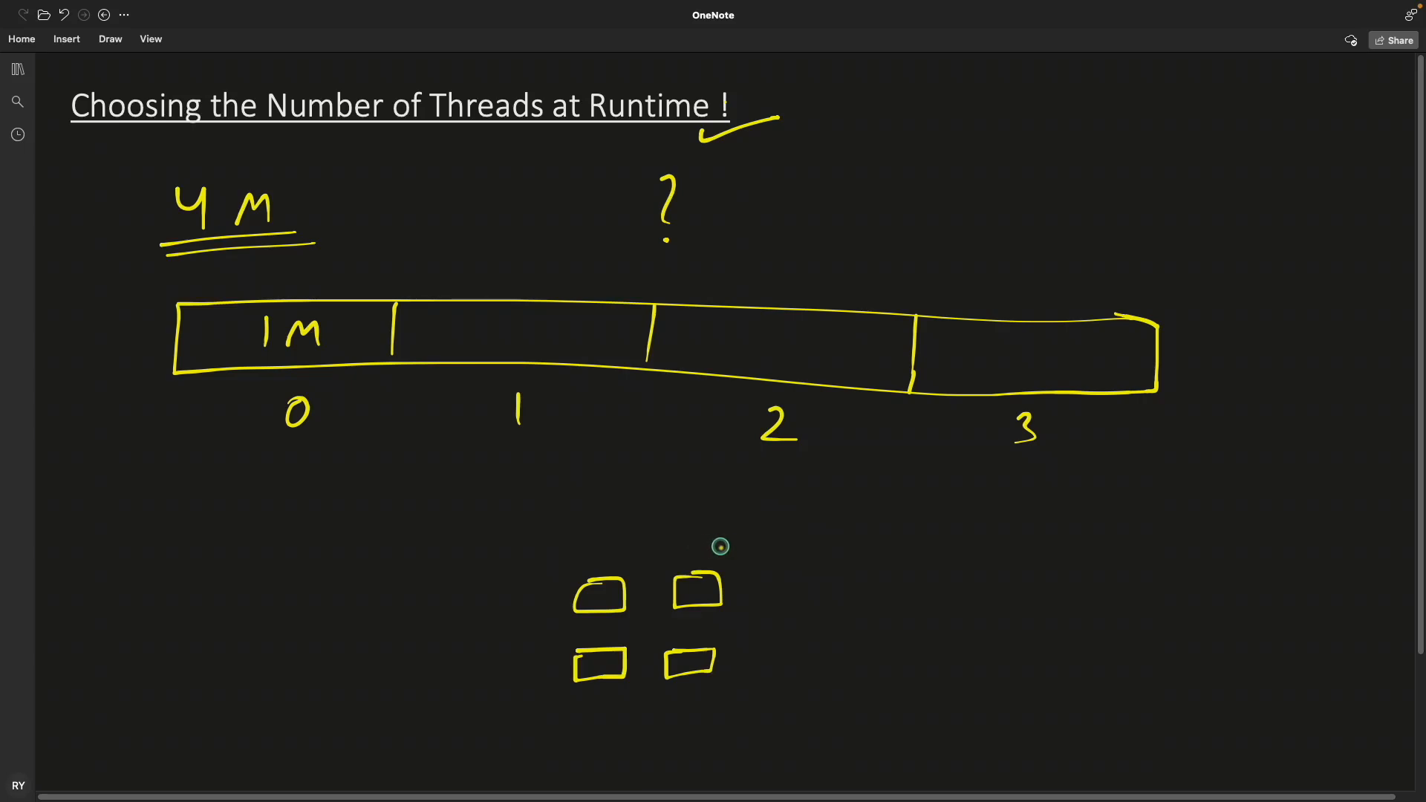
mouse_move(555, 557)
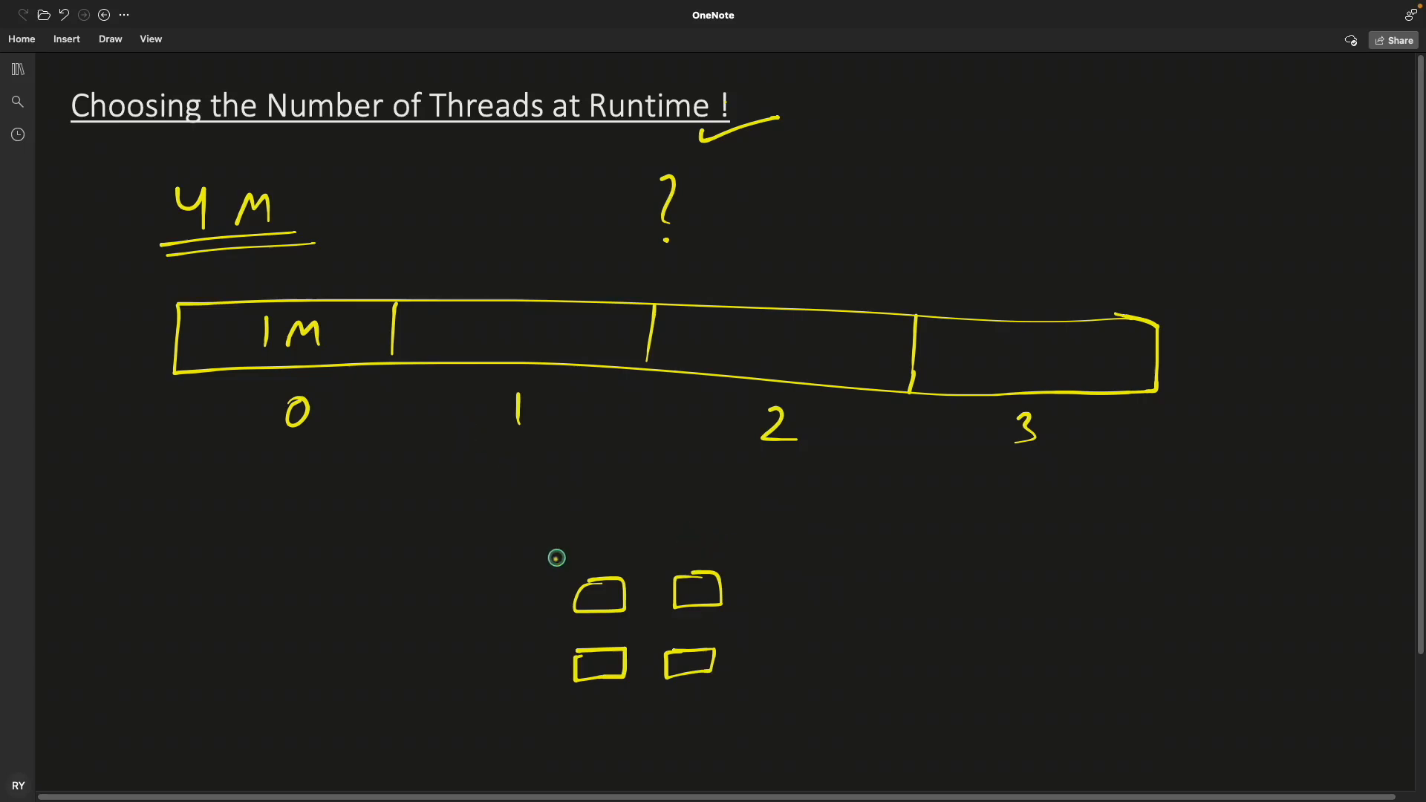
Box the four small squares together and tick off the fifth circle in the checklist
drag(554, 557, 904, 538)
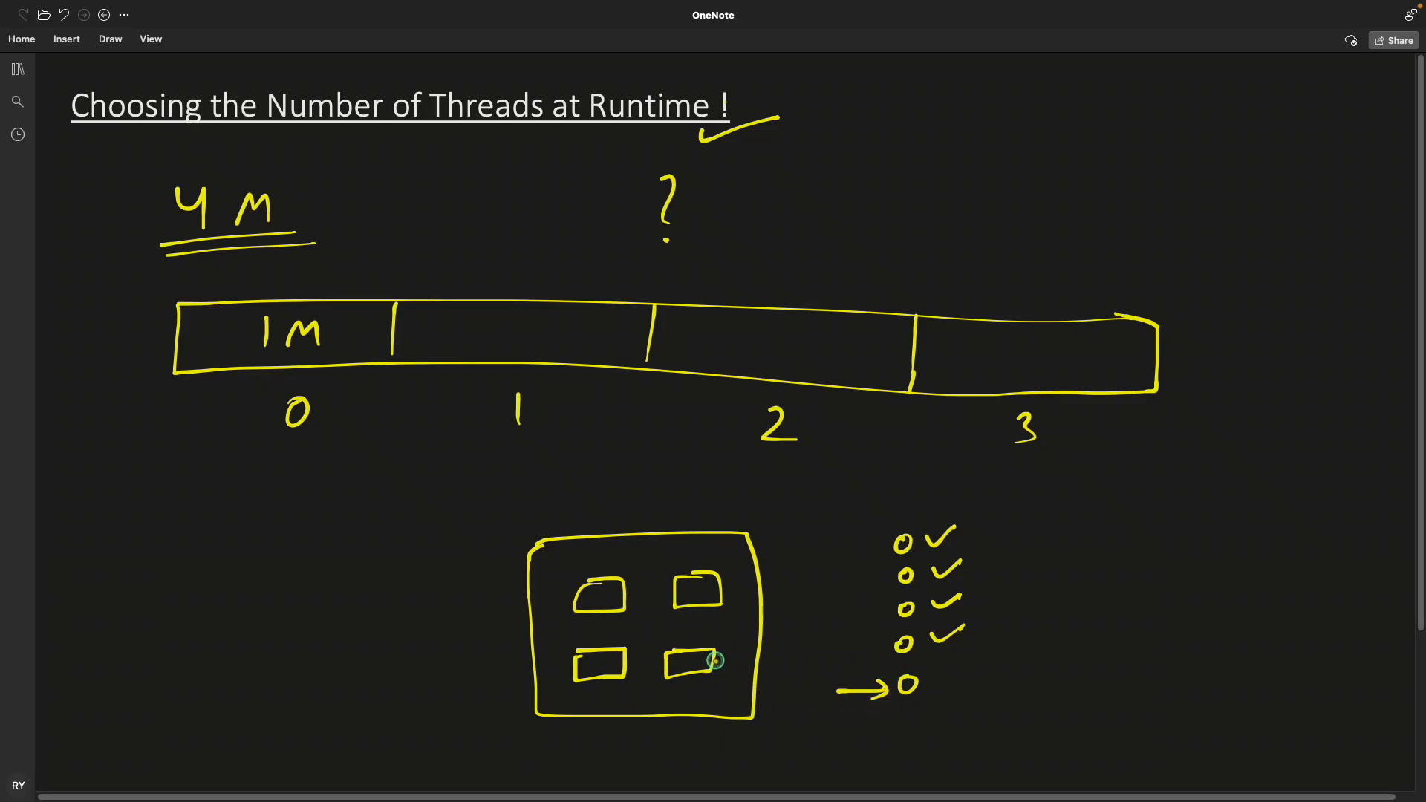
mouse_move(649, 606)
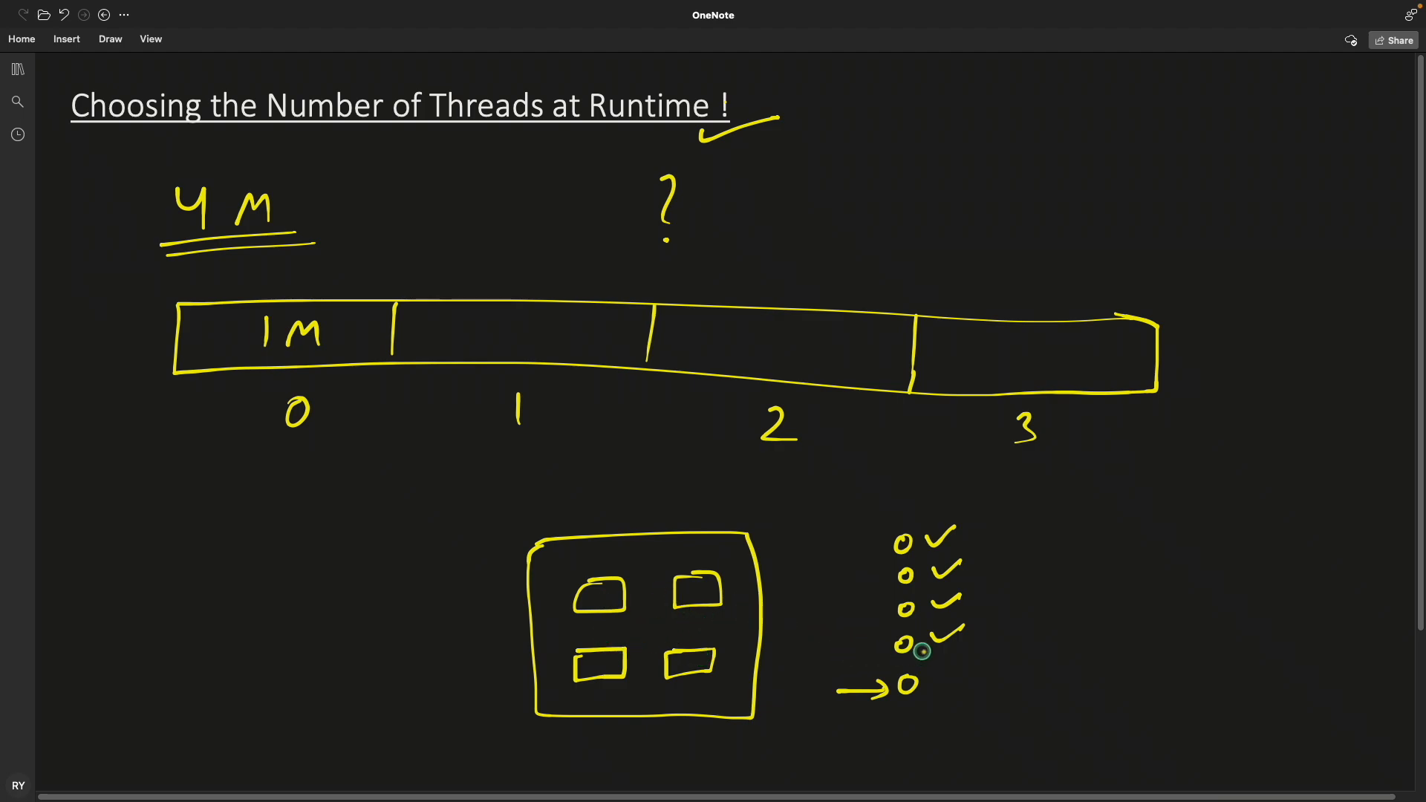
drag(918, 651, 933, 668)
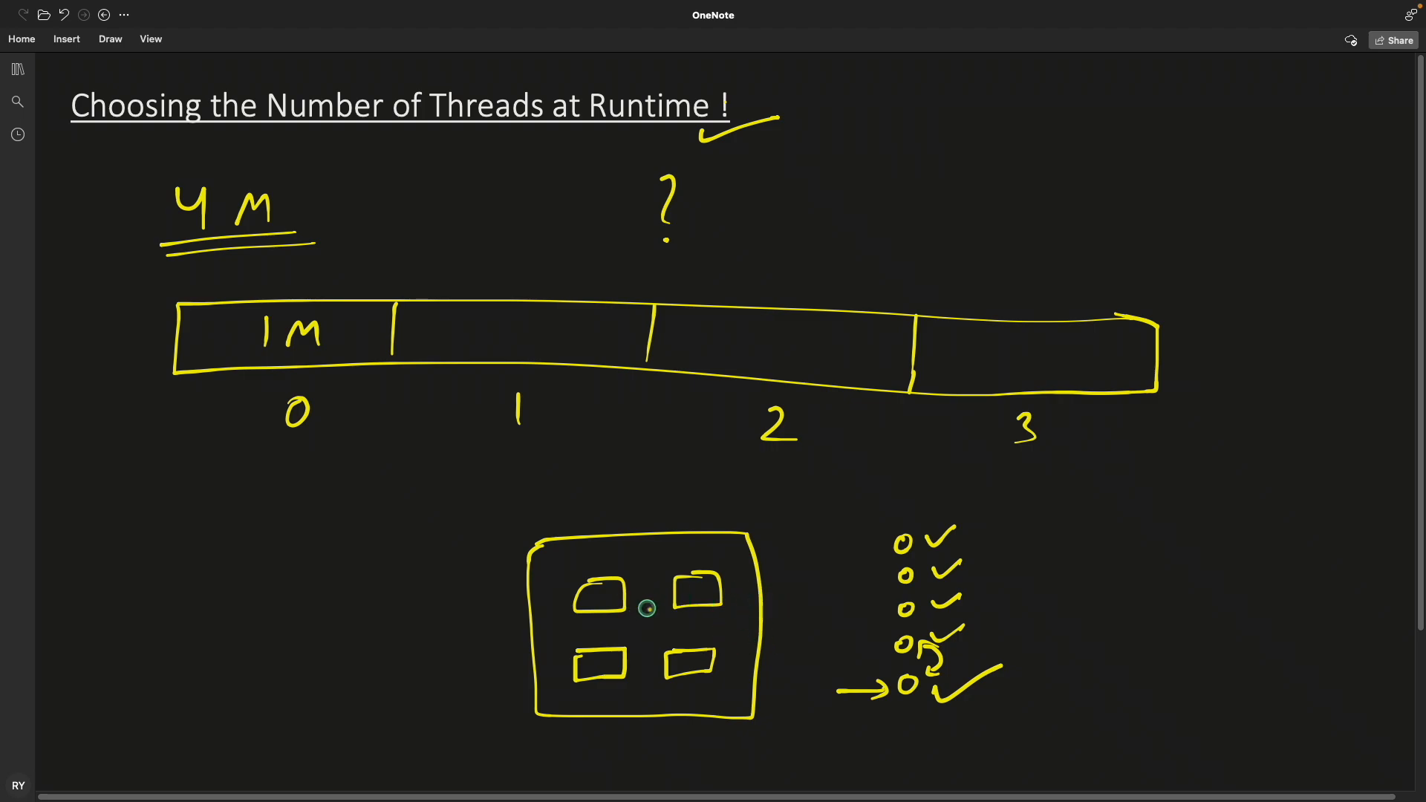
mouse_move(873, 505)
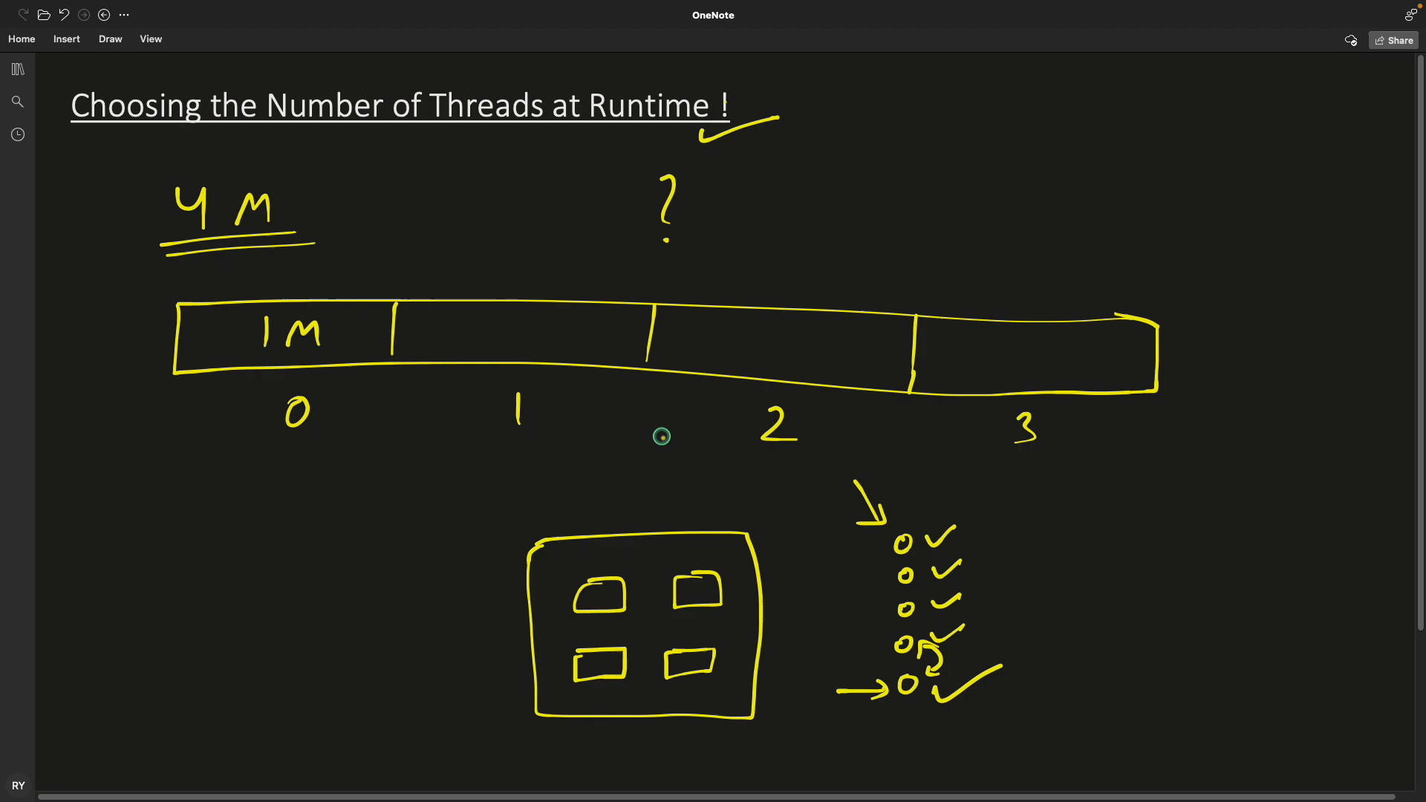
mouse_move(664, 443)
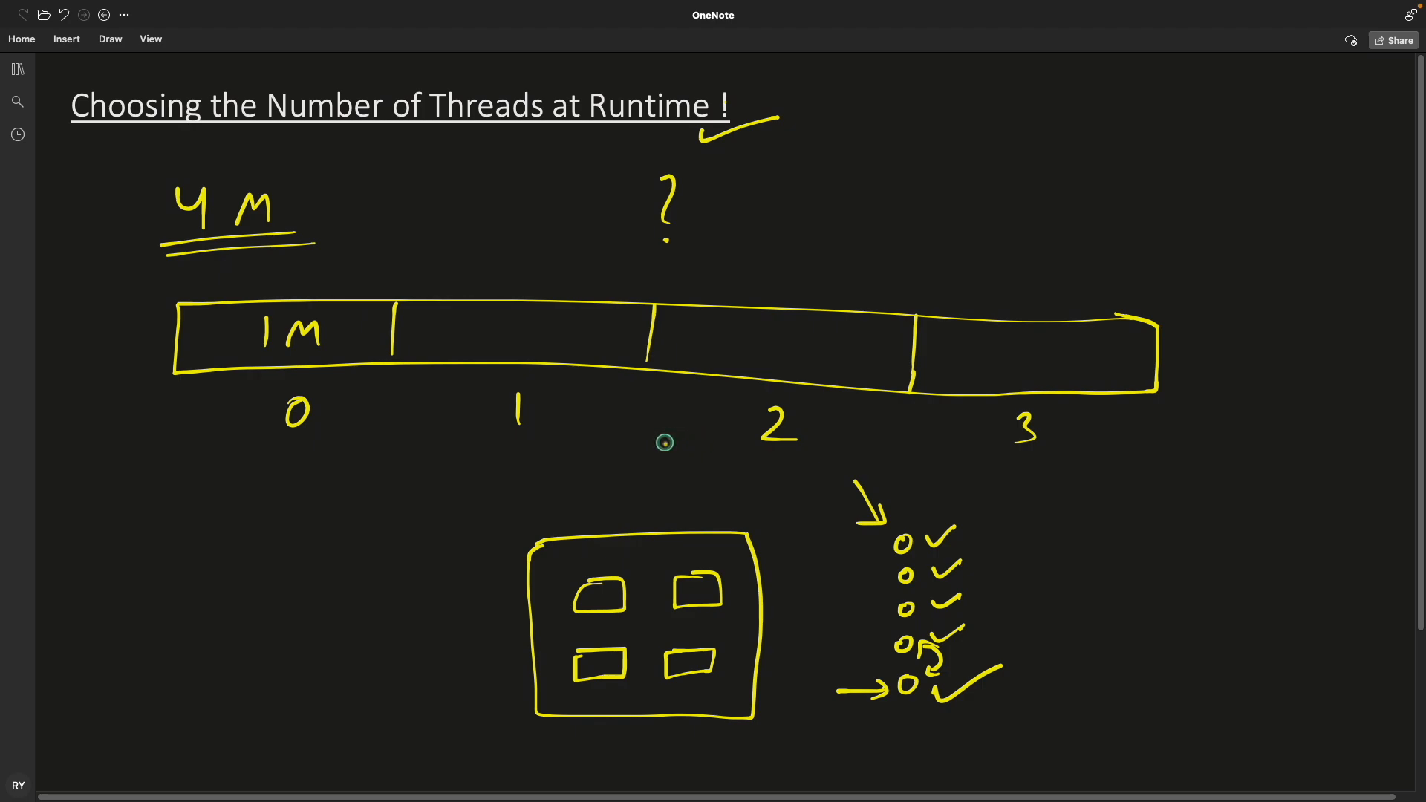
mouse_move(683, 438)
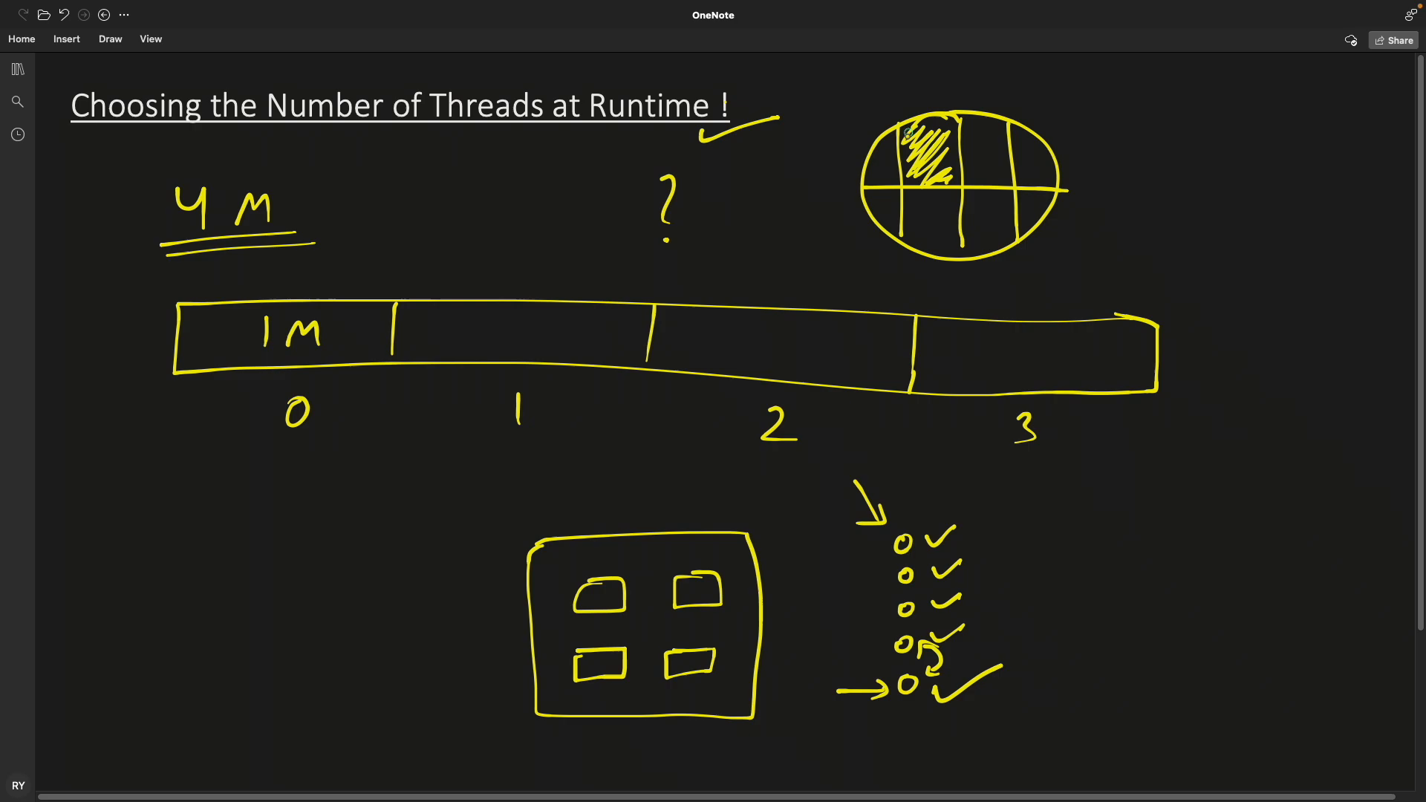
drag(905, 128, 927, 265)
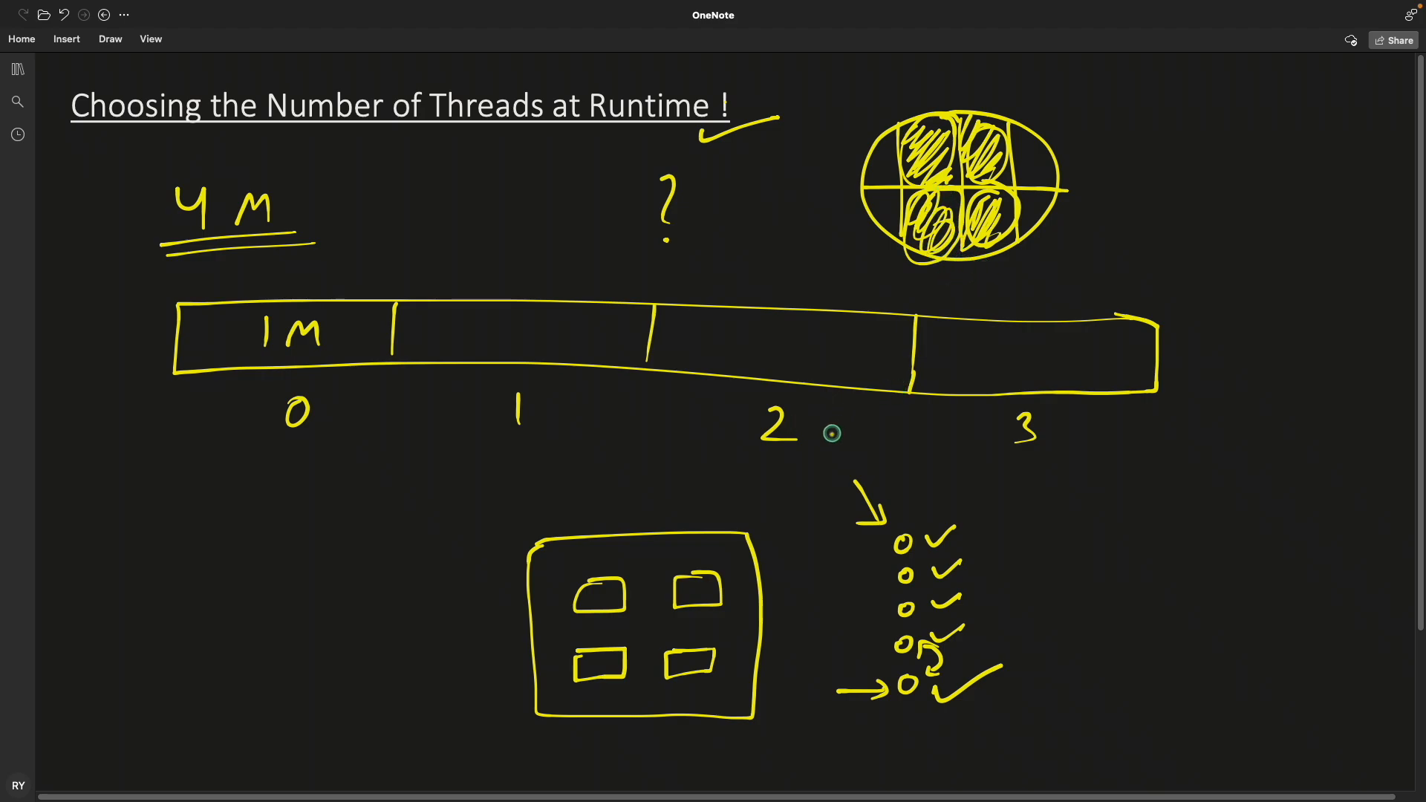
mouse_move(743, 497)
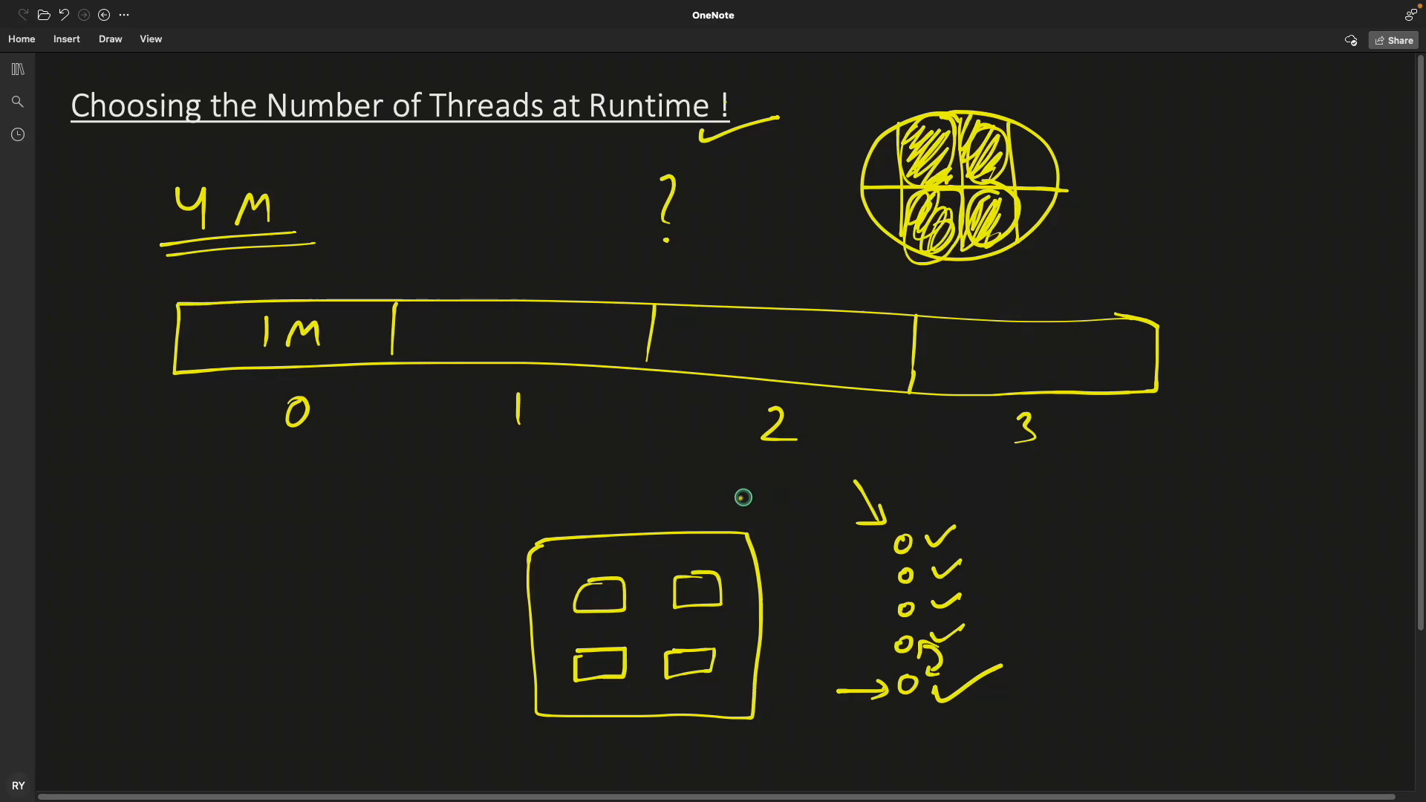
mouse_move(653, 483)
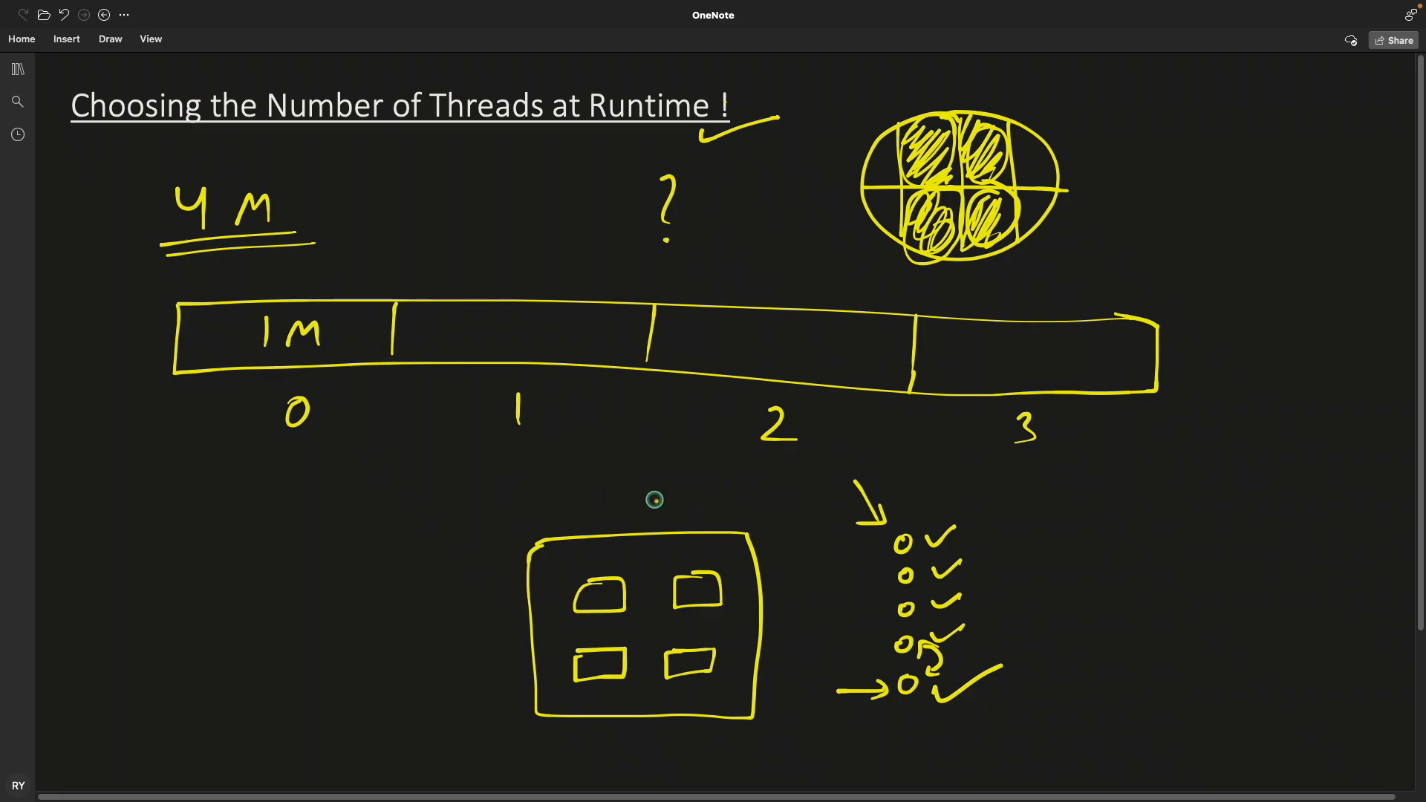
mouse_move(745, 501)
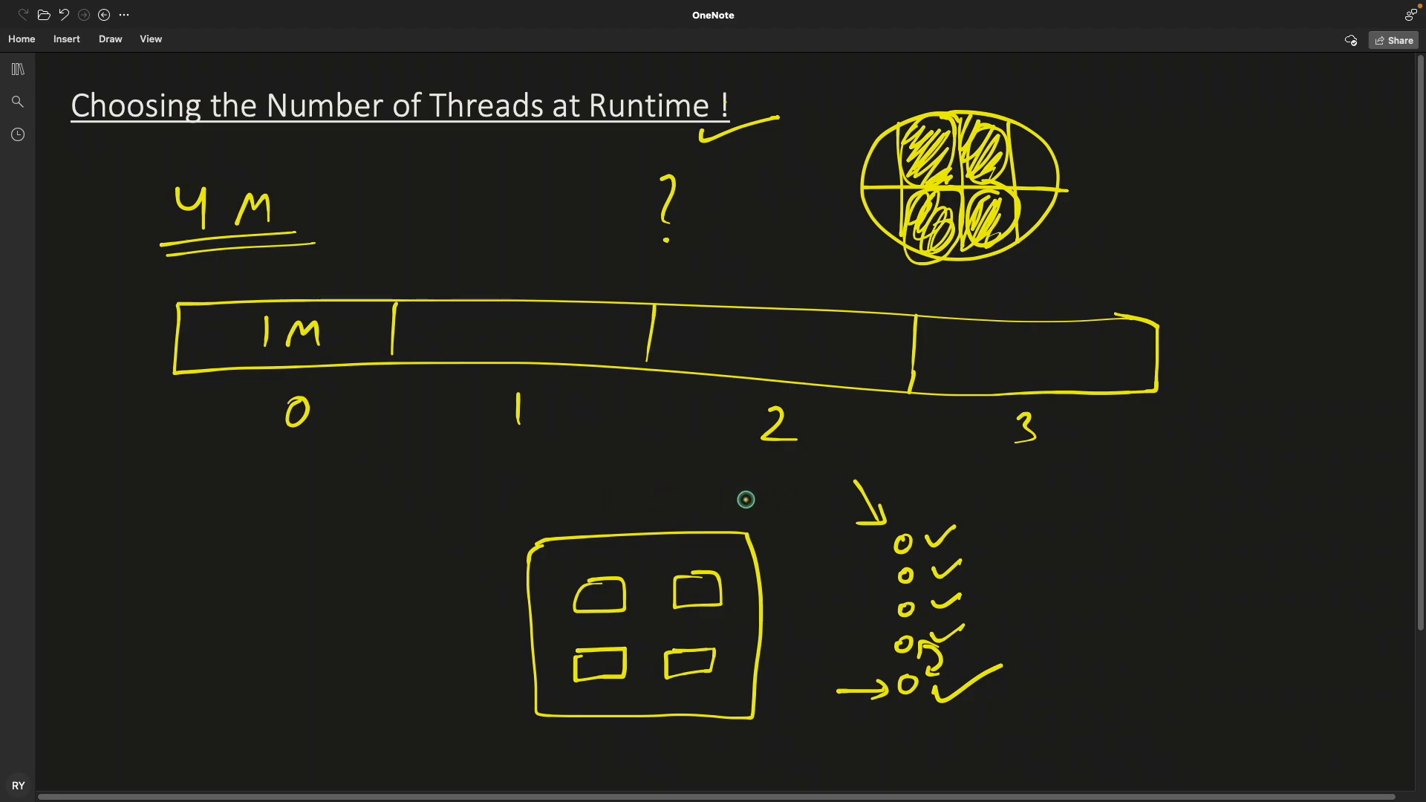
mouse_move(634, 471)
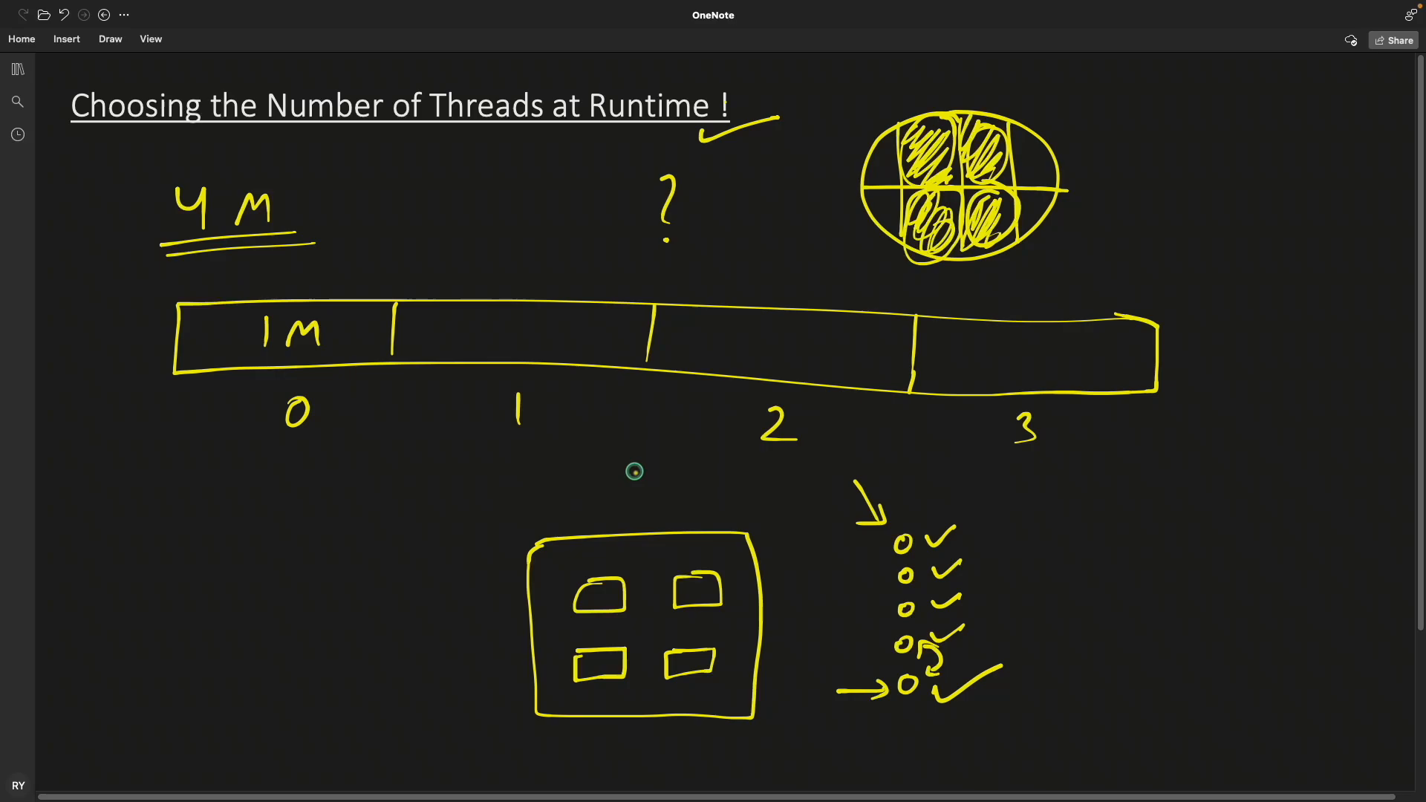
mouse_move(699, 472)
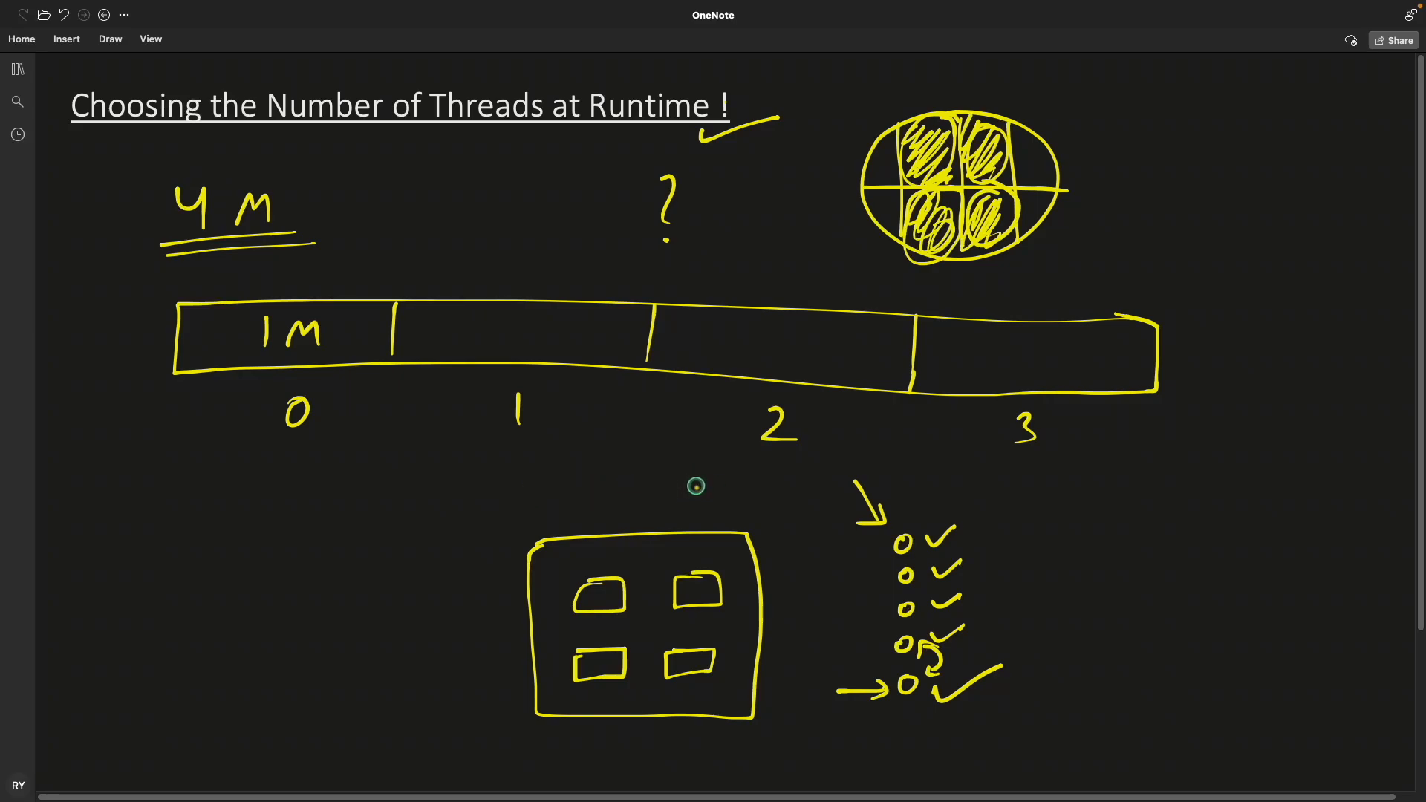
mouse_move(526, 461)
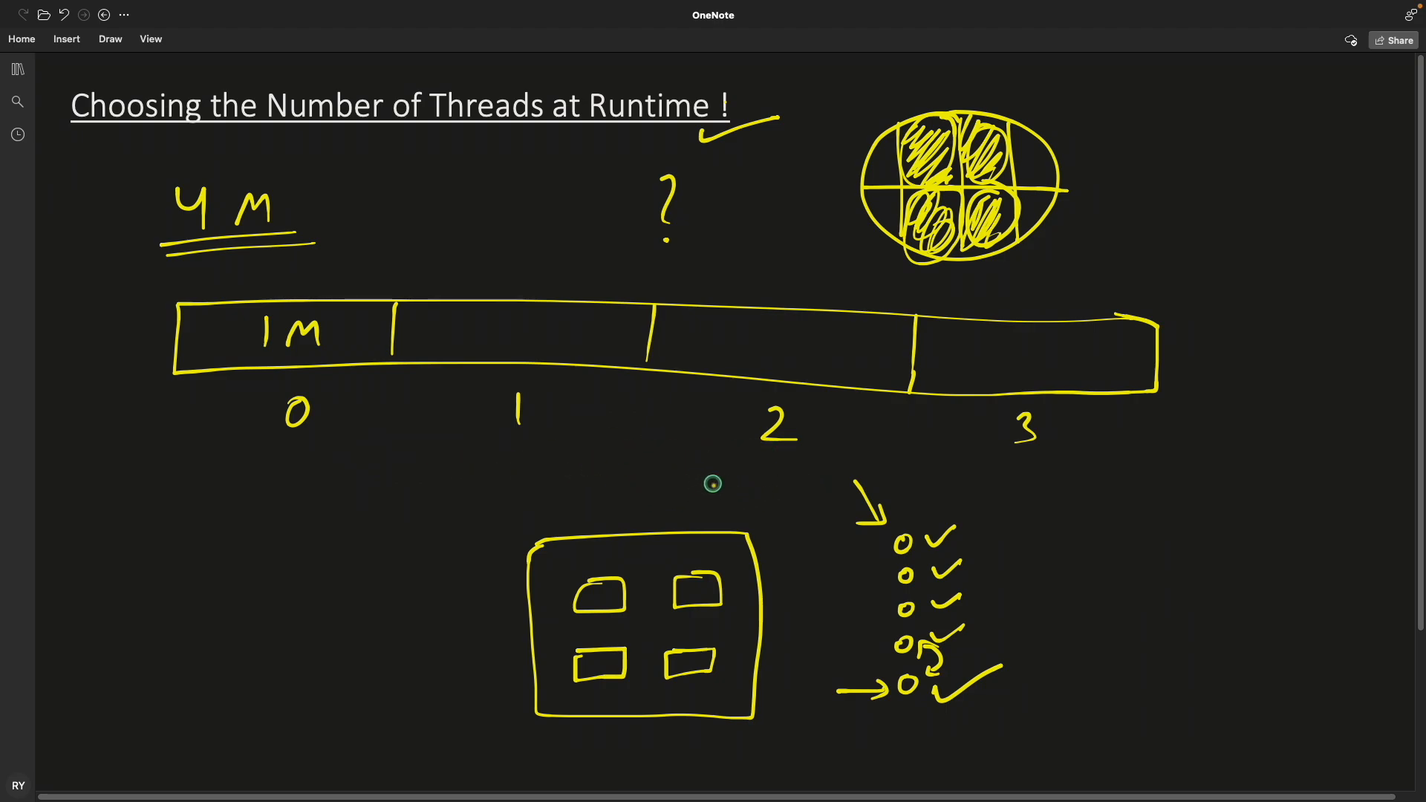
mouse_move(650, 455)
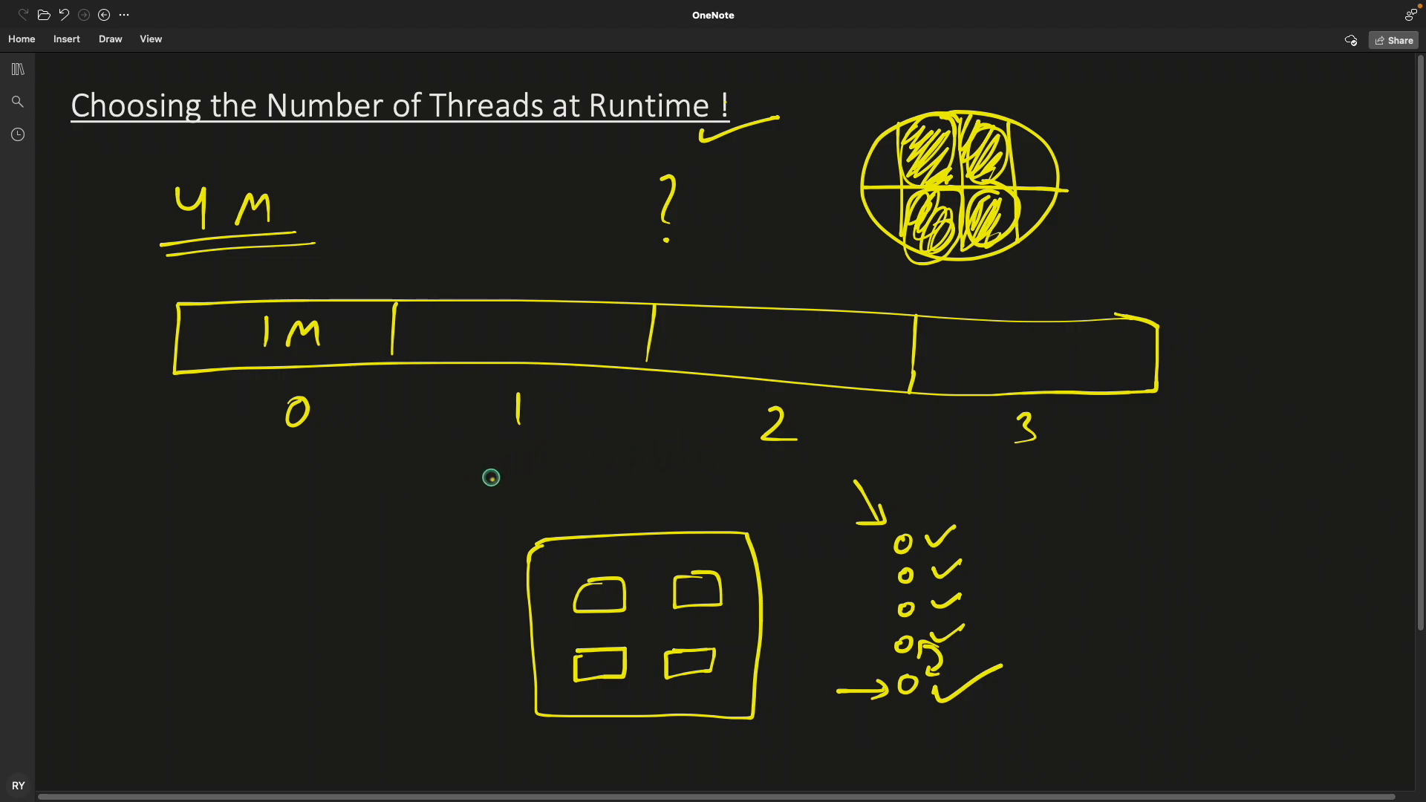
mouse_move(503, 473)
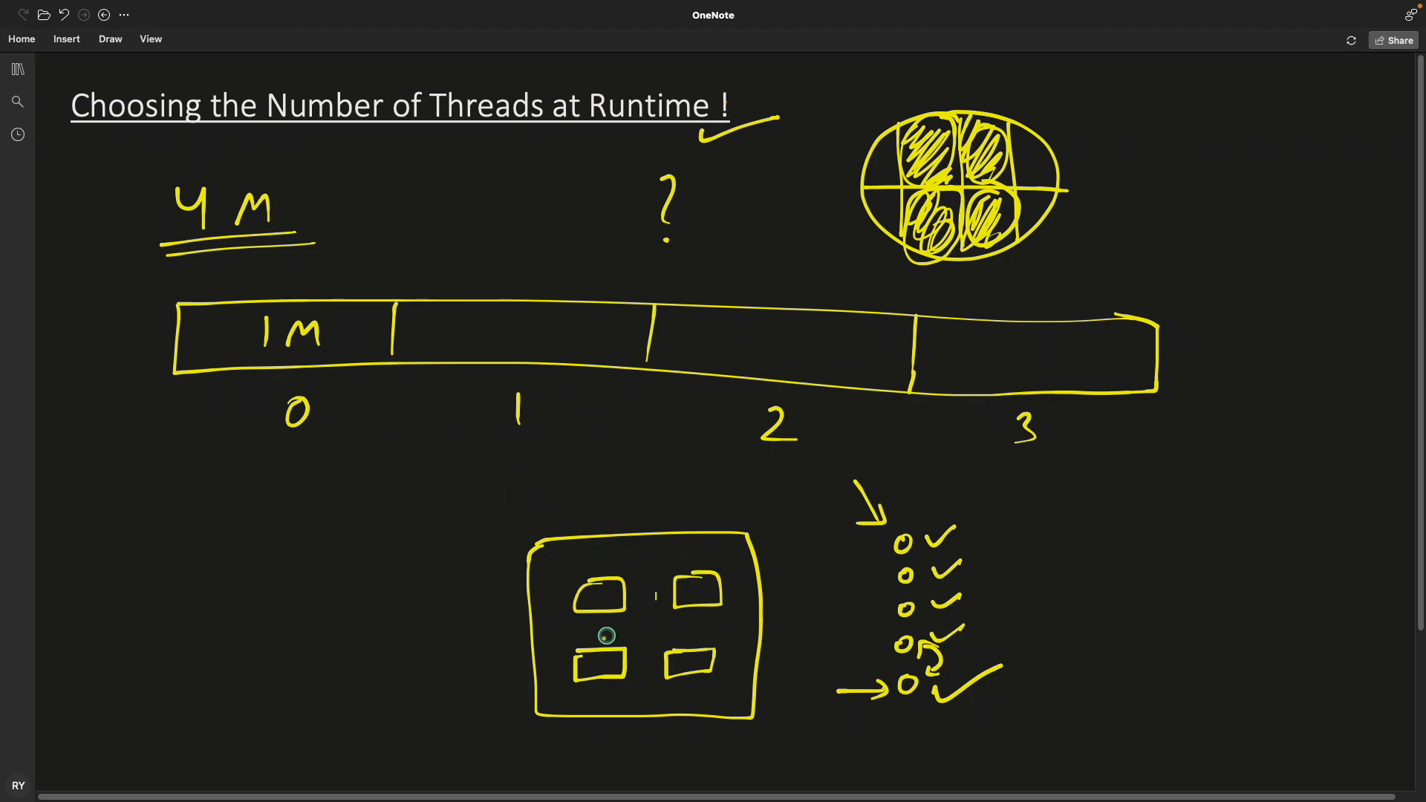
mouse_move(634, 550)
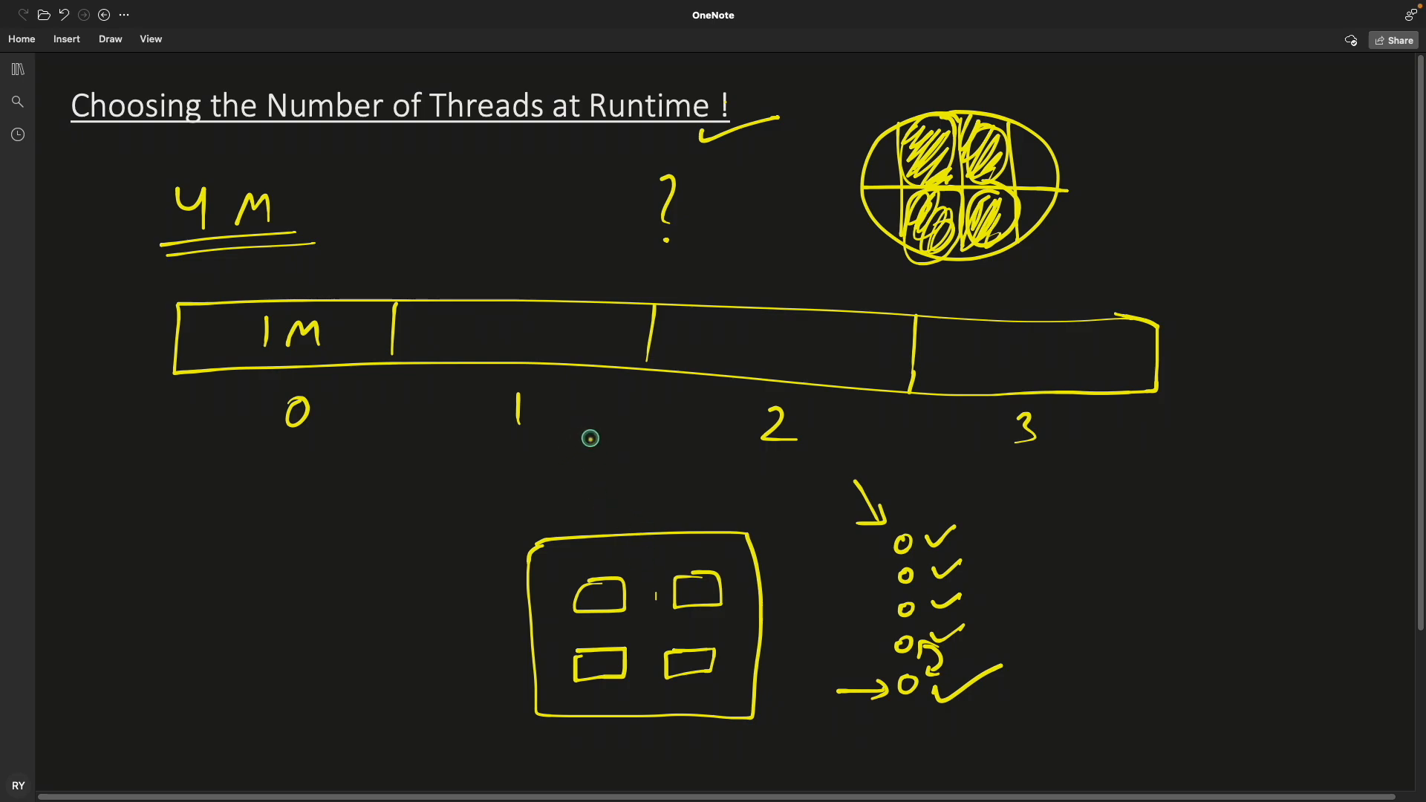
mouse_move(599, 443)
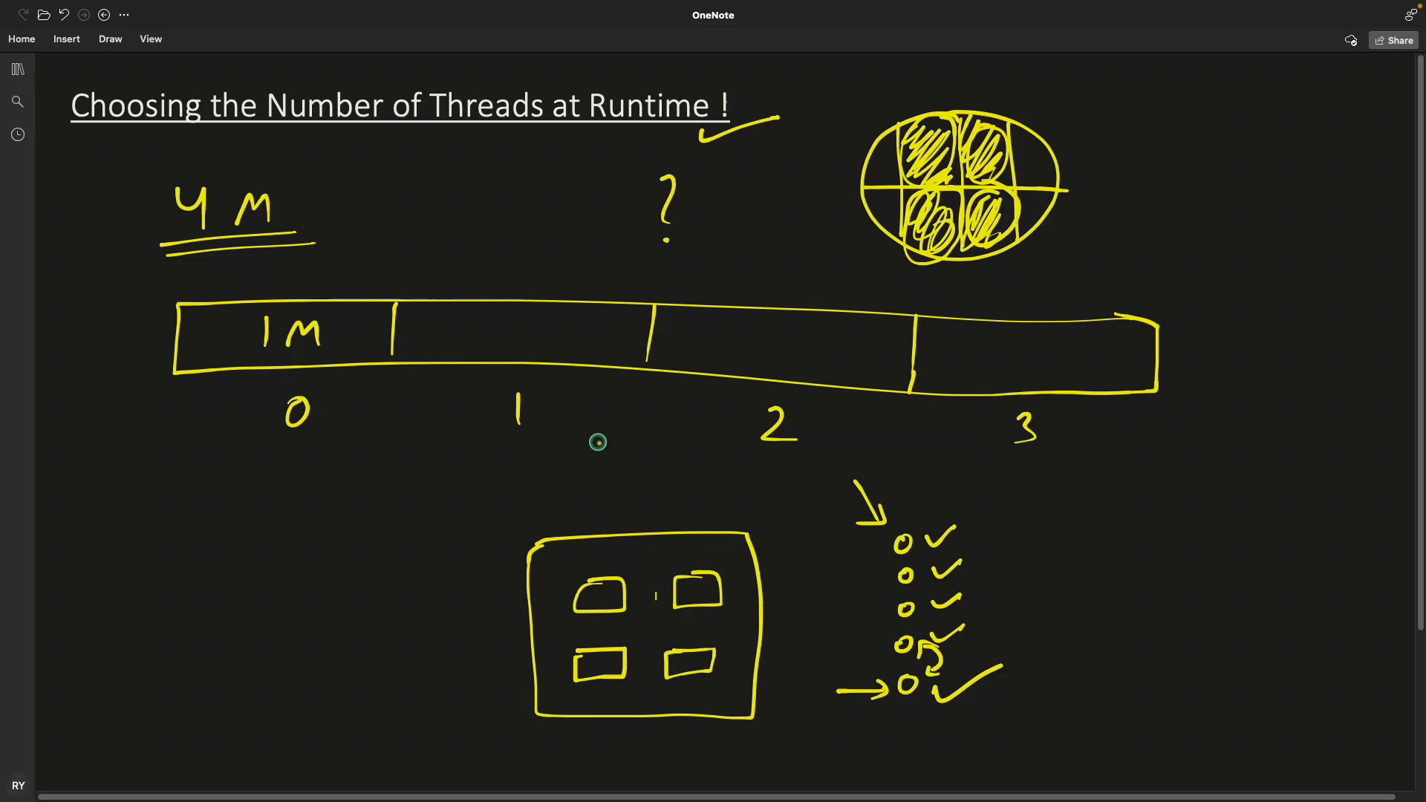
mouse_move(658, 498)
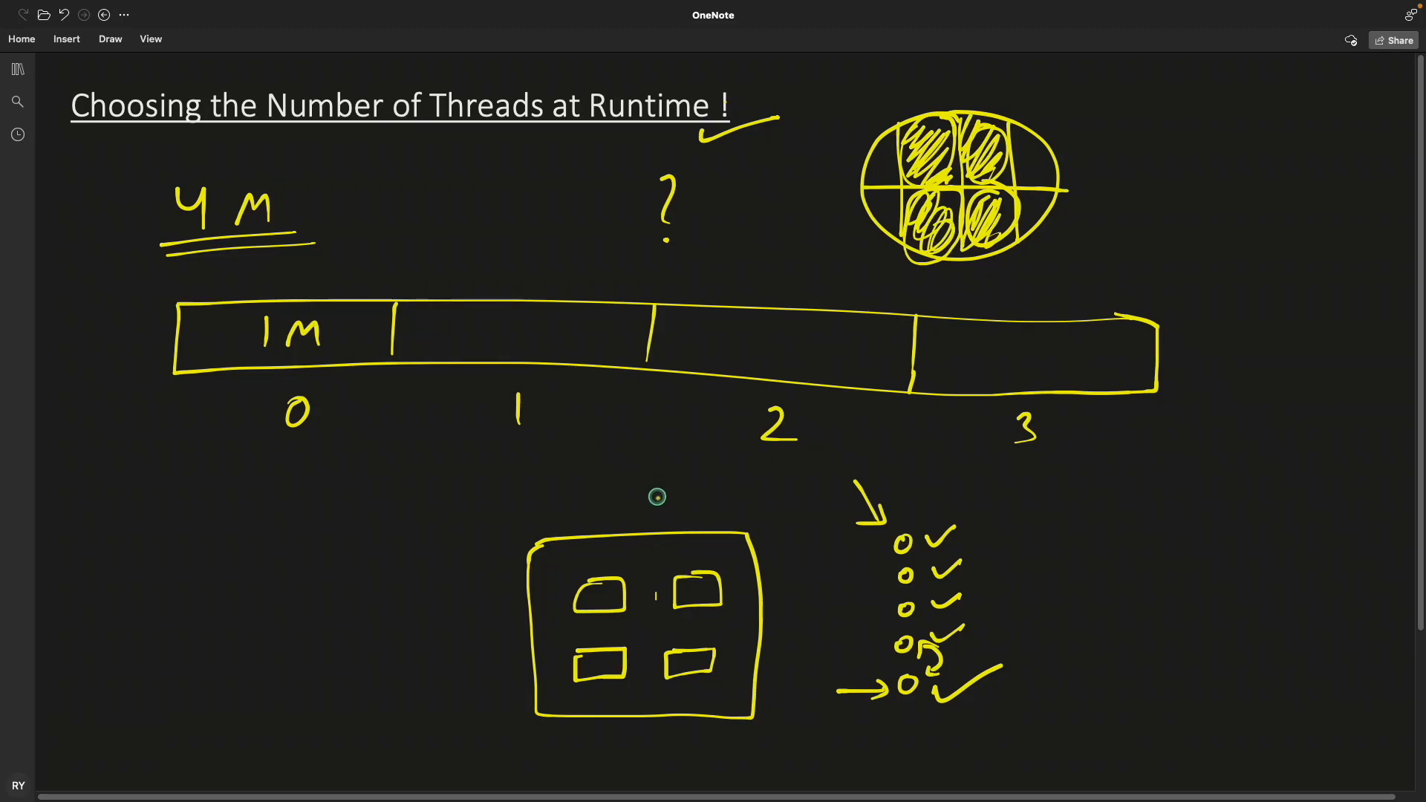
mouse_move(667, 491)
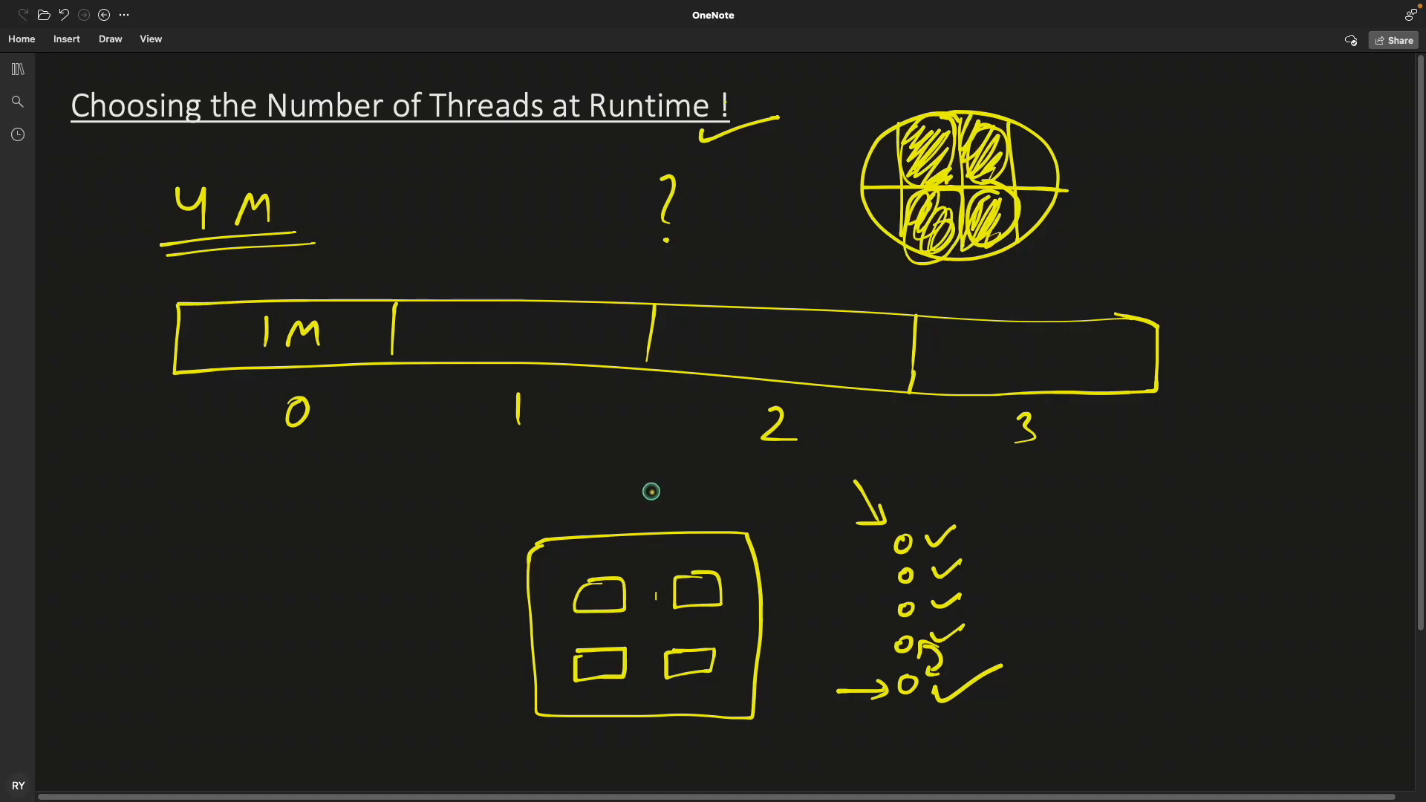
mouse_move(654, 497)
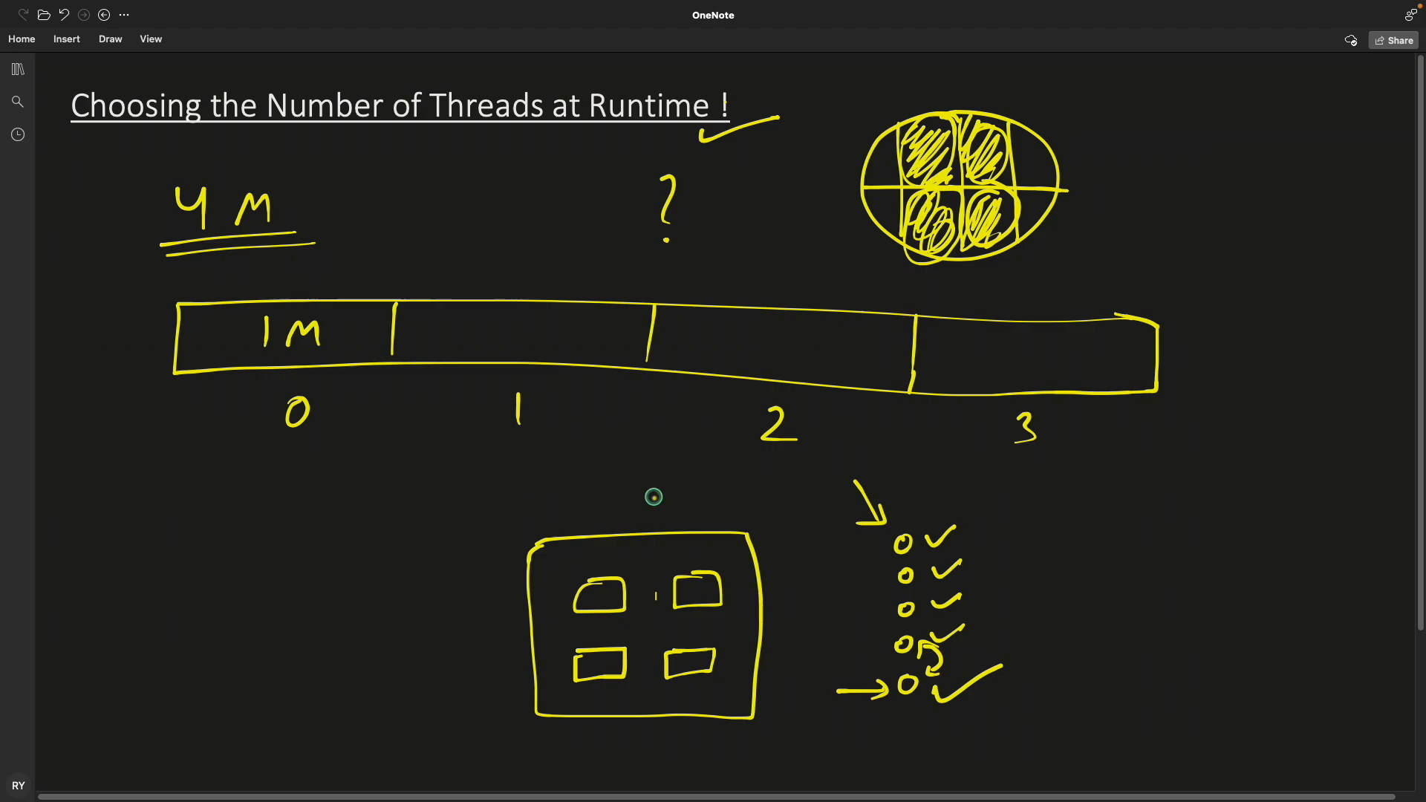
mouse_move(660, 495)
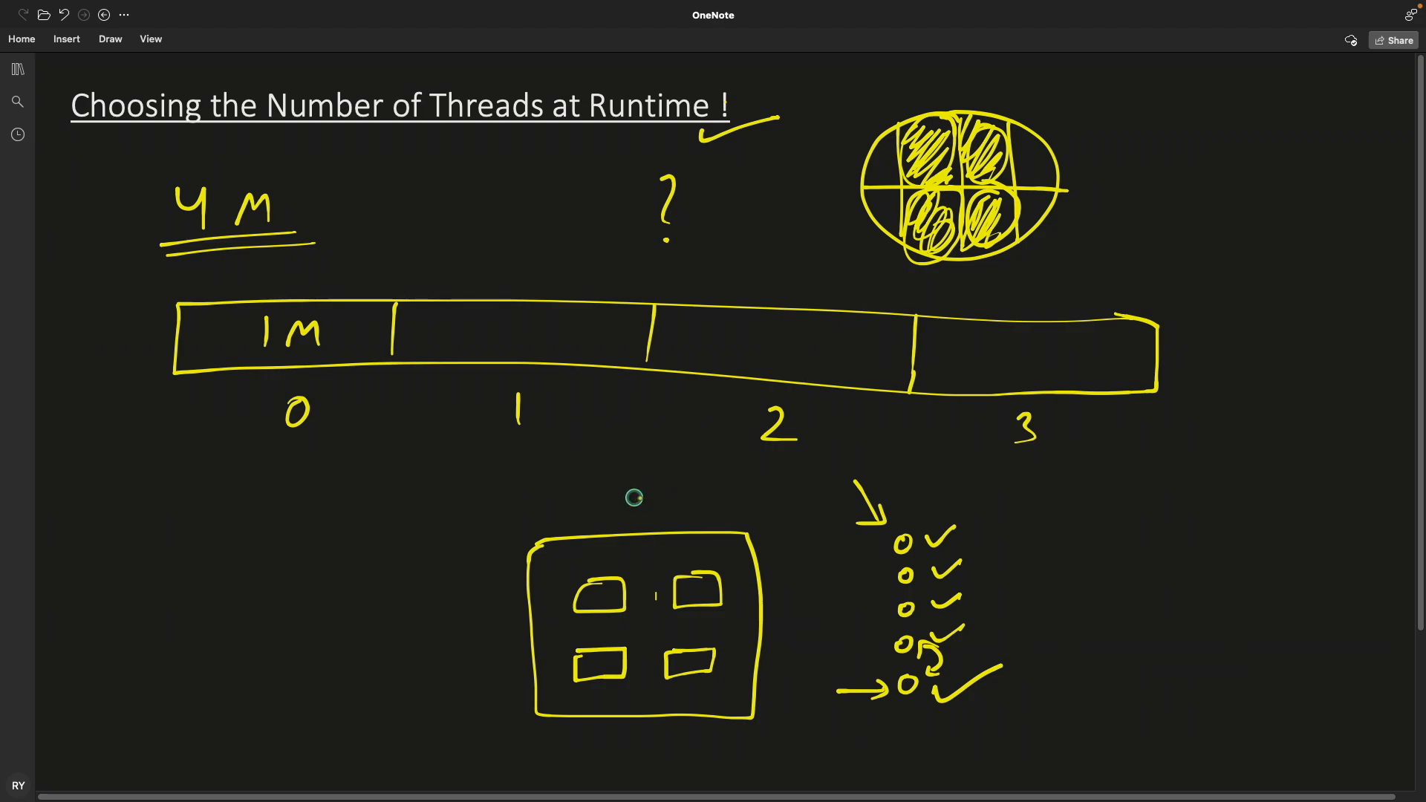
mouse_move(628, 508)
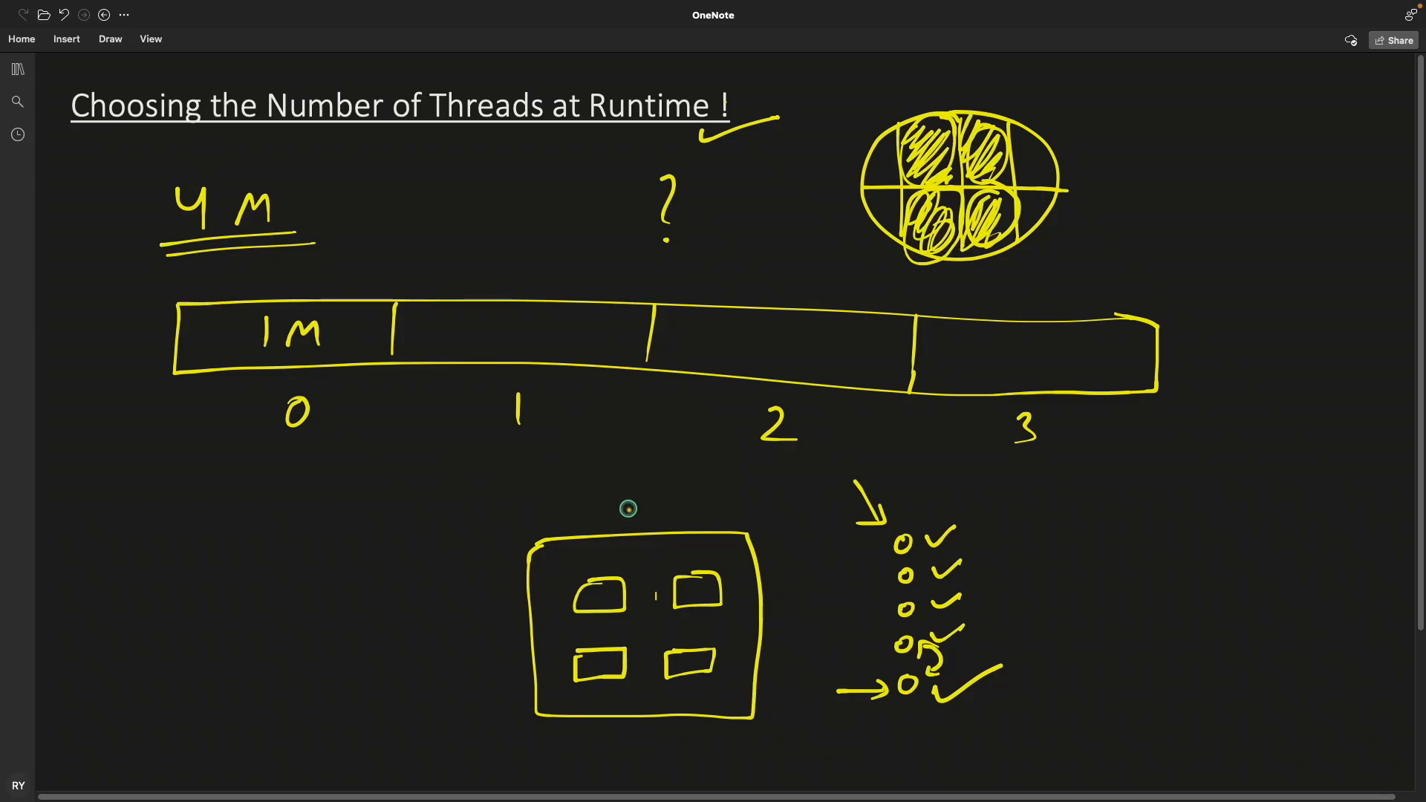
mouse_move(641, 508)
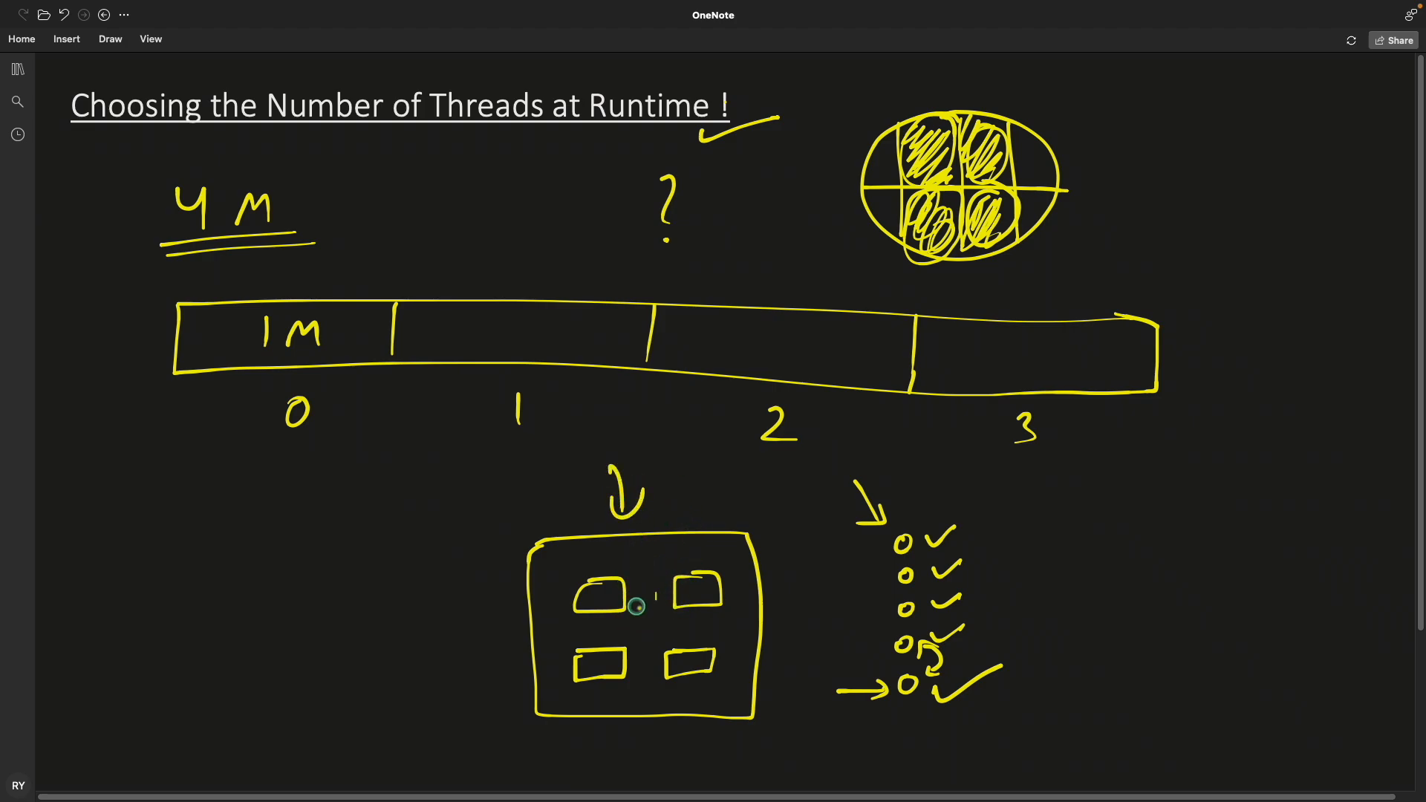
mouse_move(837, 485)
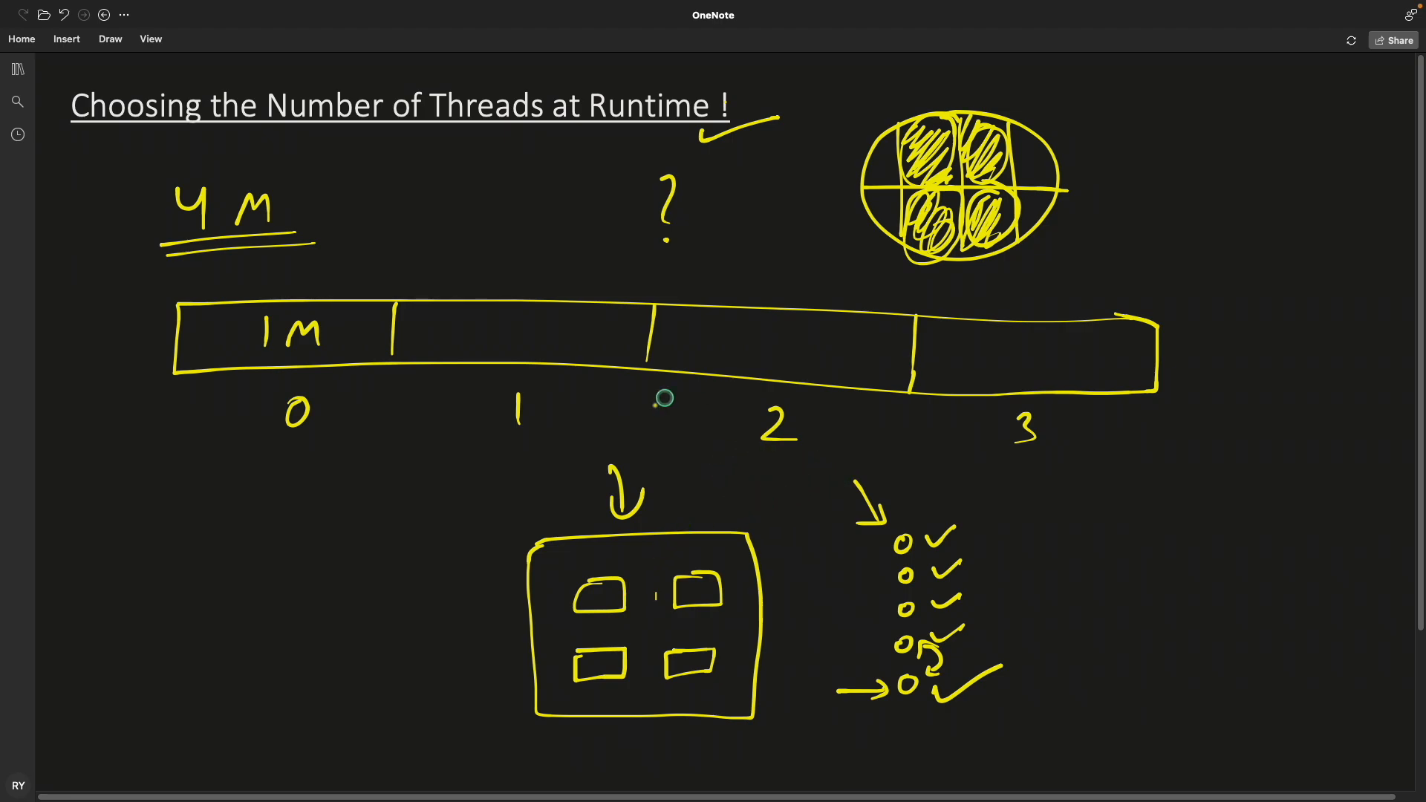
Ink a downward arrow pointing into the four-core box
drag(637, 395, 673, 437)
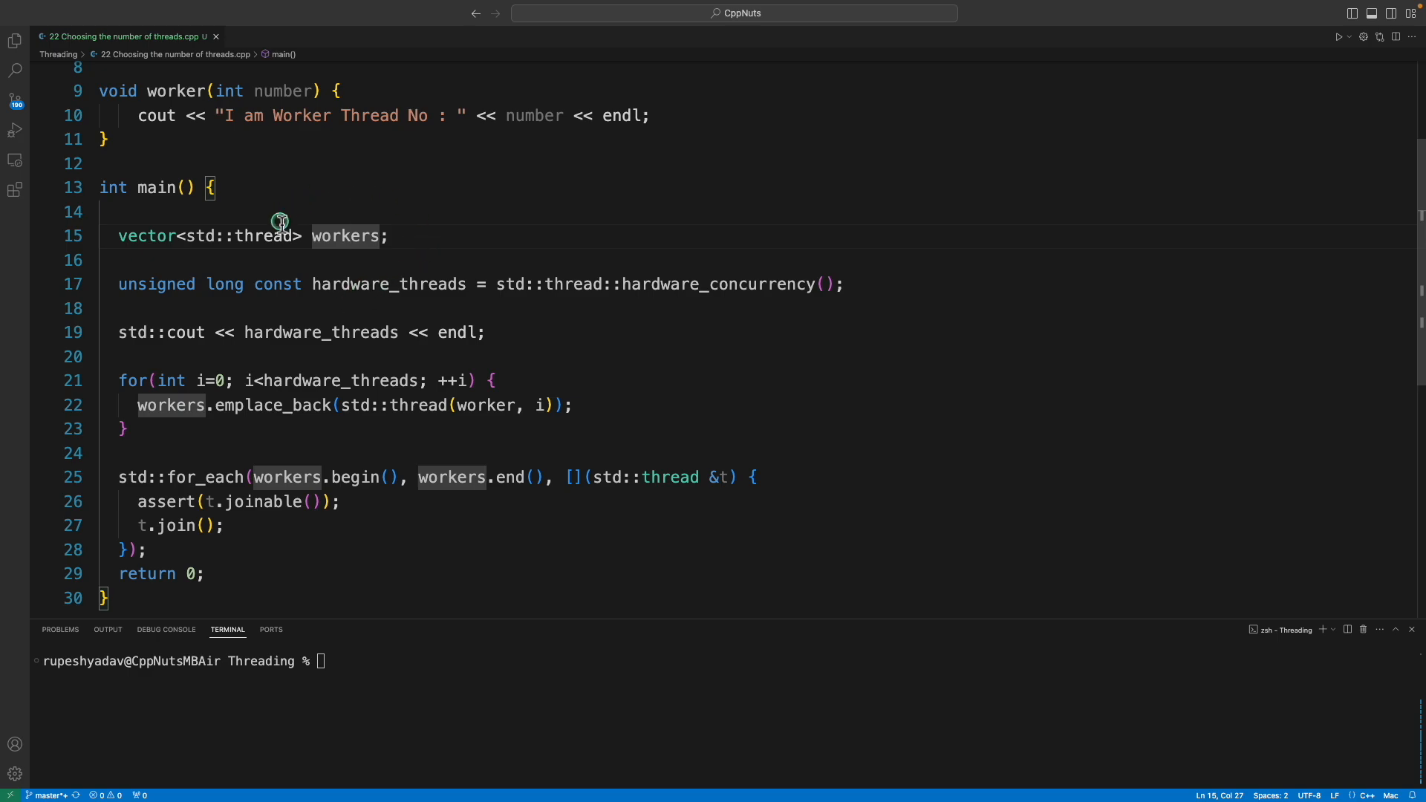
mouse_move(294, 272)
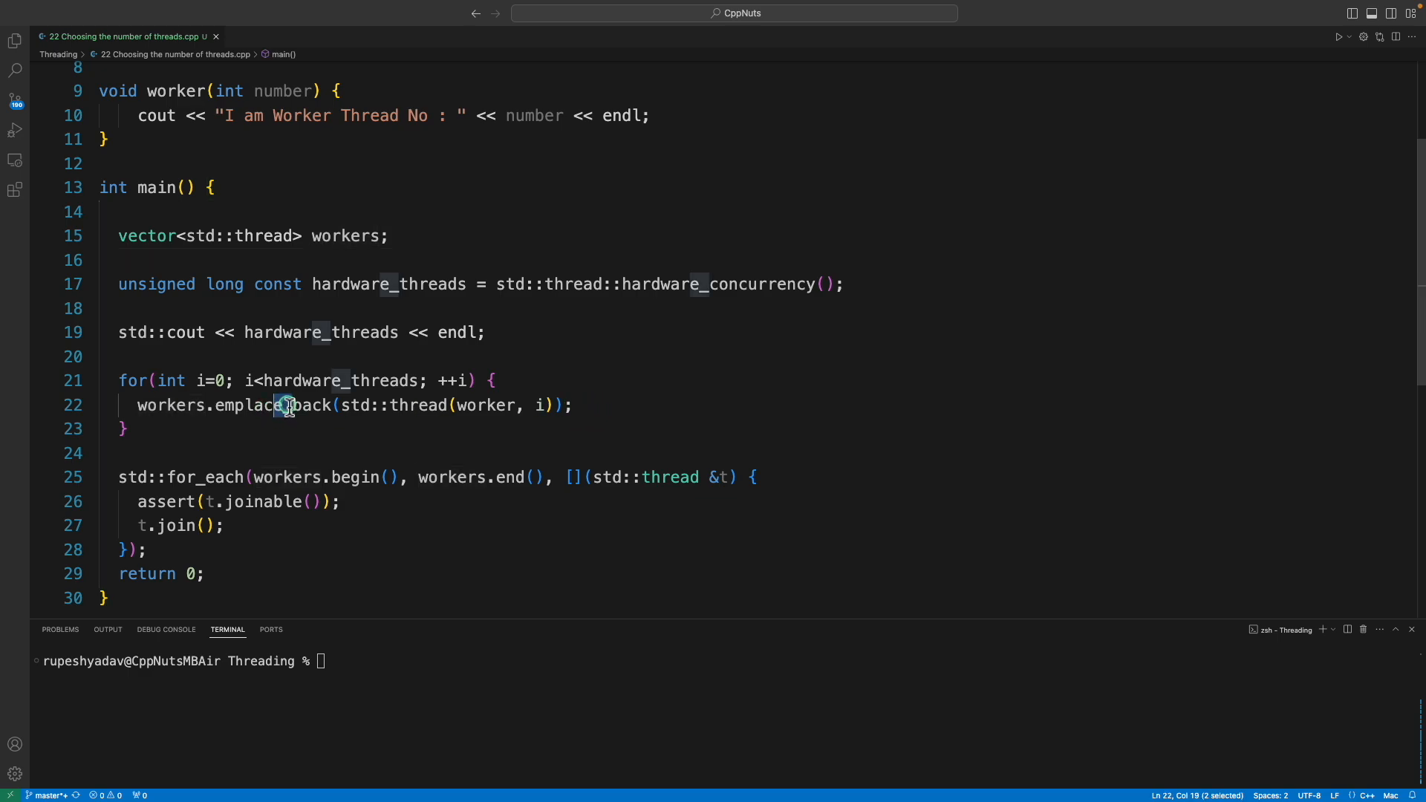
click(575, 404)
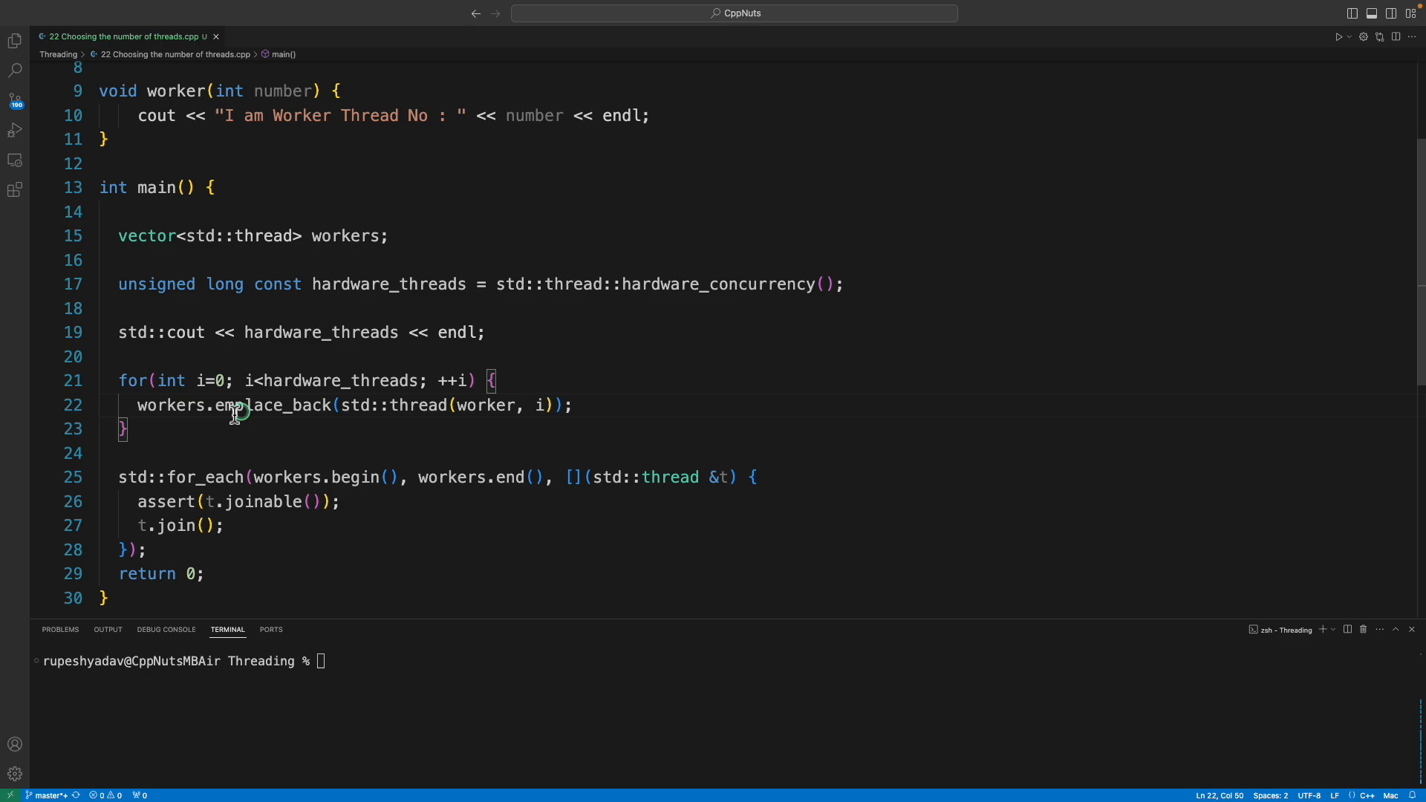
mouse_move(337, 404)
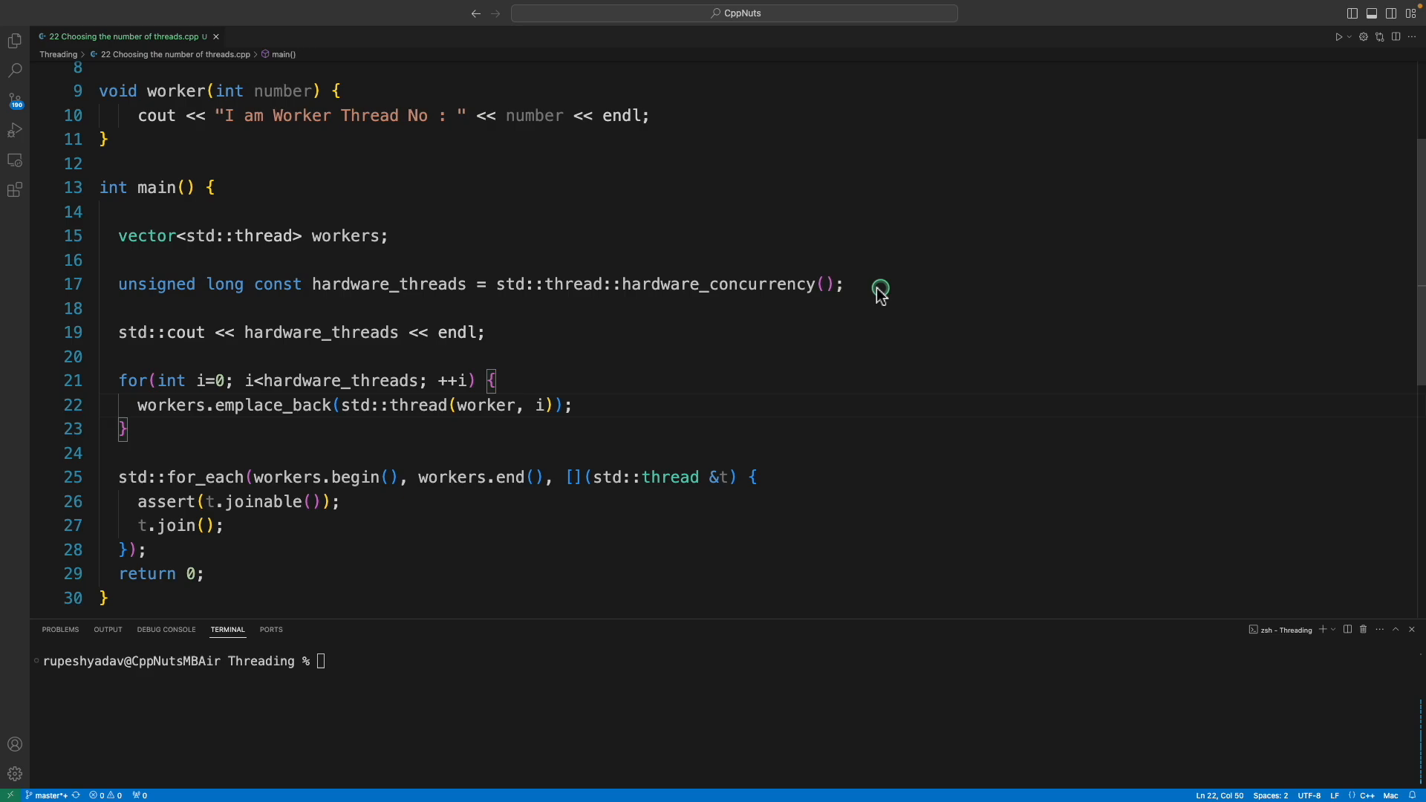
drag(873, 284, 258, 284)
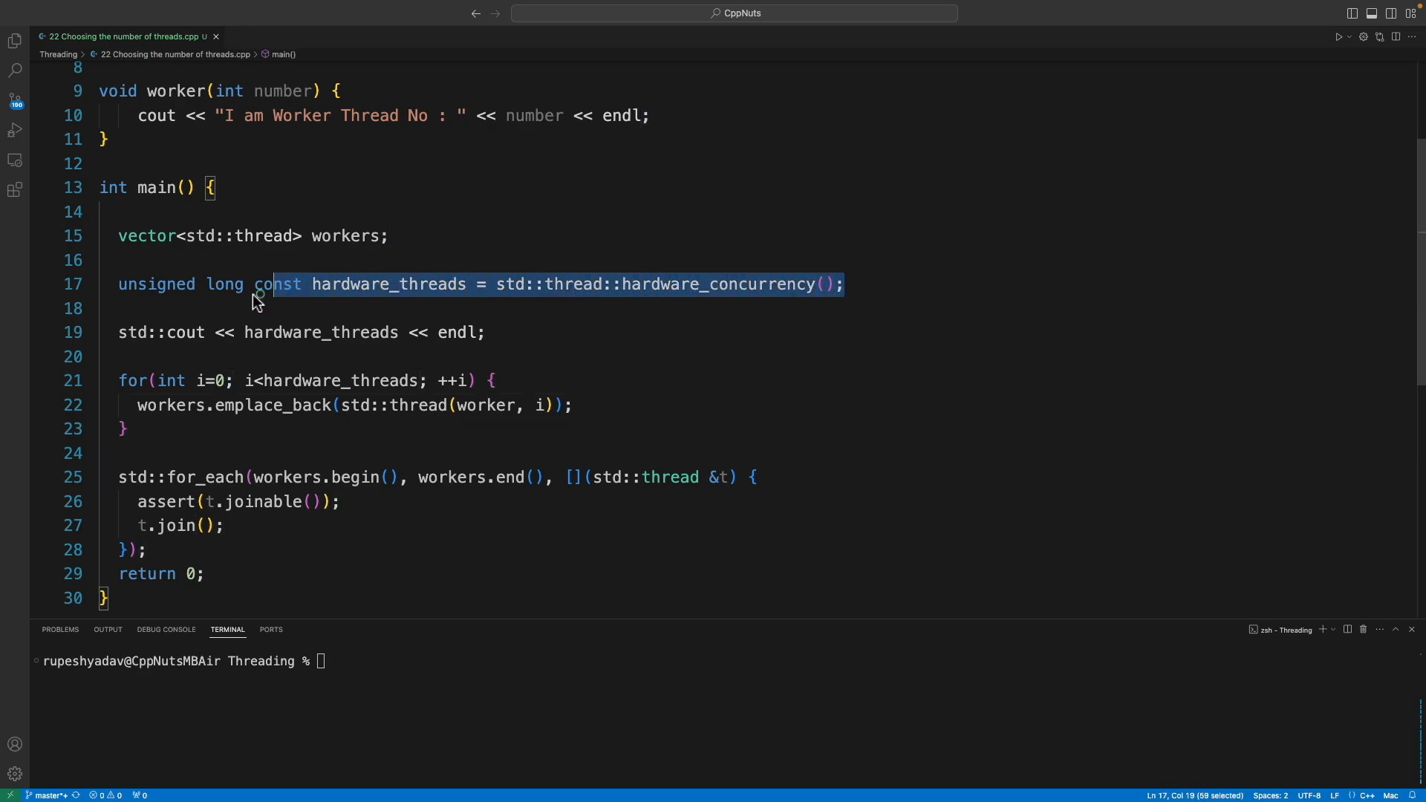
click(395, 284)
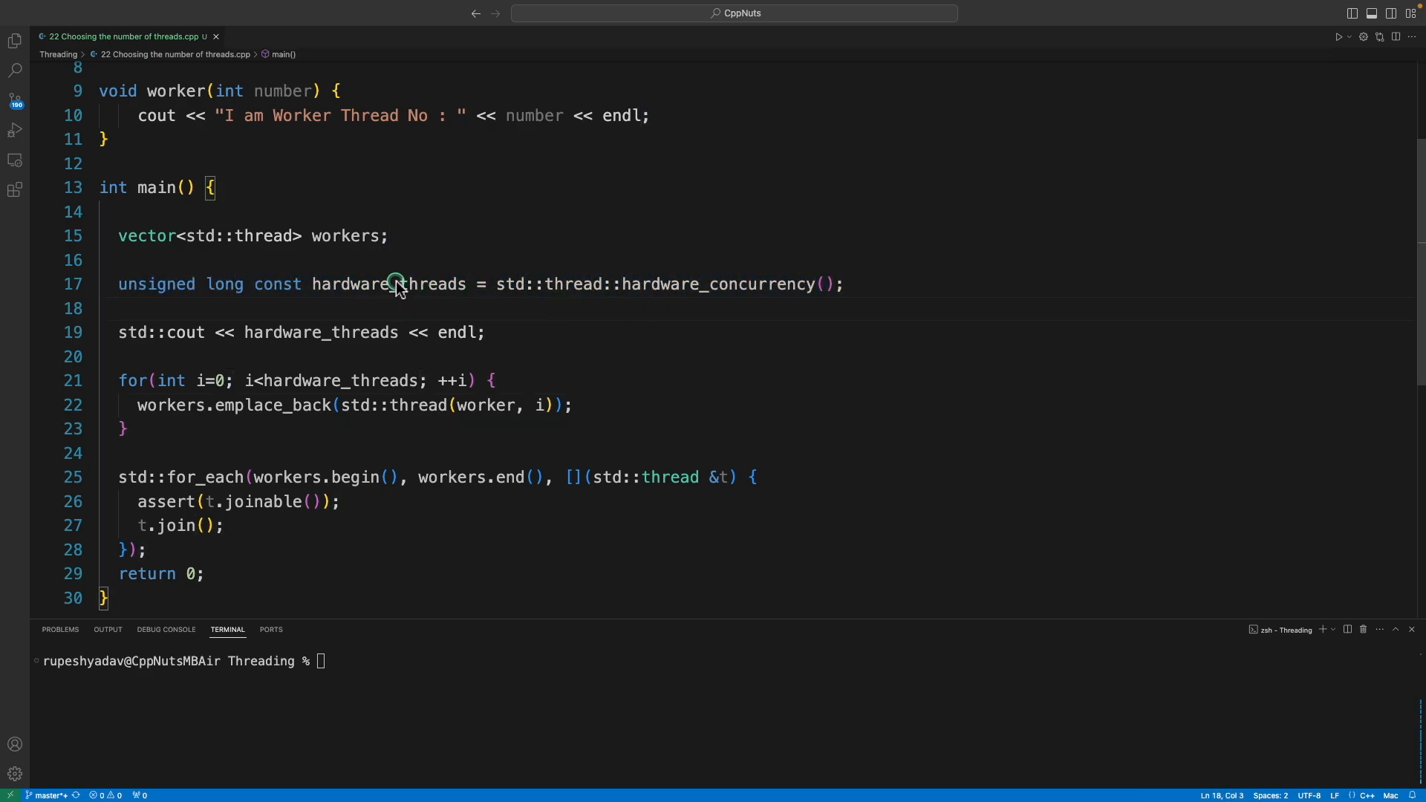
double_click(388, 284)
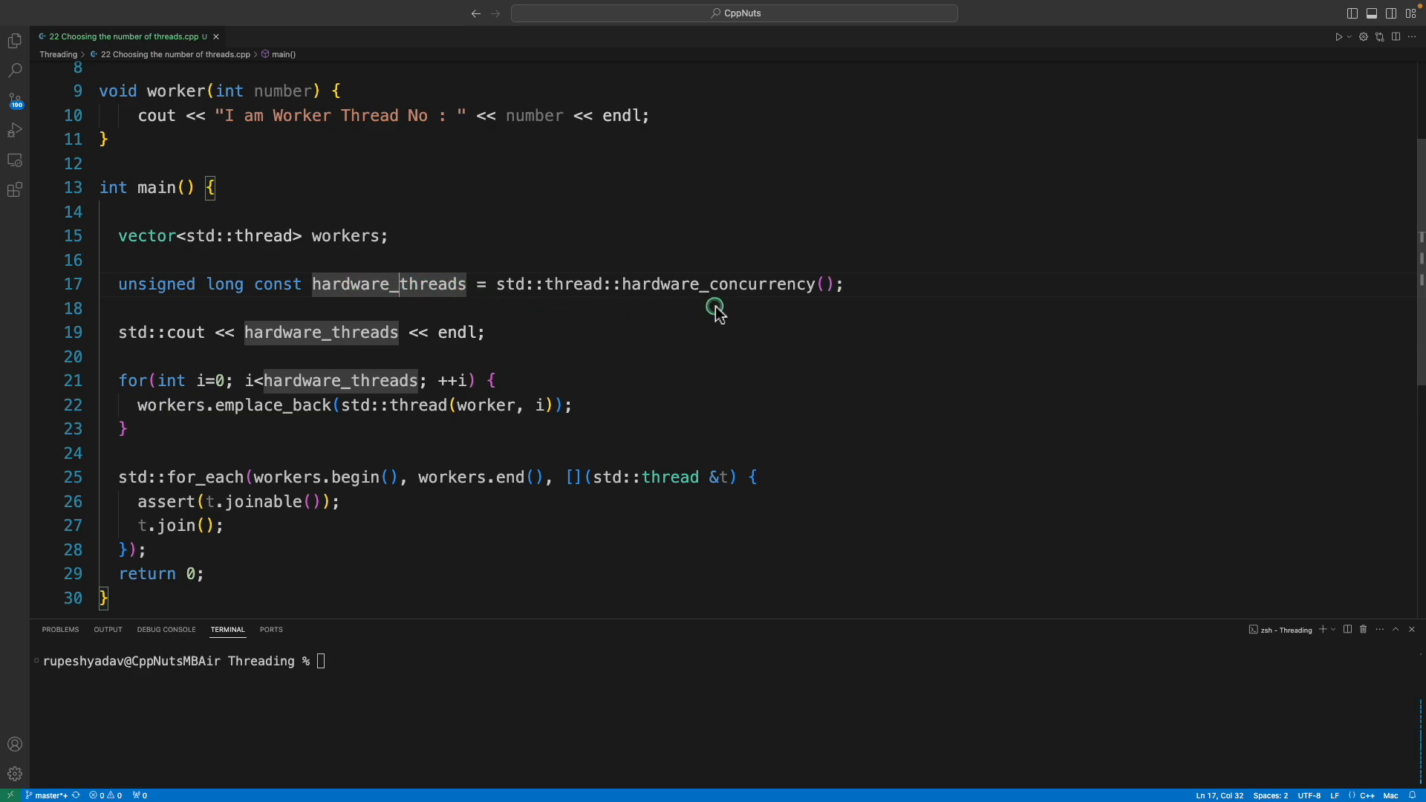
mouse_move(605, 307)
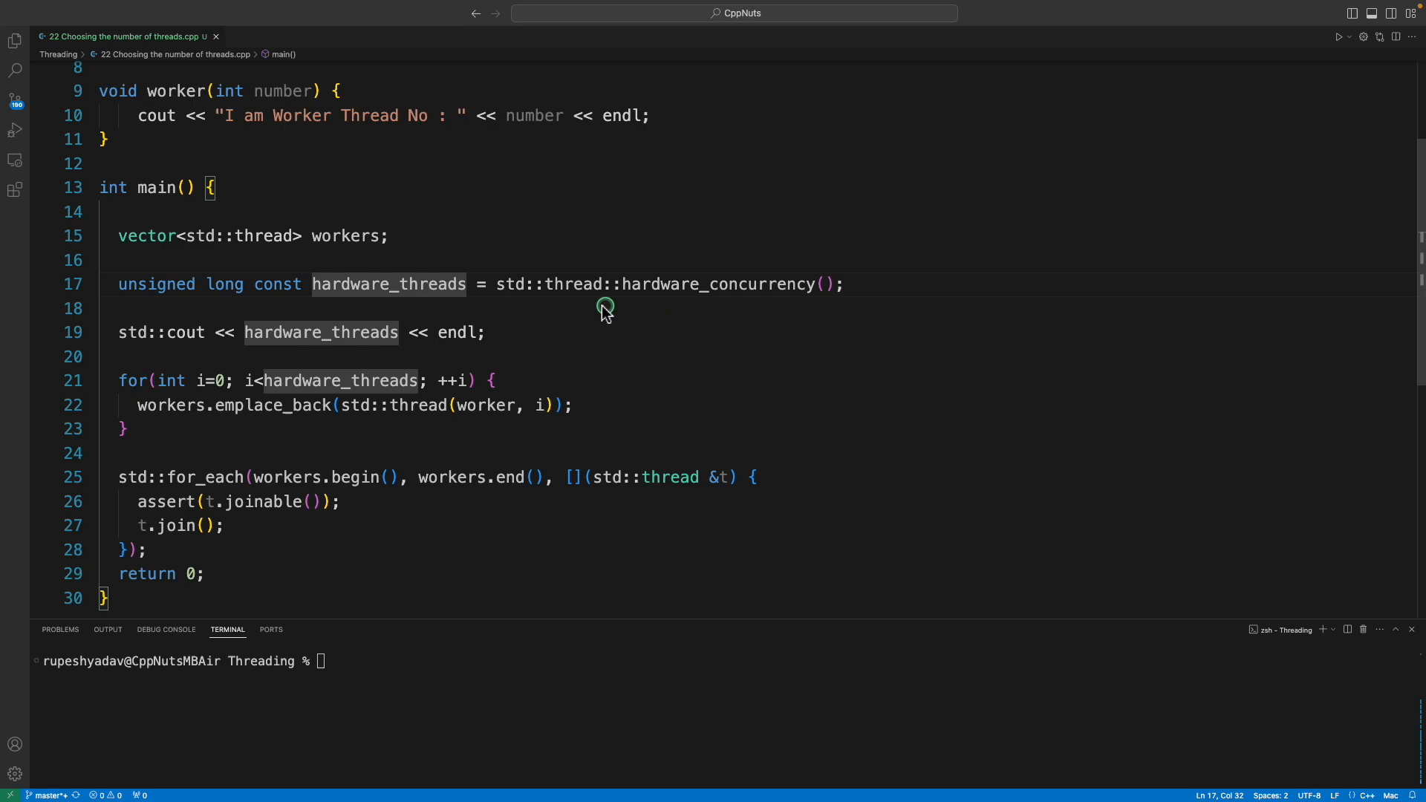
mouse_move(618, 443)
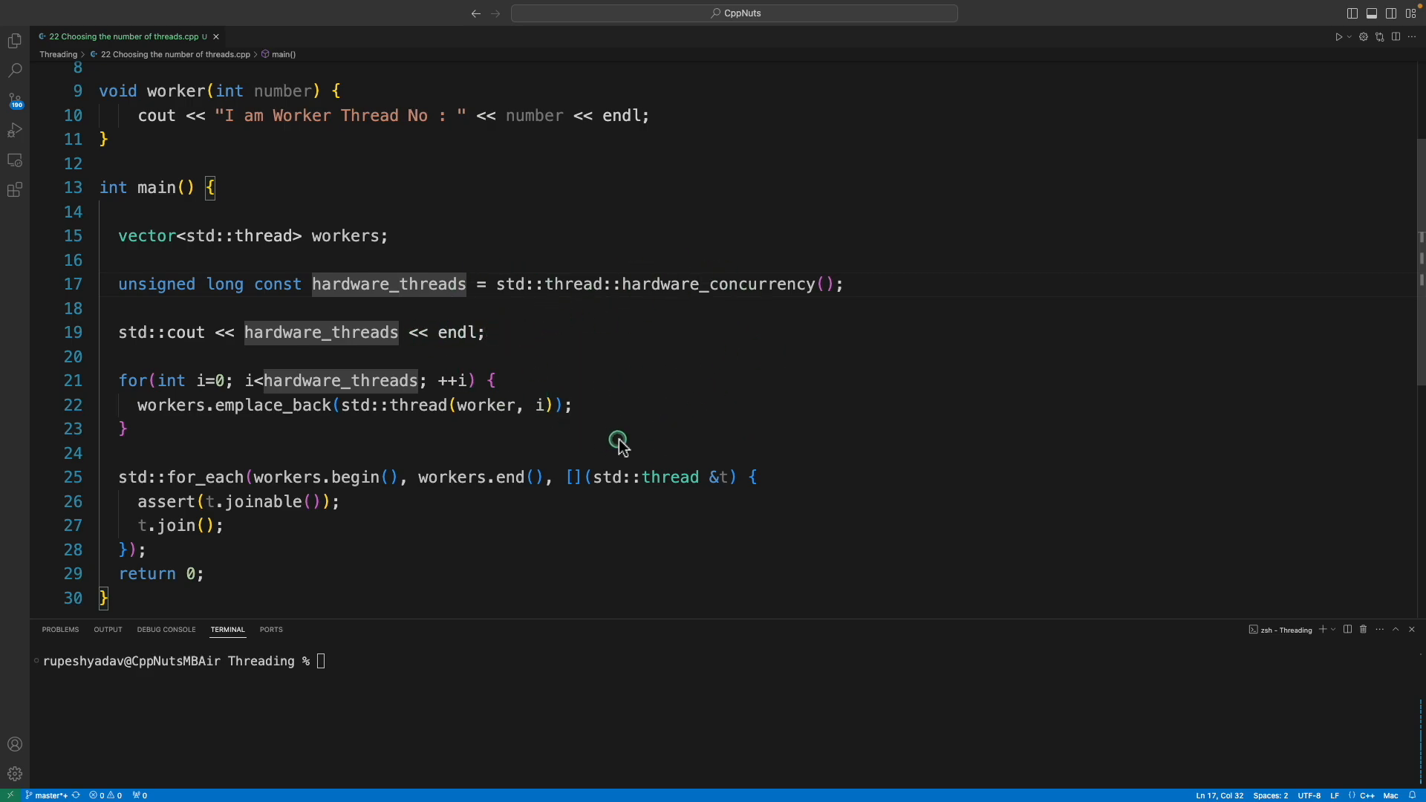
mouse_move(321, 437)
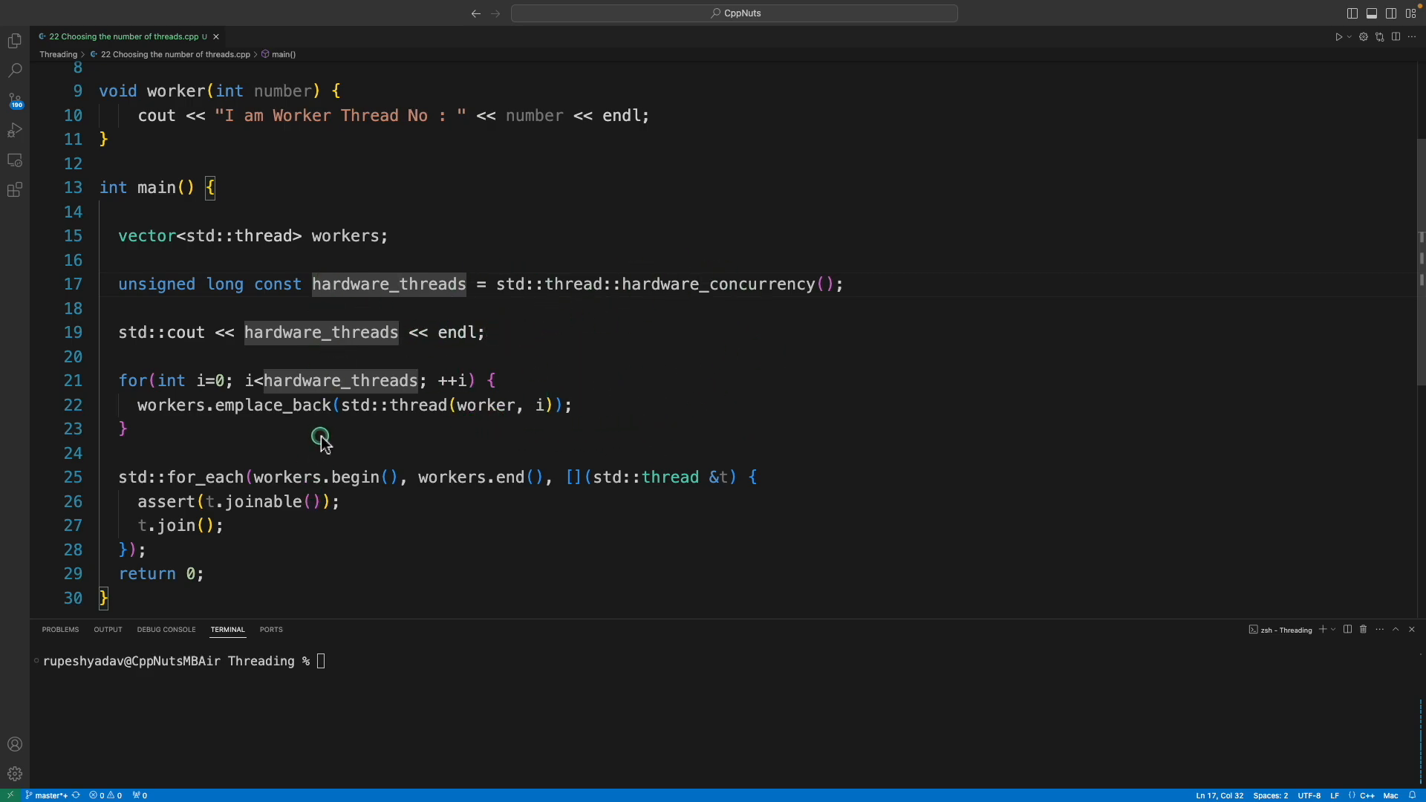
mouse_move(511, 476)
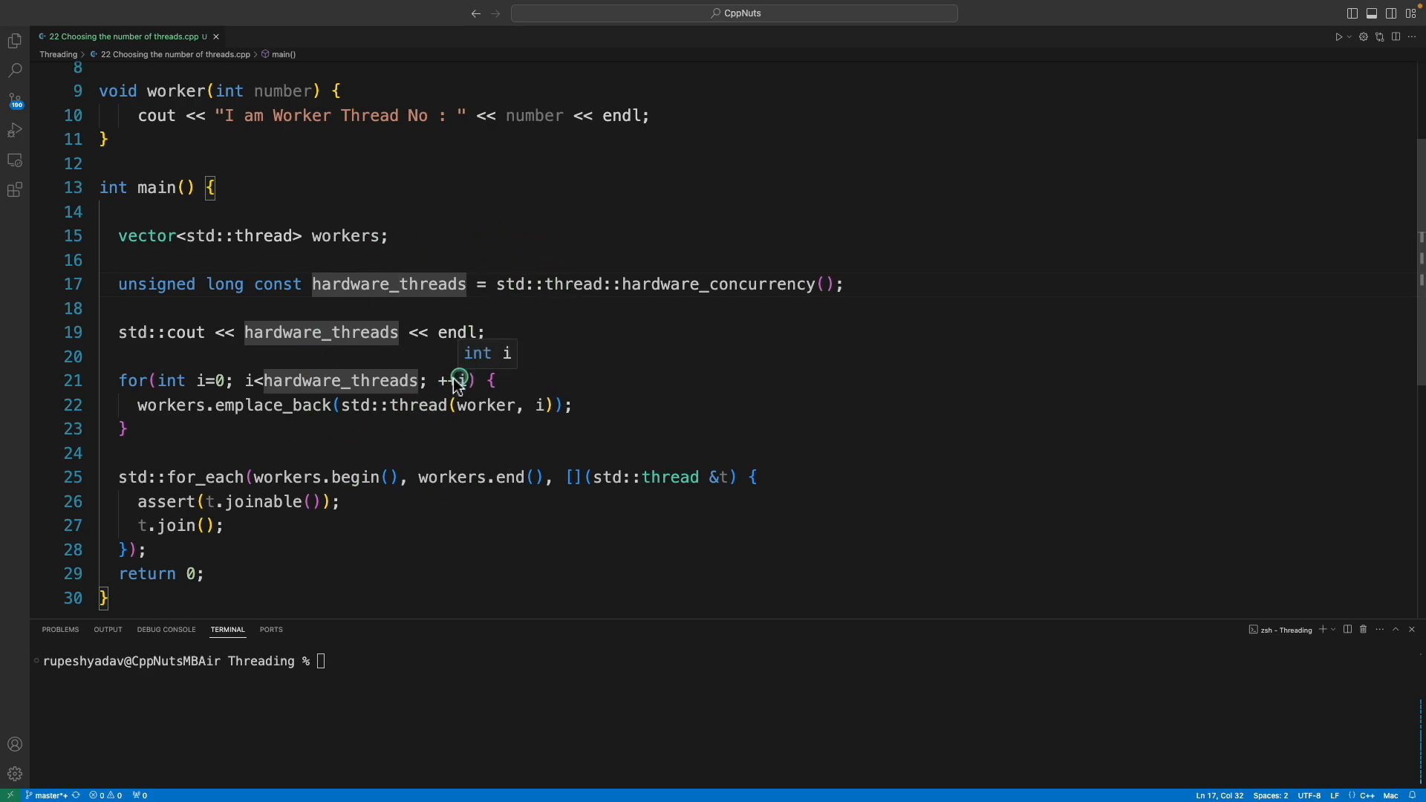
mouse_move(569, 331)
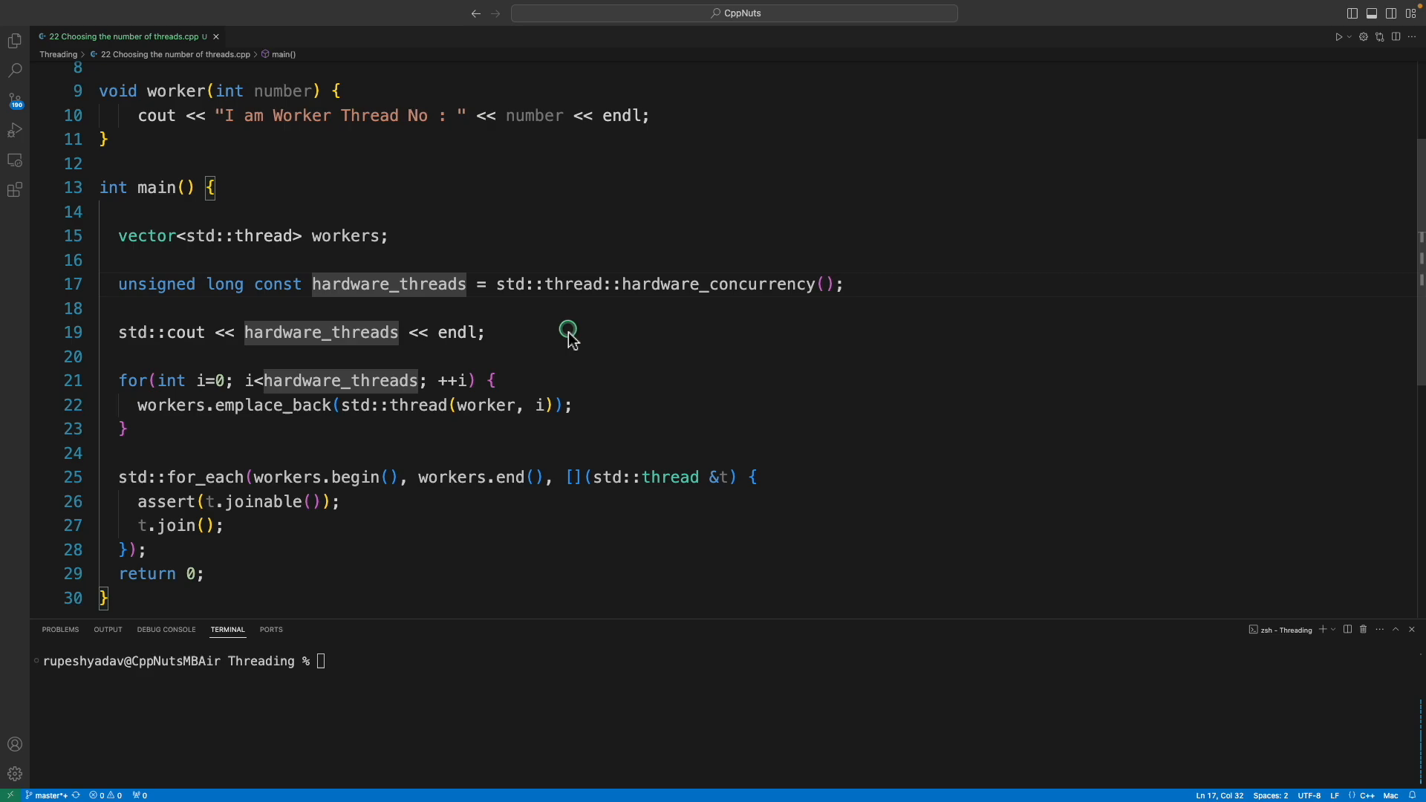
mouse_move(667, 341)
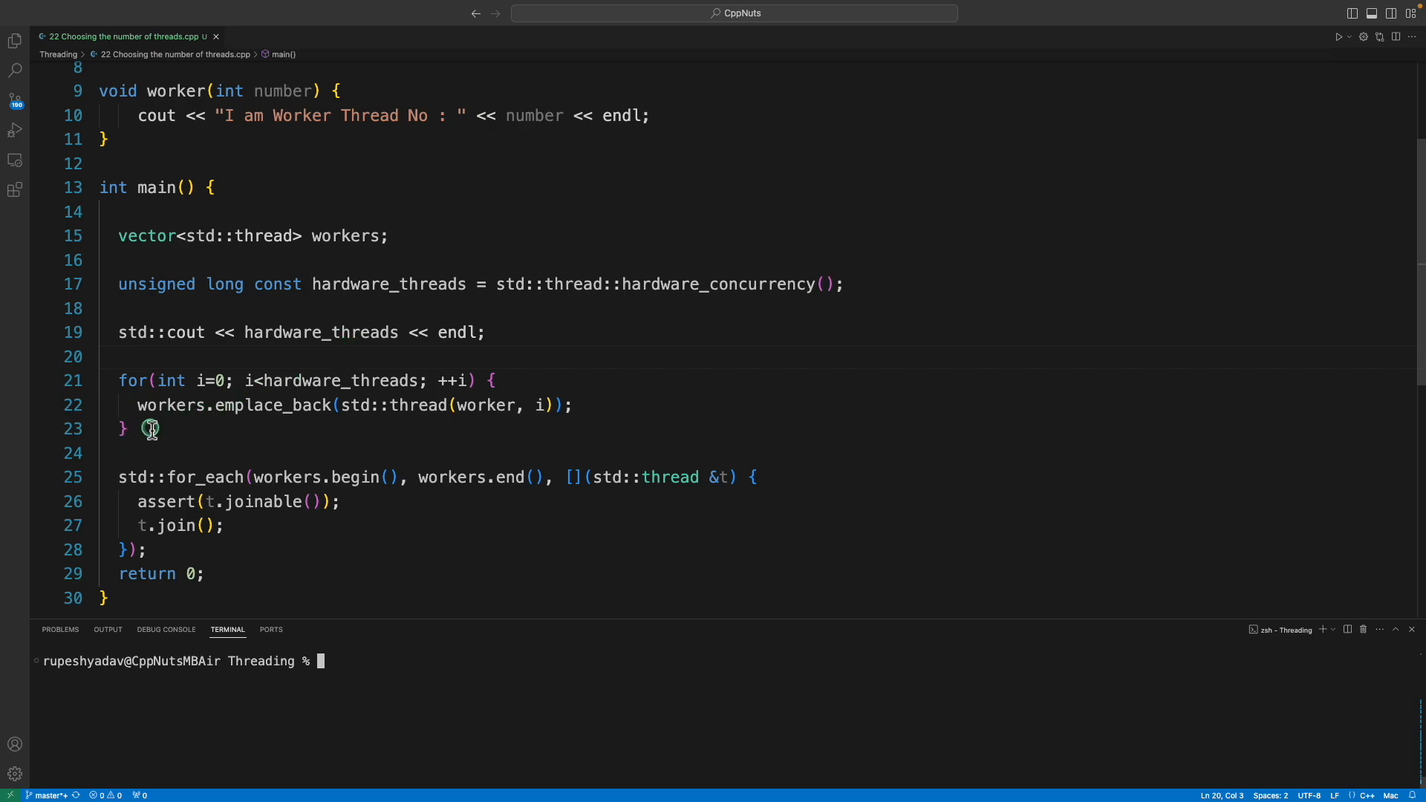
drag(119, 380, 590, 410)
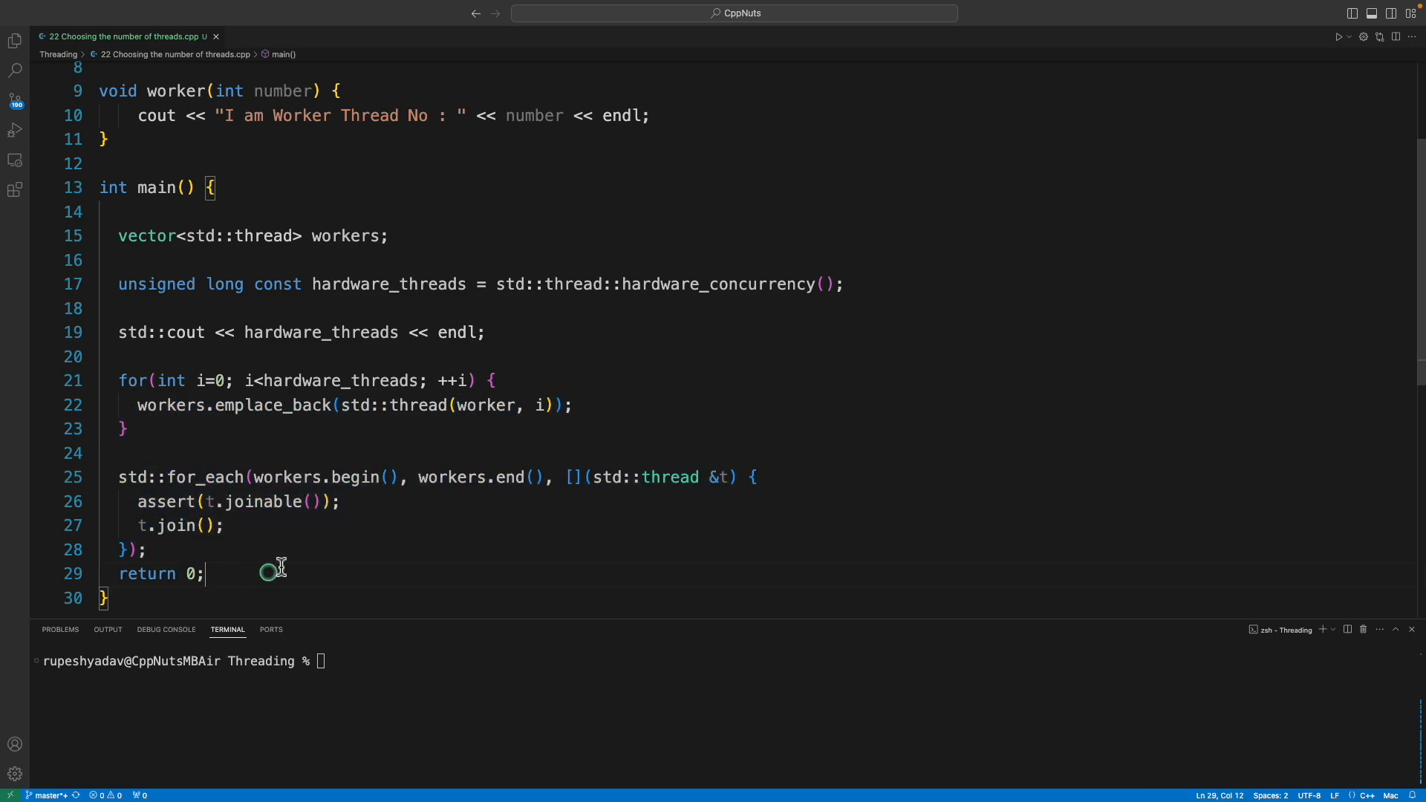
Run ./a.out in the integrated terminal, printing 8 hardware threads and worker messages
text(./a.out)
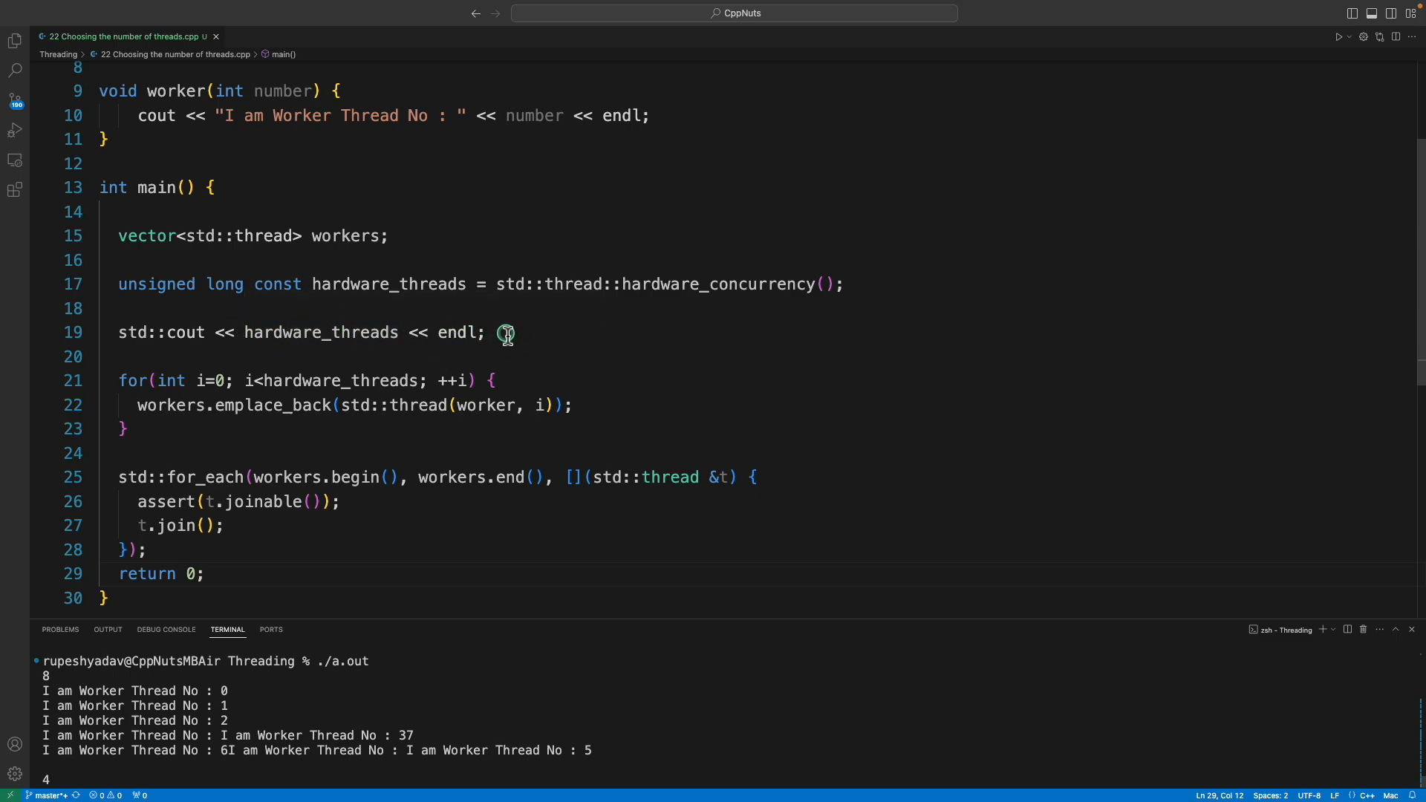
mouse_move(711, 284)
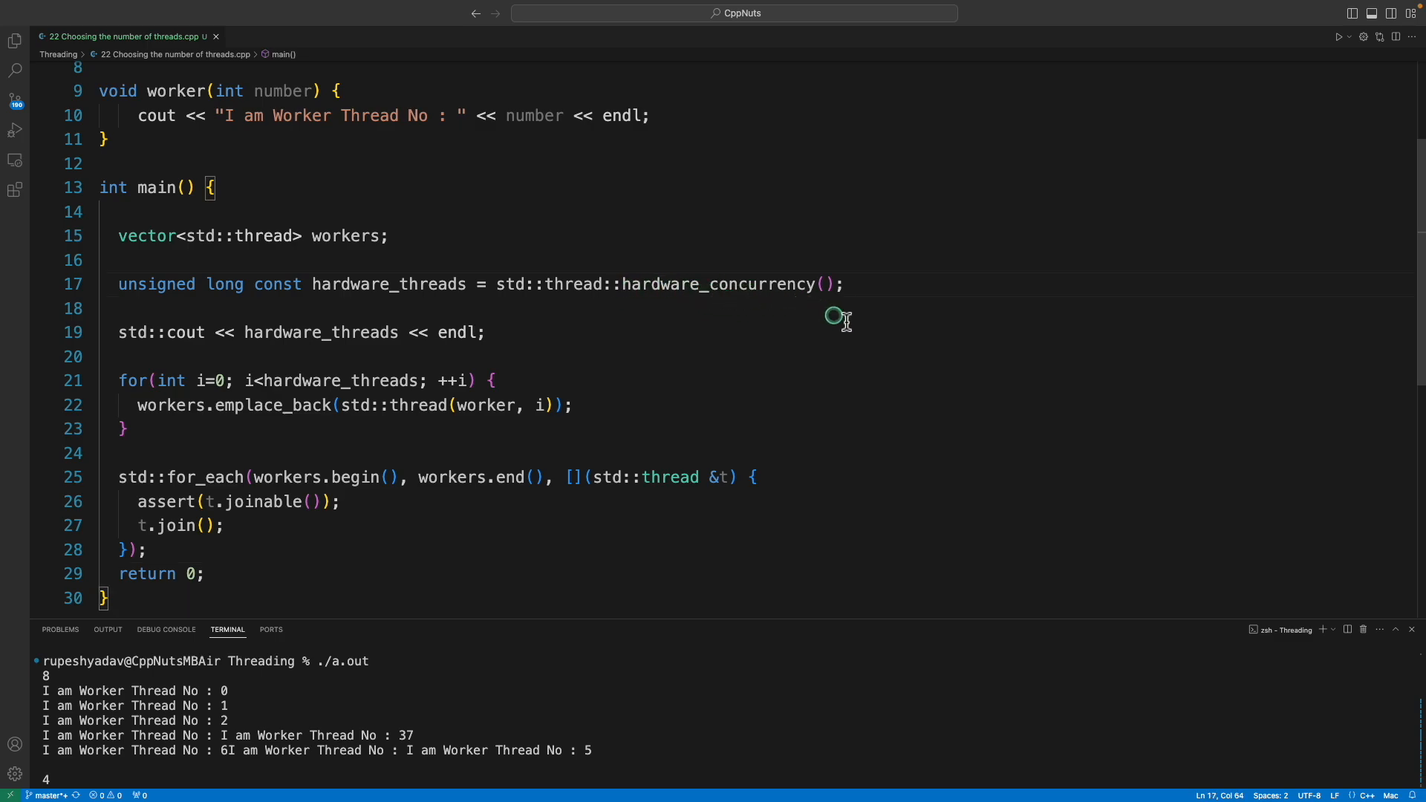
mouse_move(856, 289)
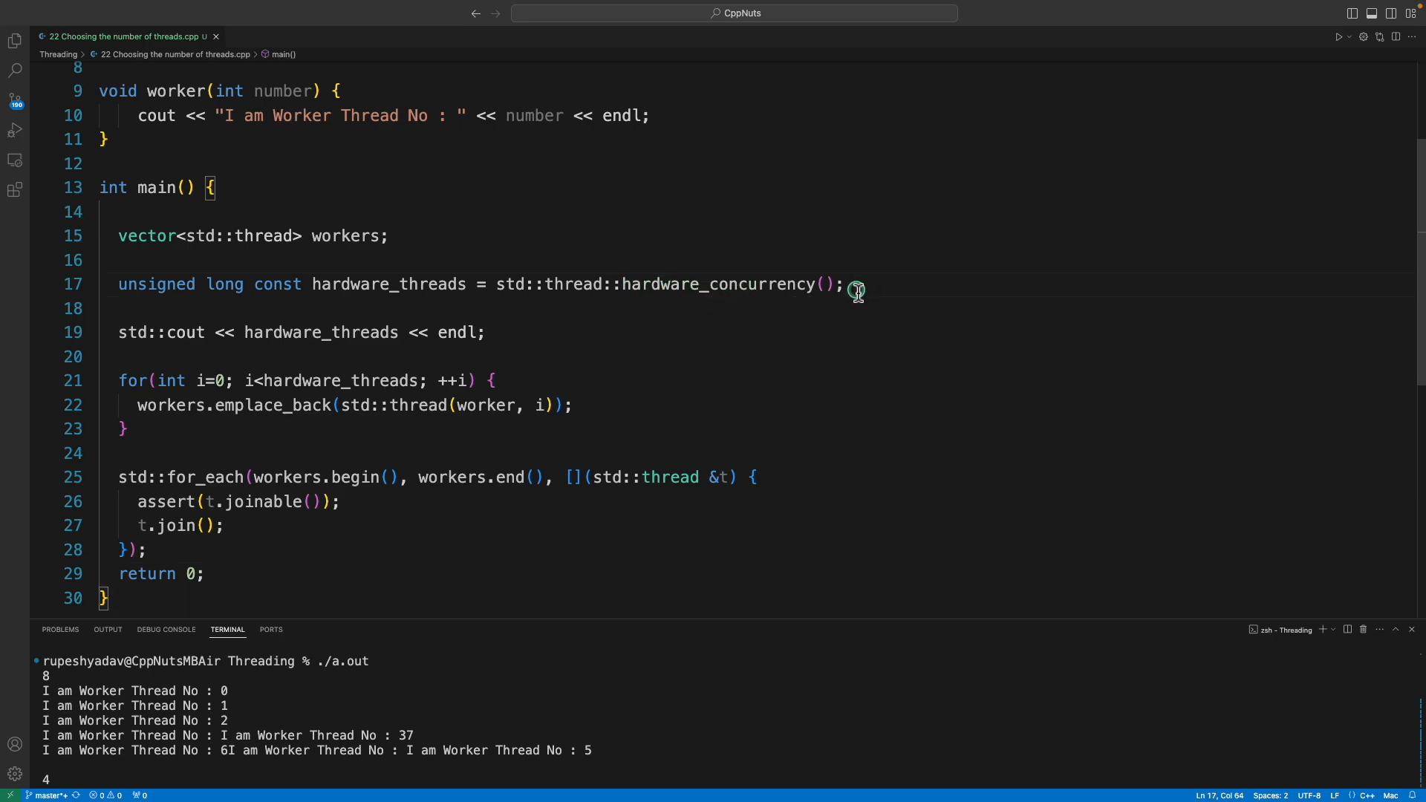
mouse_move(211, 361)
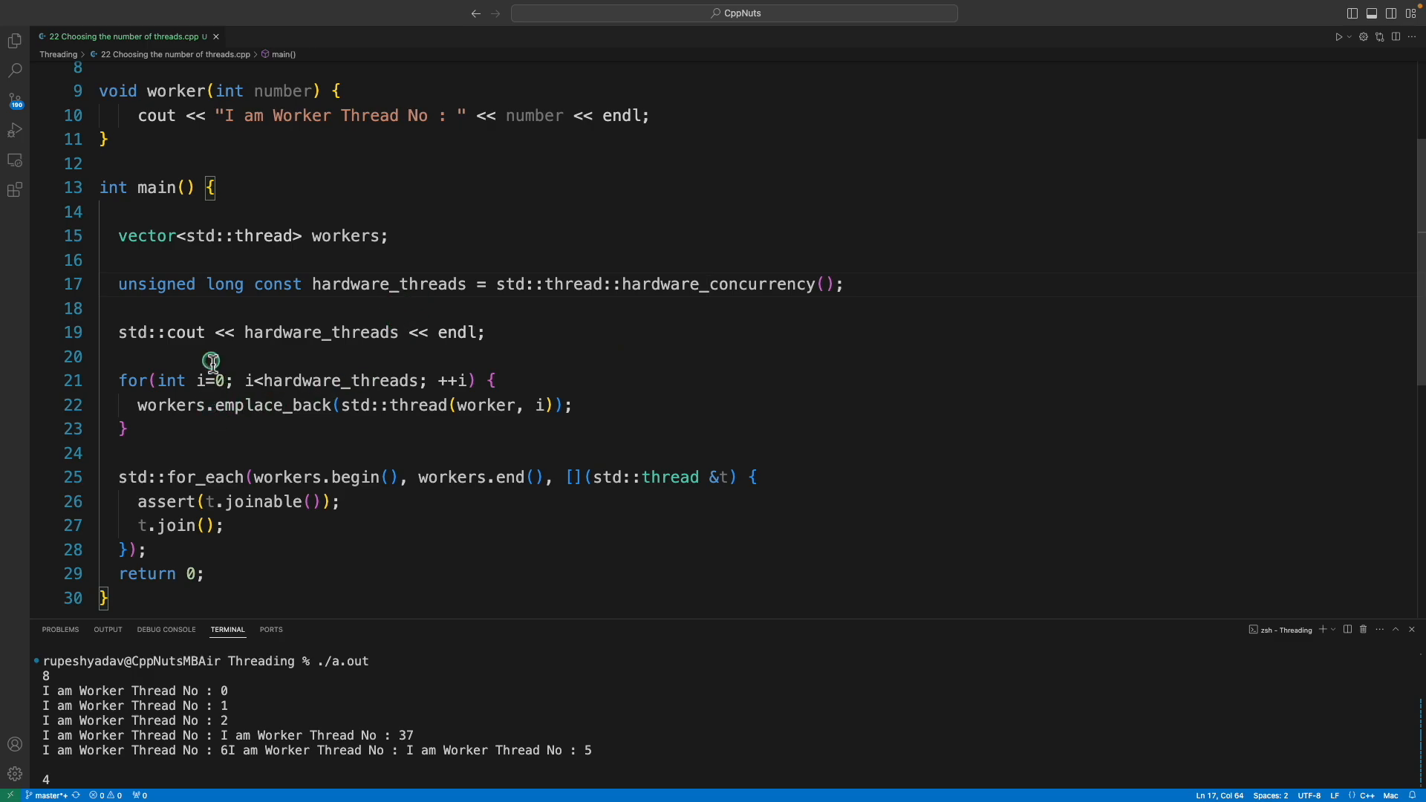
mouse_move(279, 368)
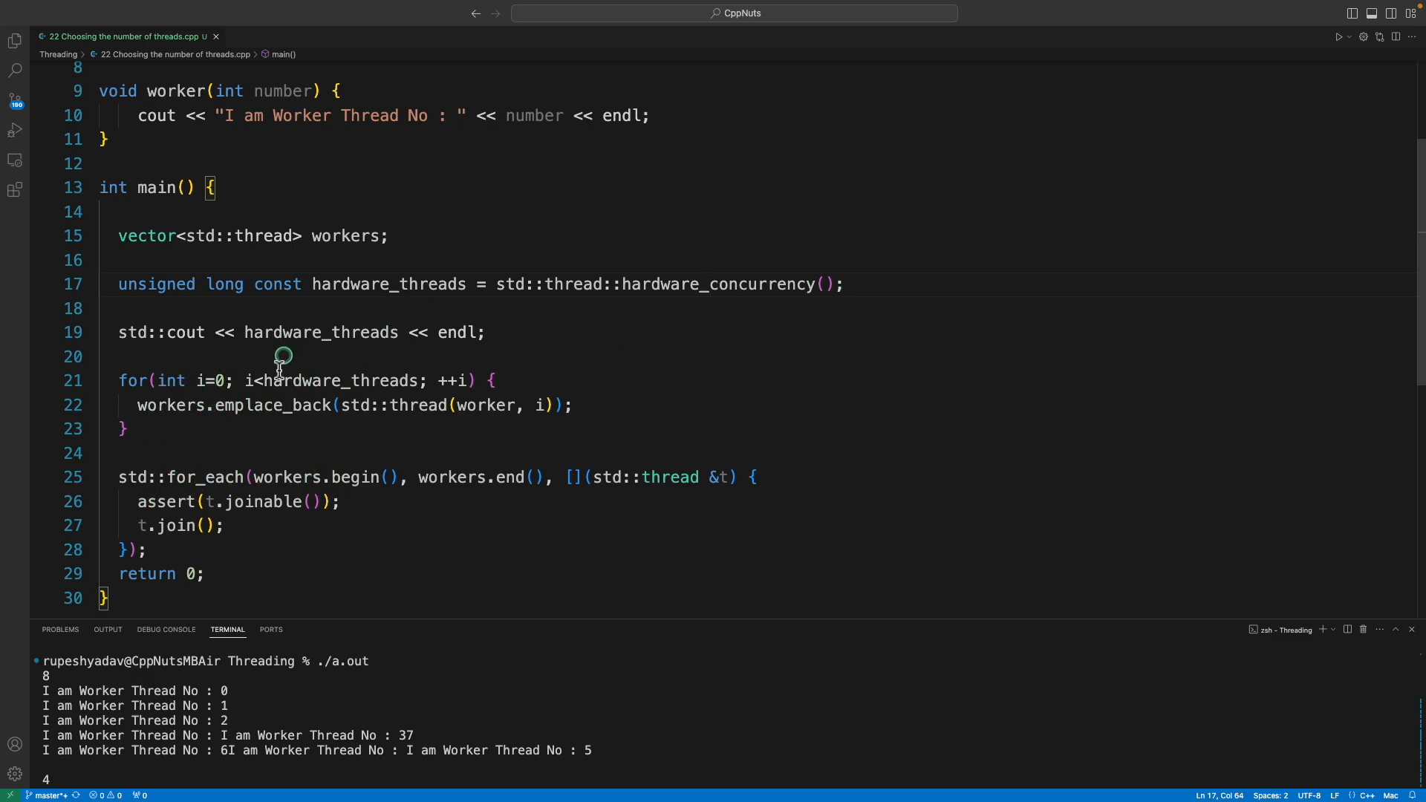
mouse_move(433, 346)
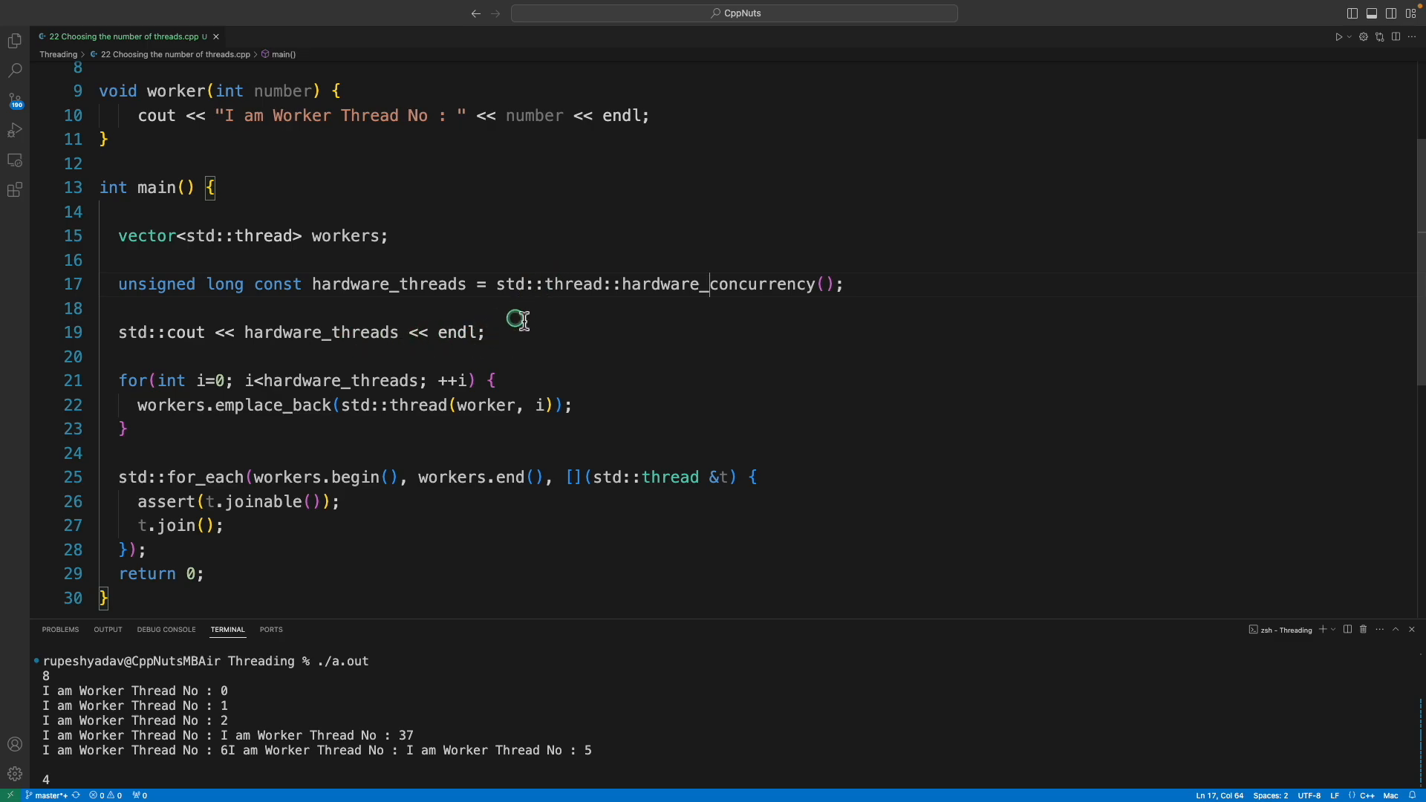
mouse_move(371, 356)
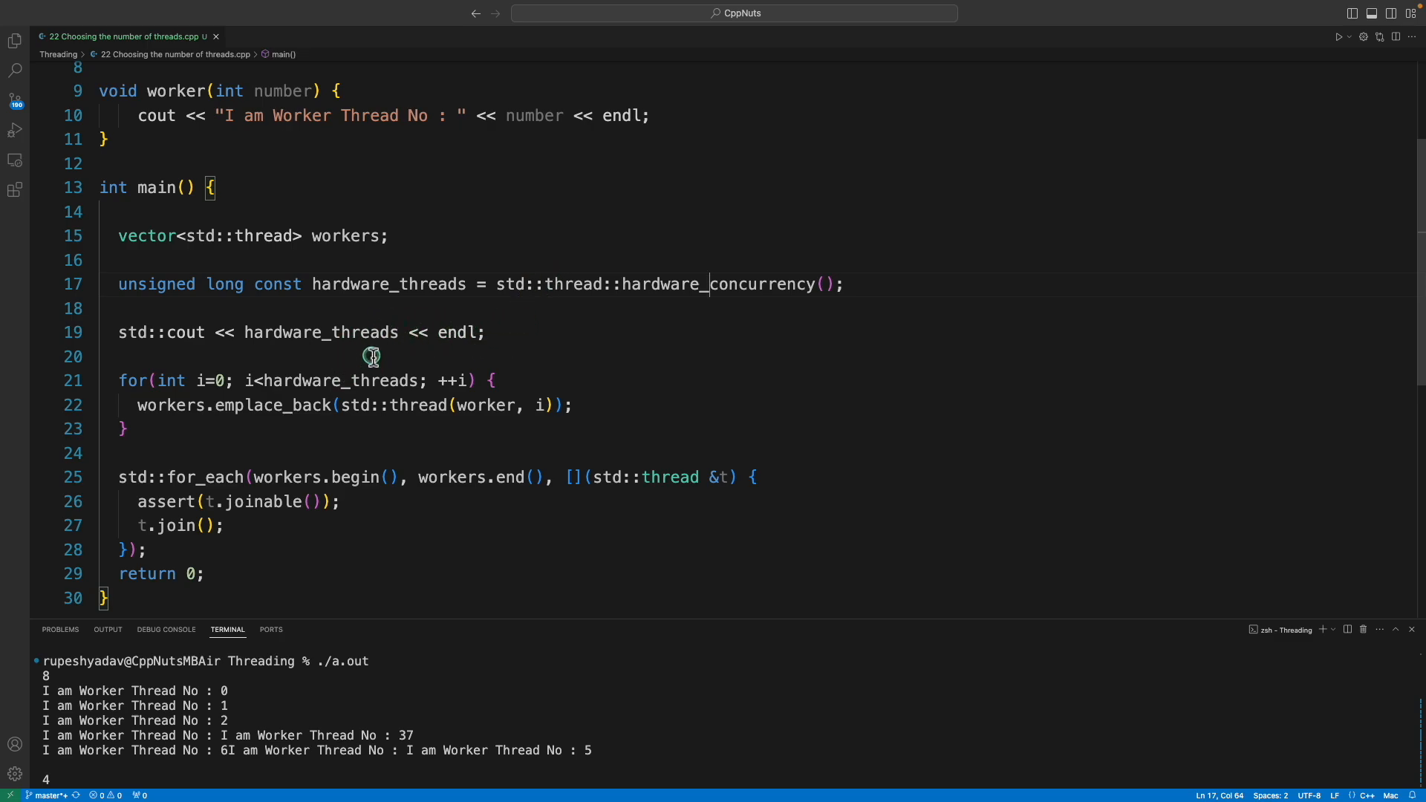
mouse_move(493, 358)
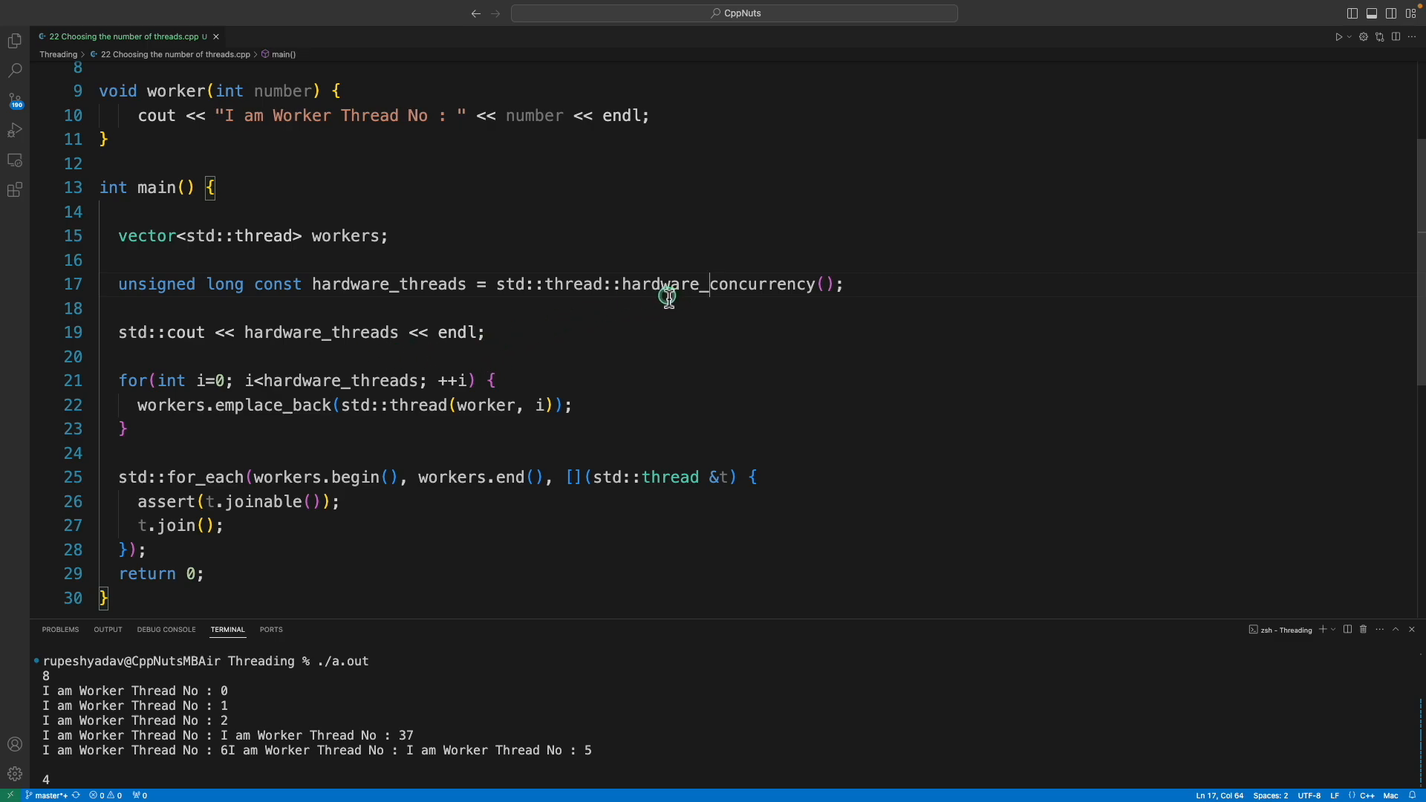
mouse_move(473, 313)
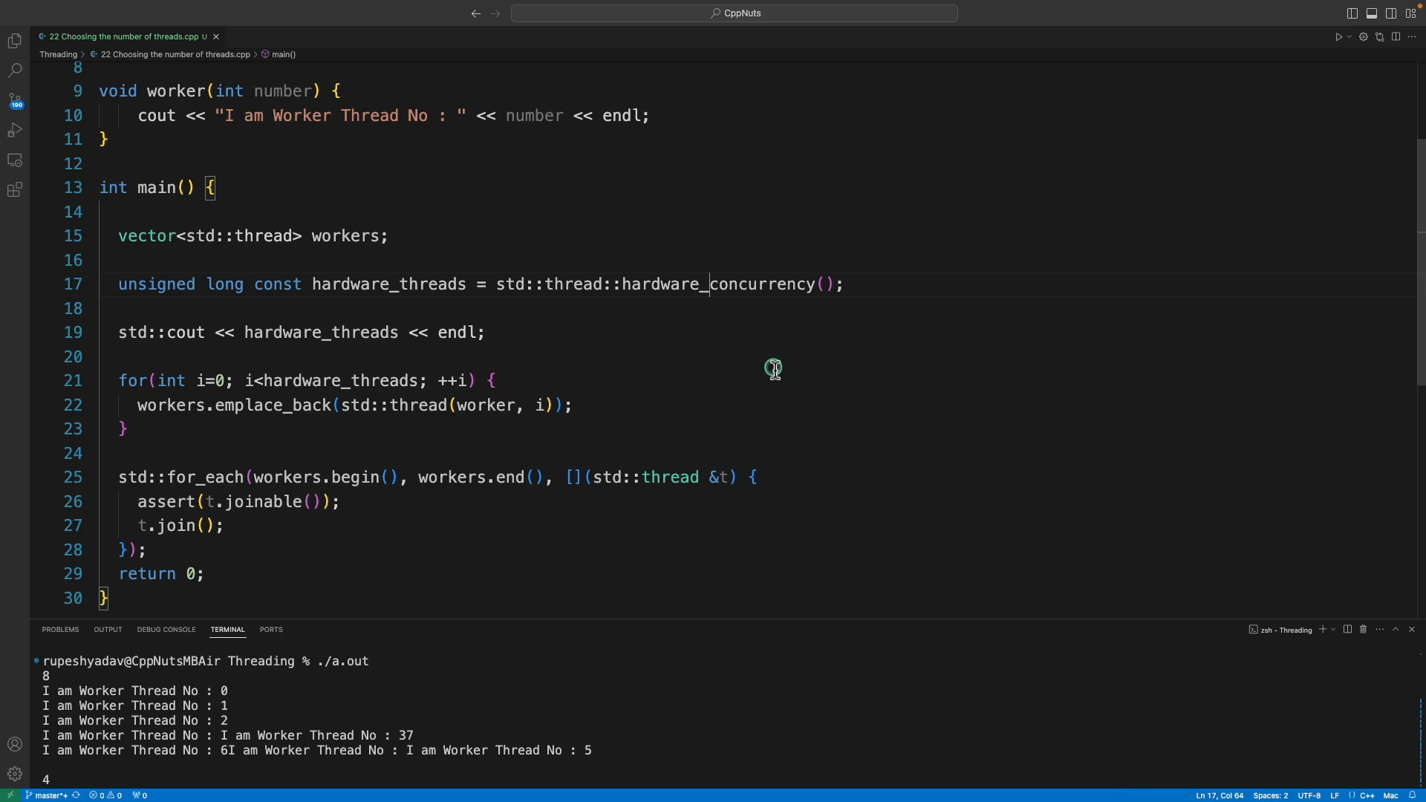
mouse_move(752, 388)
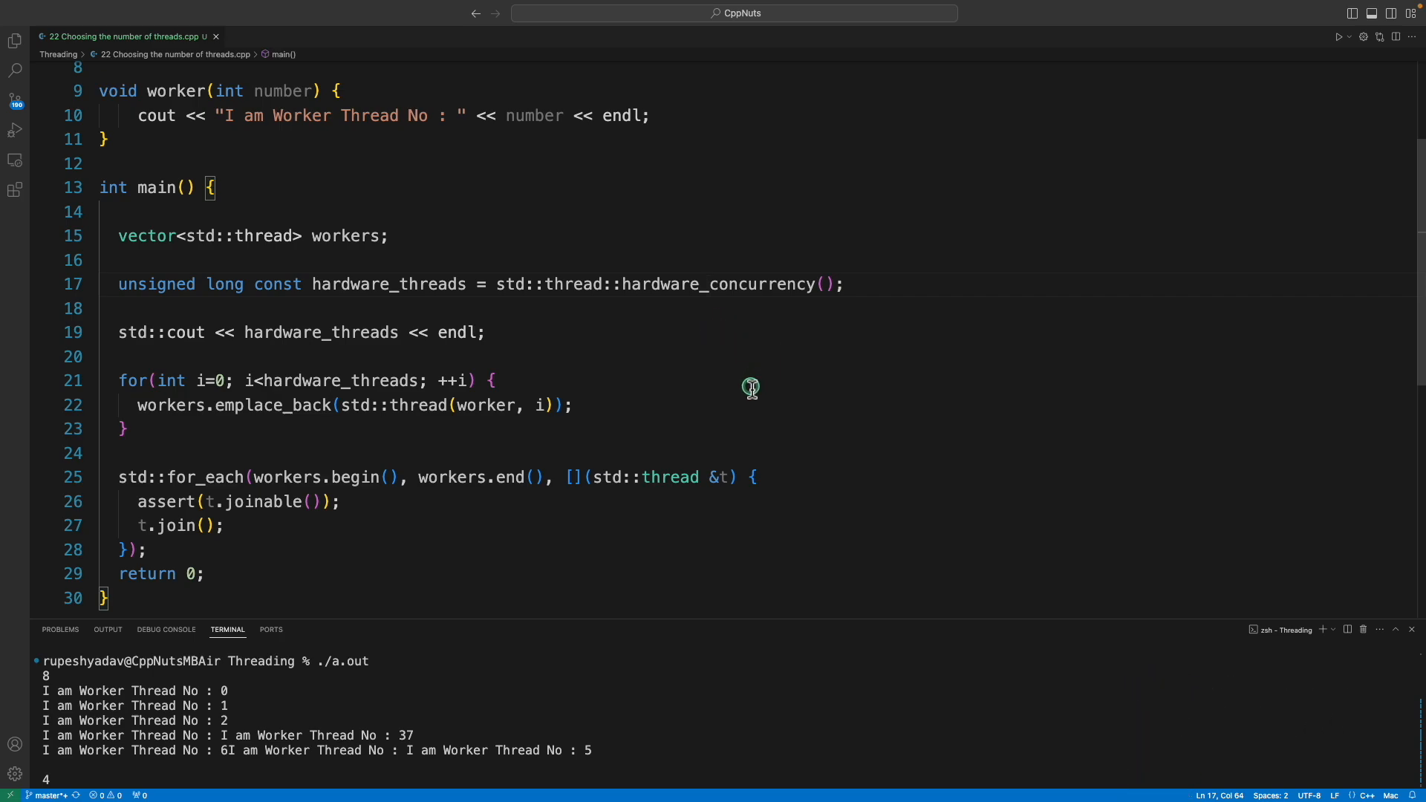
click(707, 284)
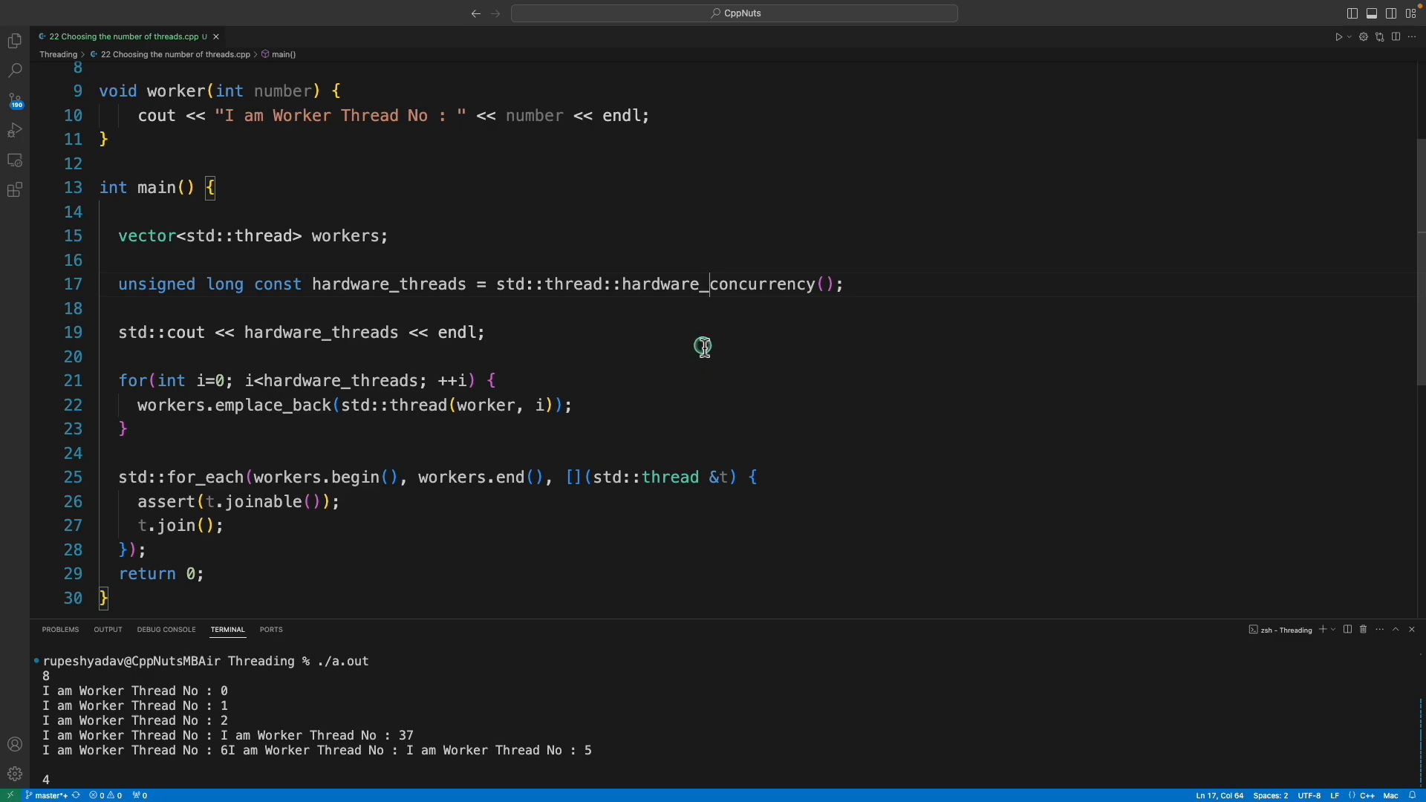
mouse_move(682, 339)
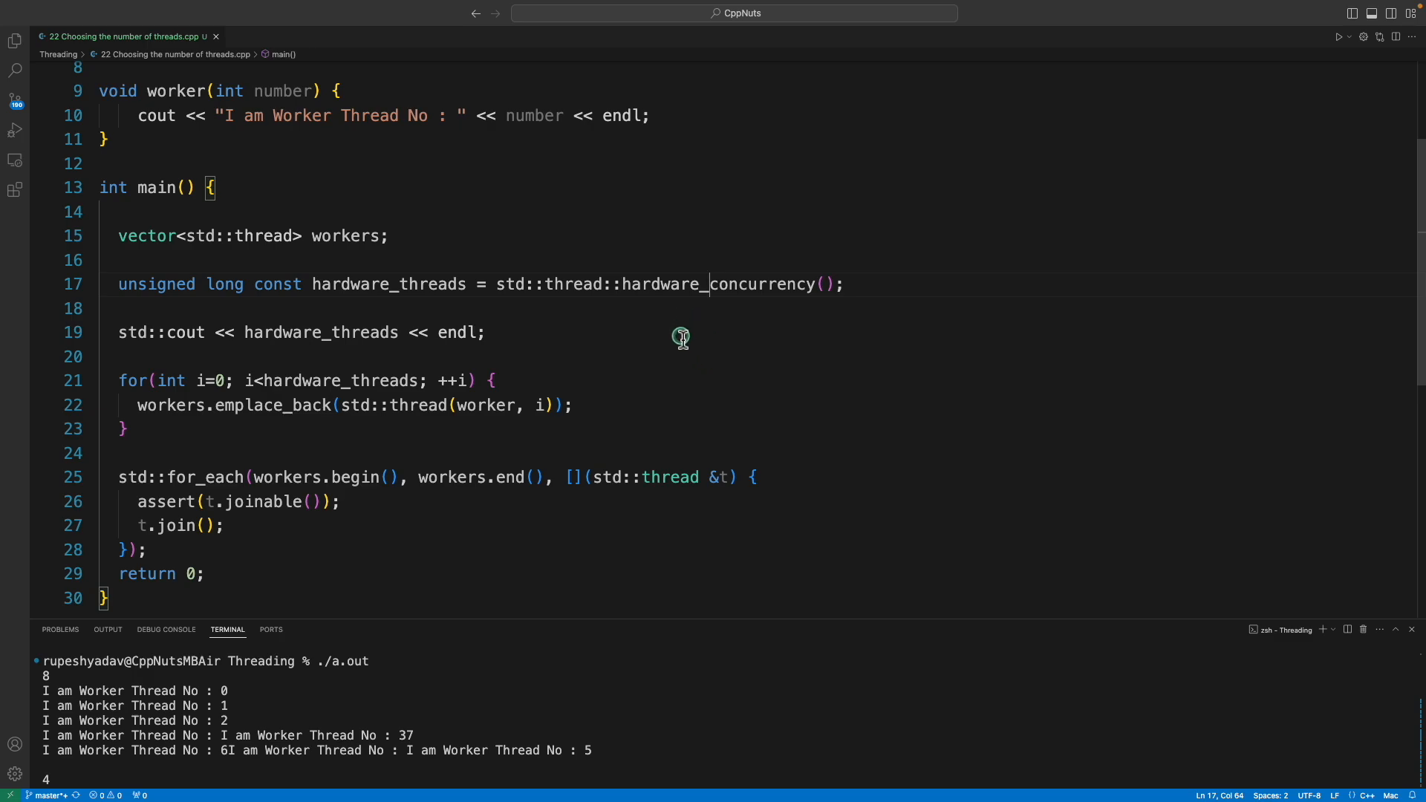
mouse_move(688, 329)
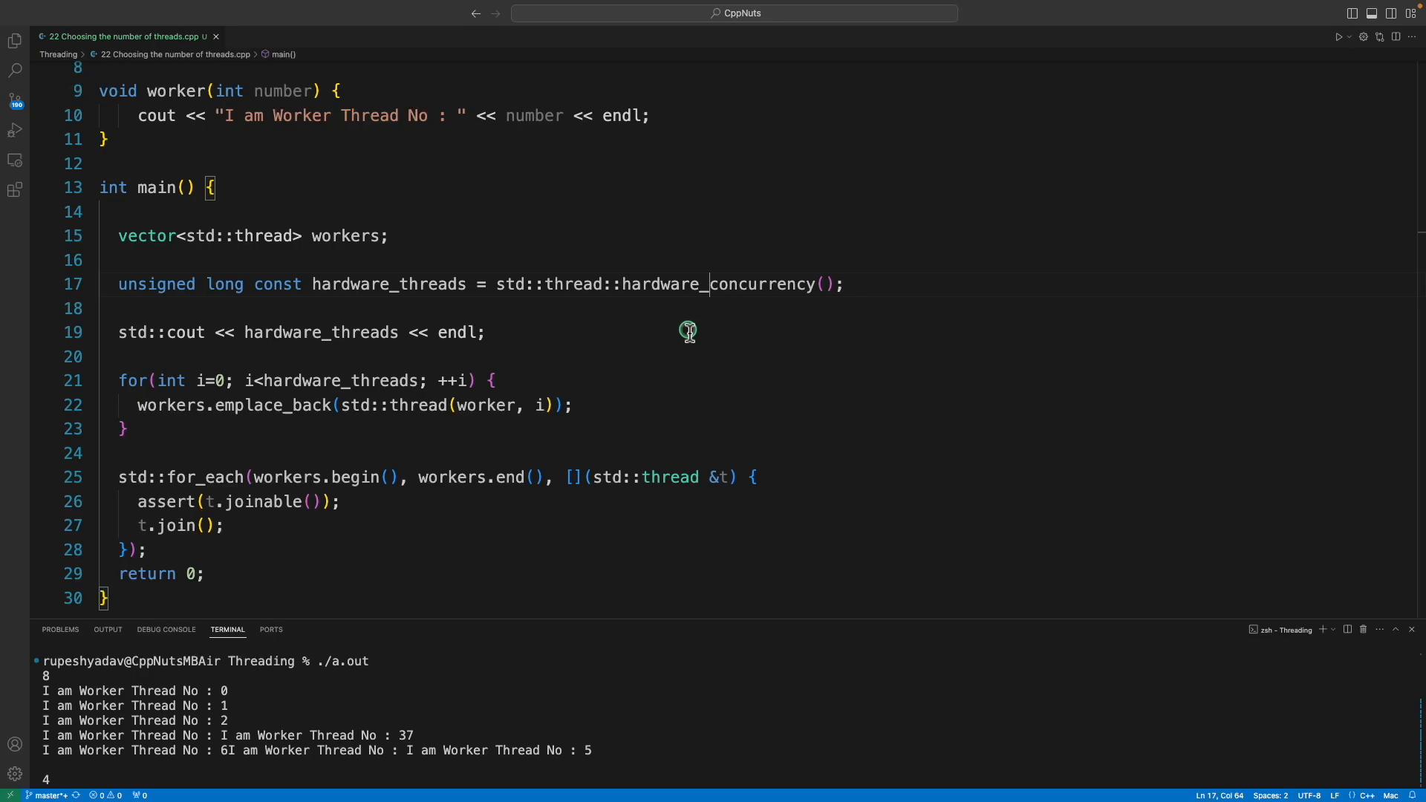
mouse_move(157, 685)
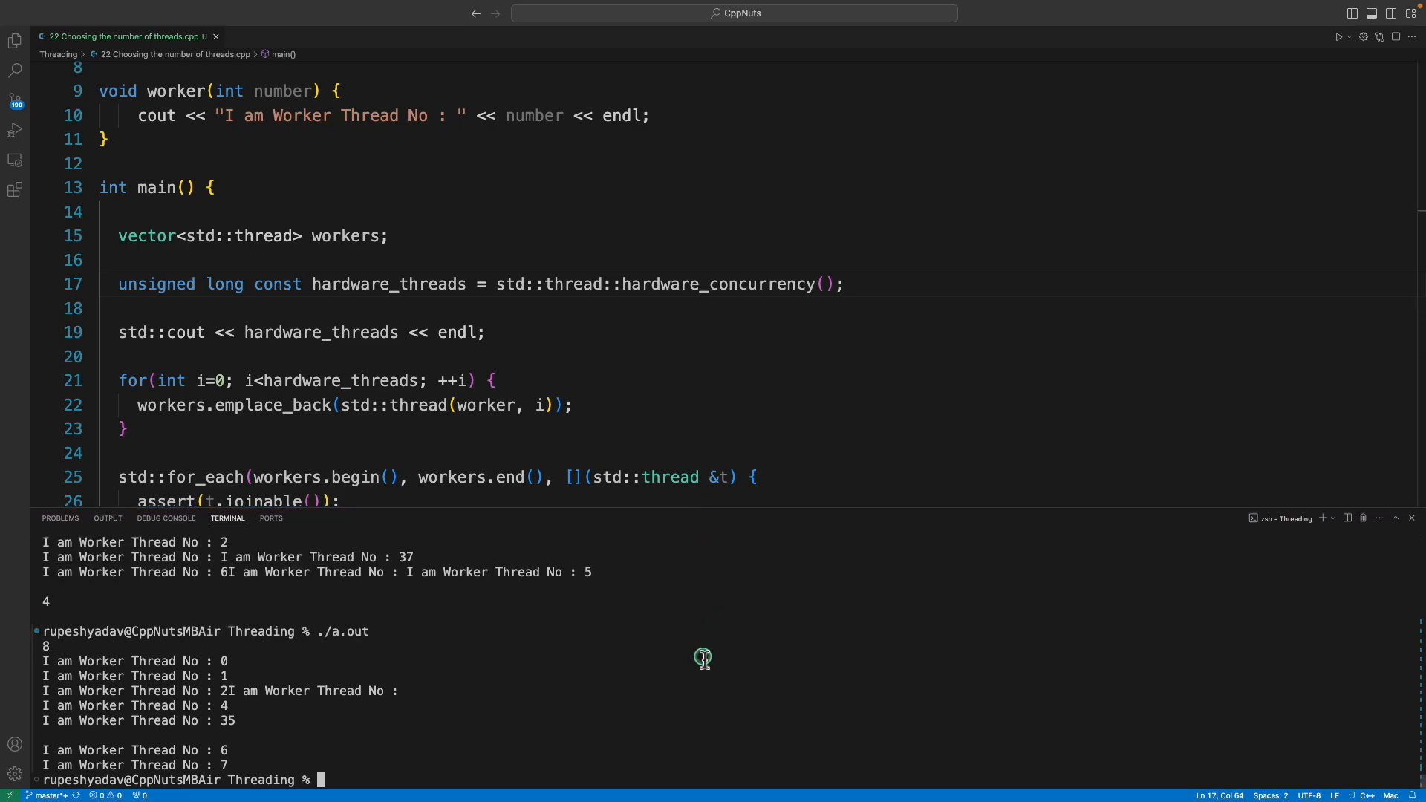
Run ./a.out once more so the terminal lists 8 and worker threads 0–7
text(./a.out)
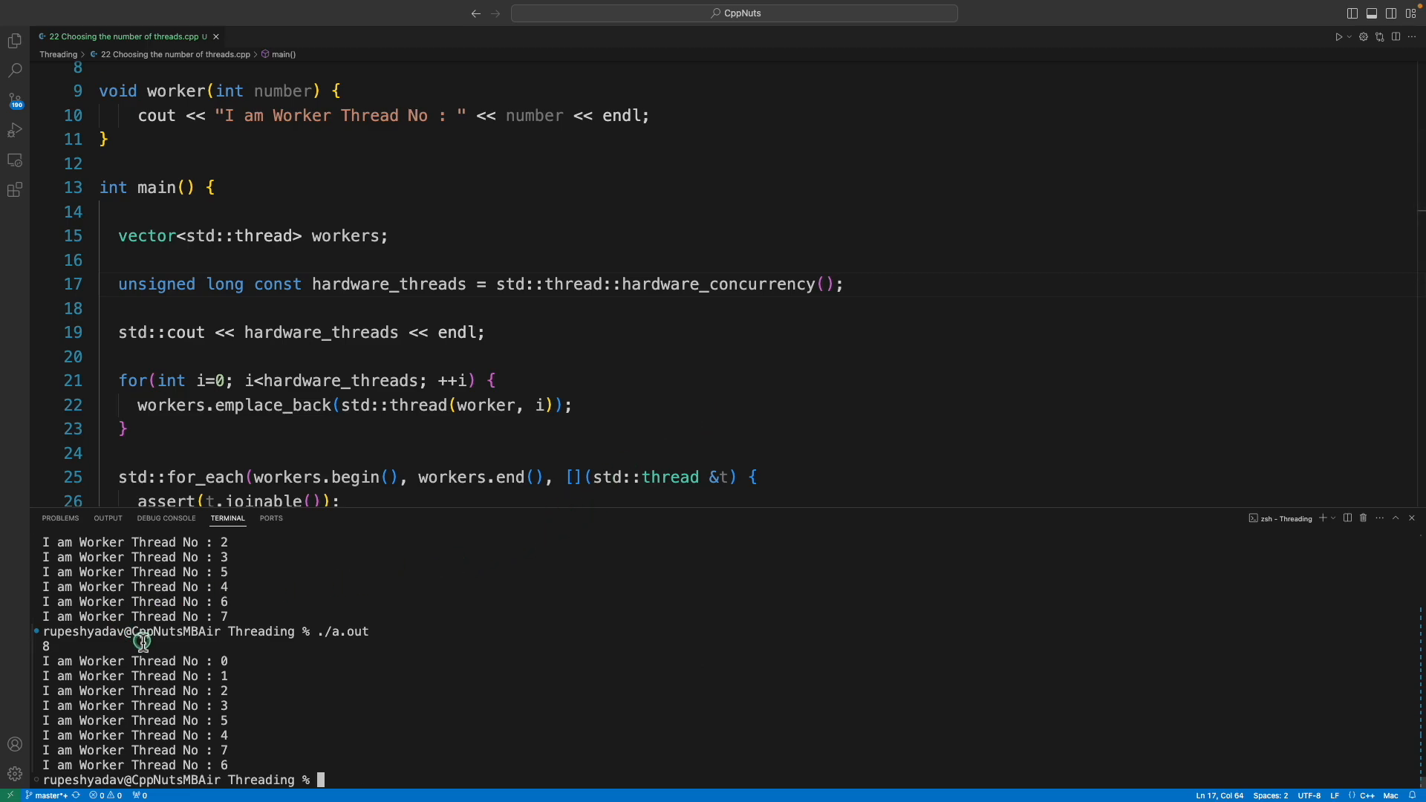
mouse_move(679, 429)
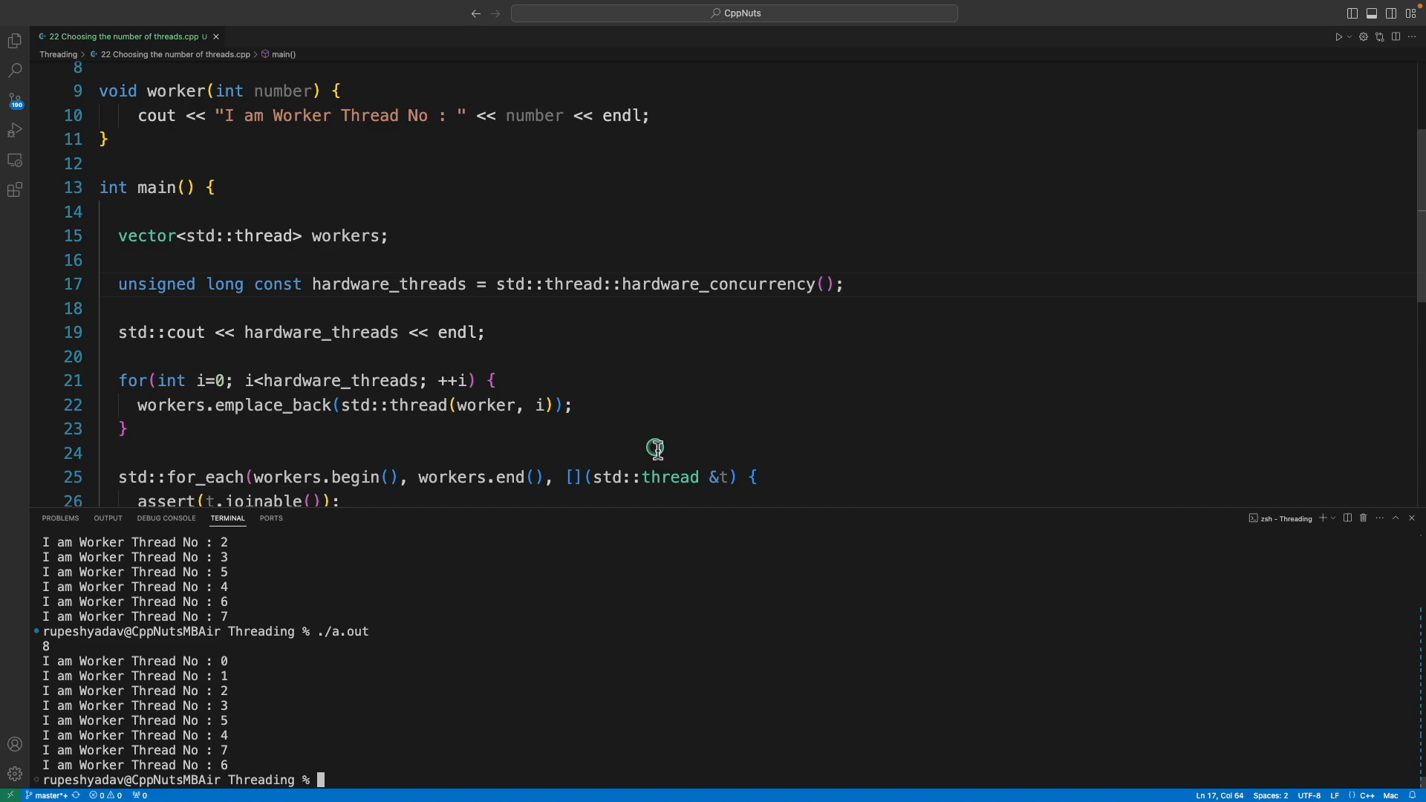
mouse_move(758, 395)
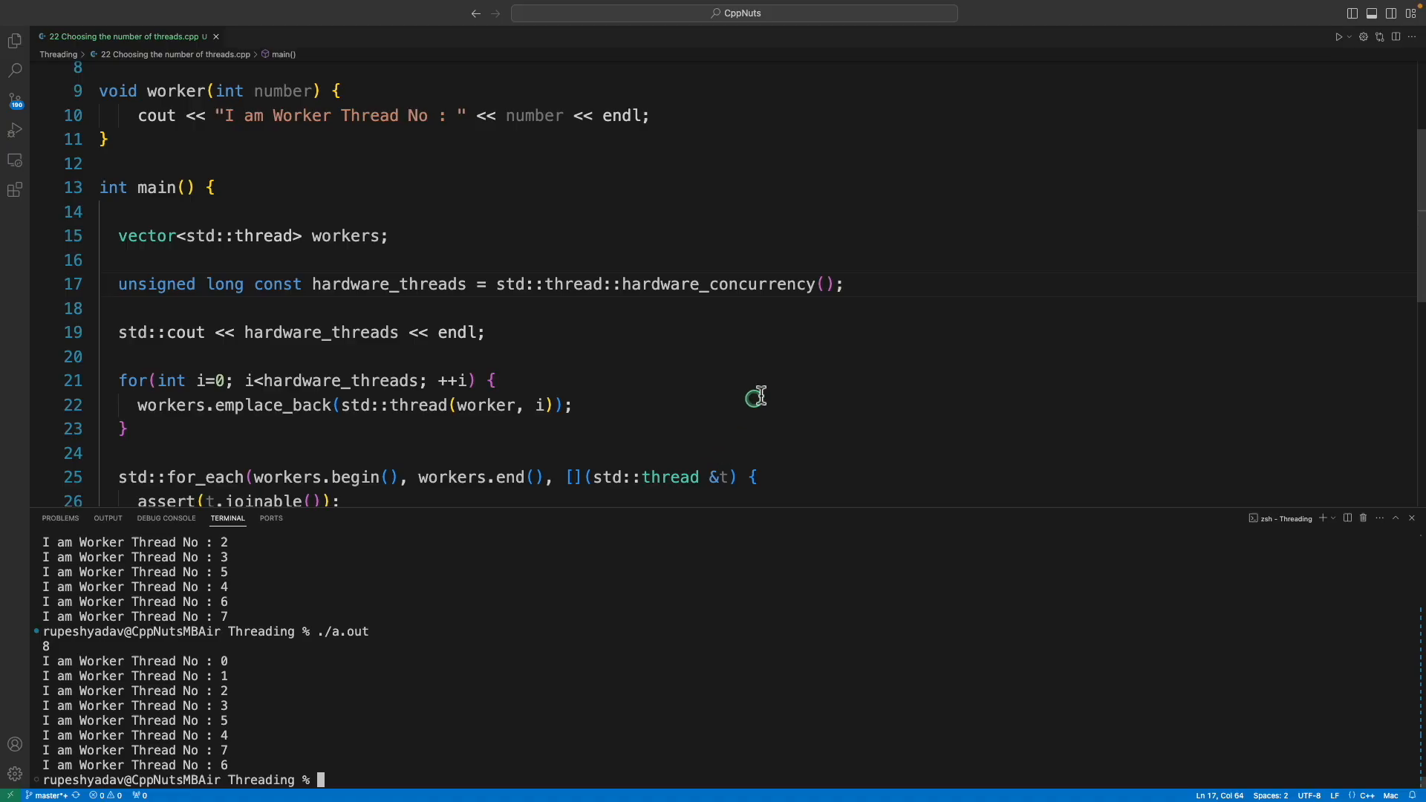
mouse_move(850, 303)
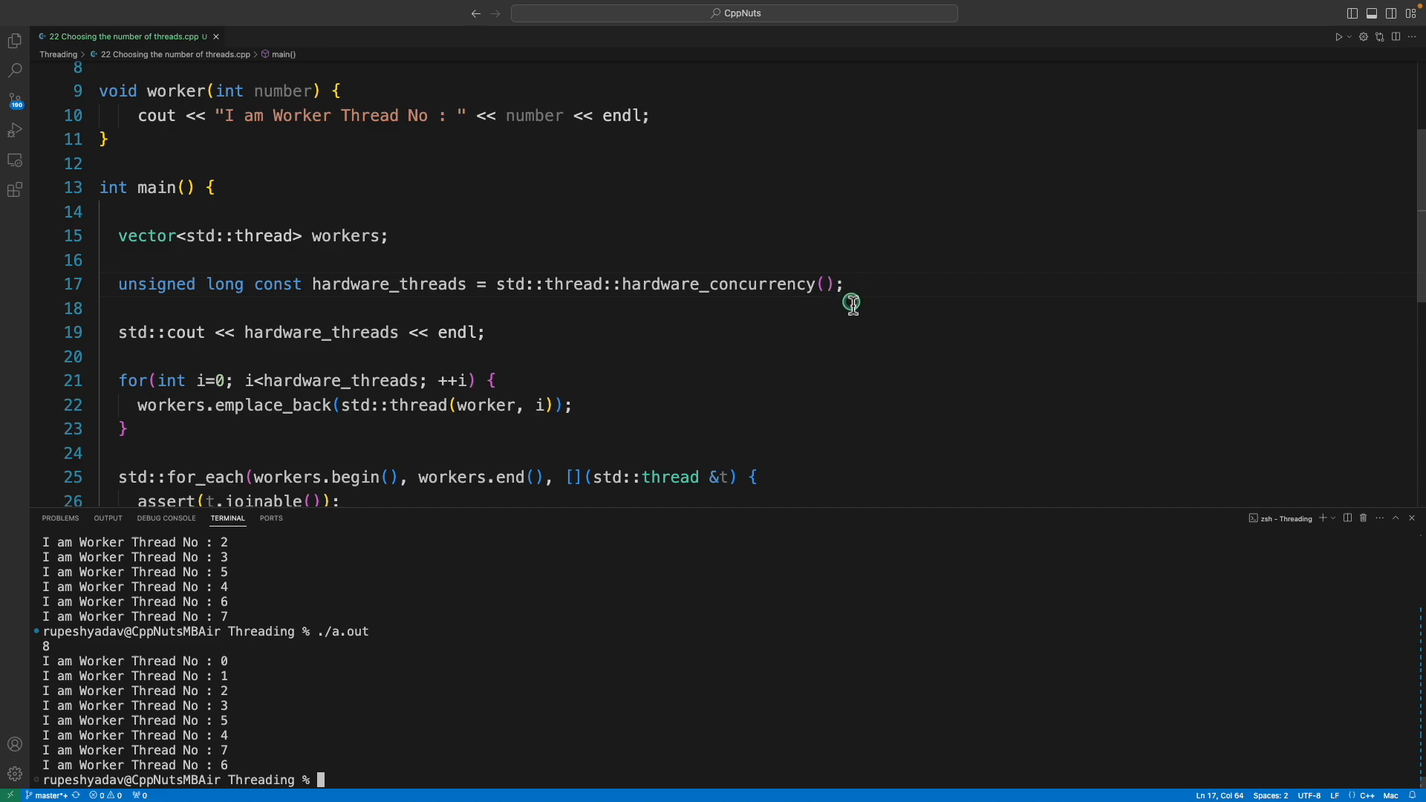
mouse_move(793, 301)
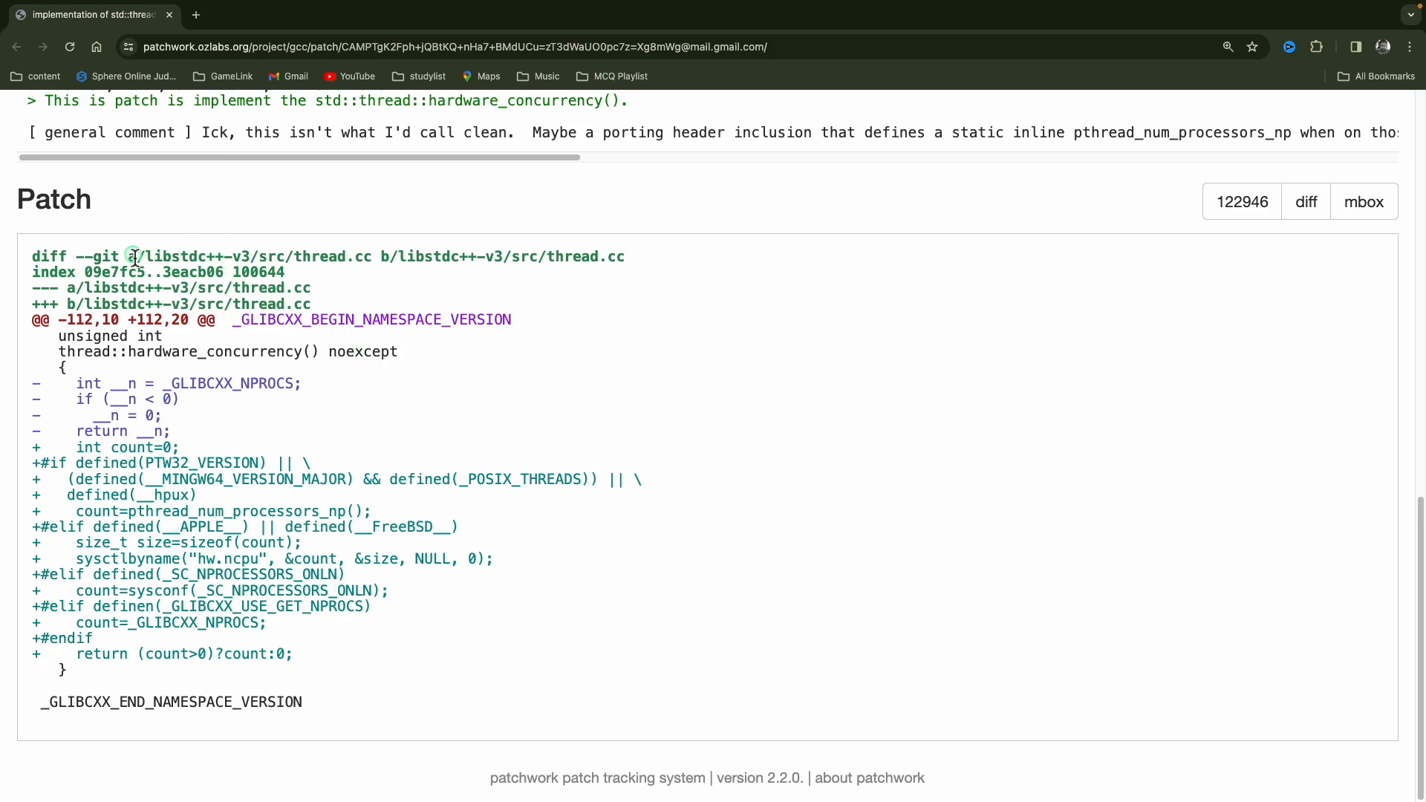
Highlight the thread.cc diff header and the hardware_concurrency function name in the patch
drag(131, 257, 421, 257)
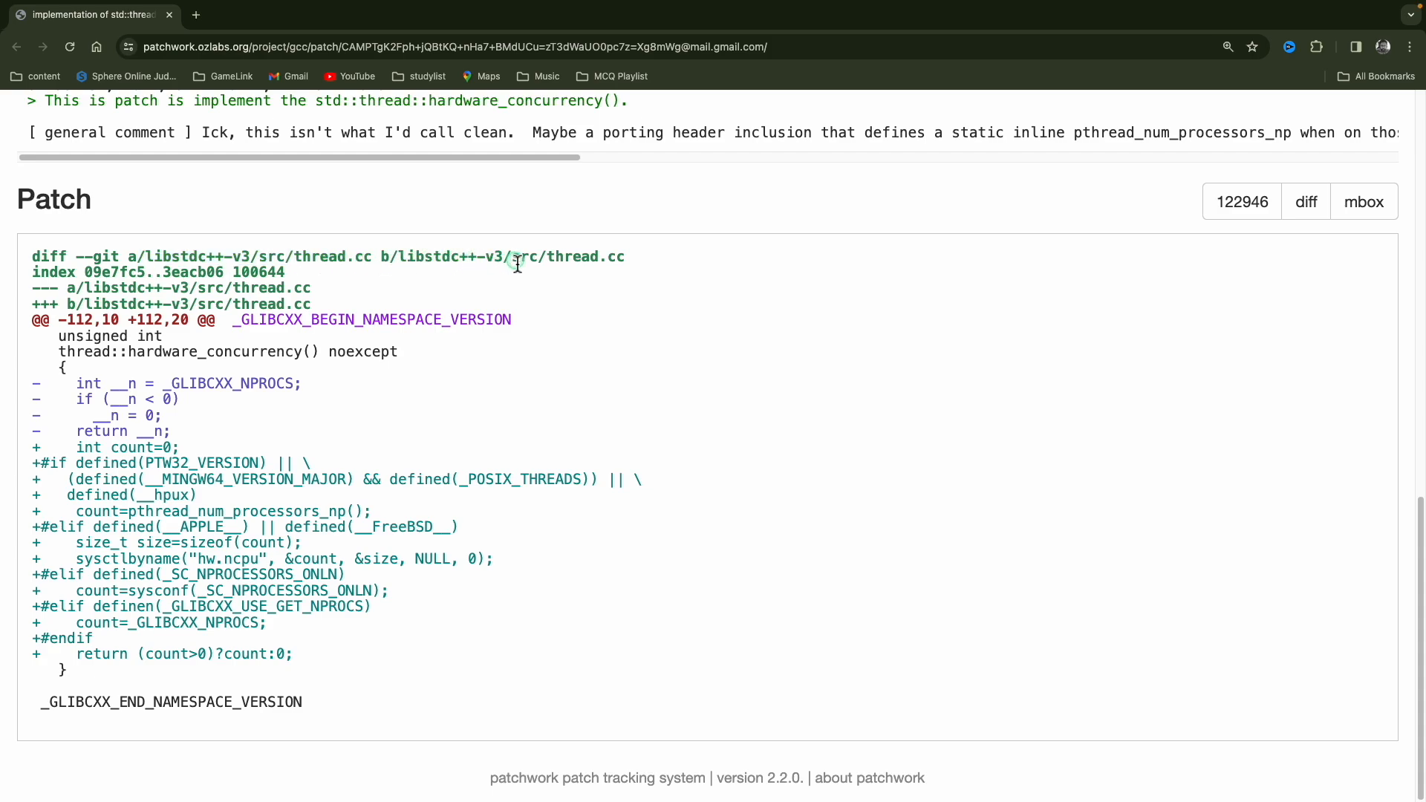
mouse_move(278, 509)
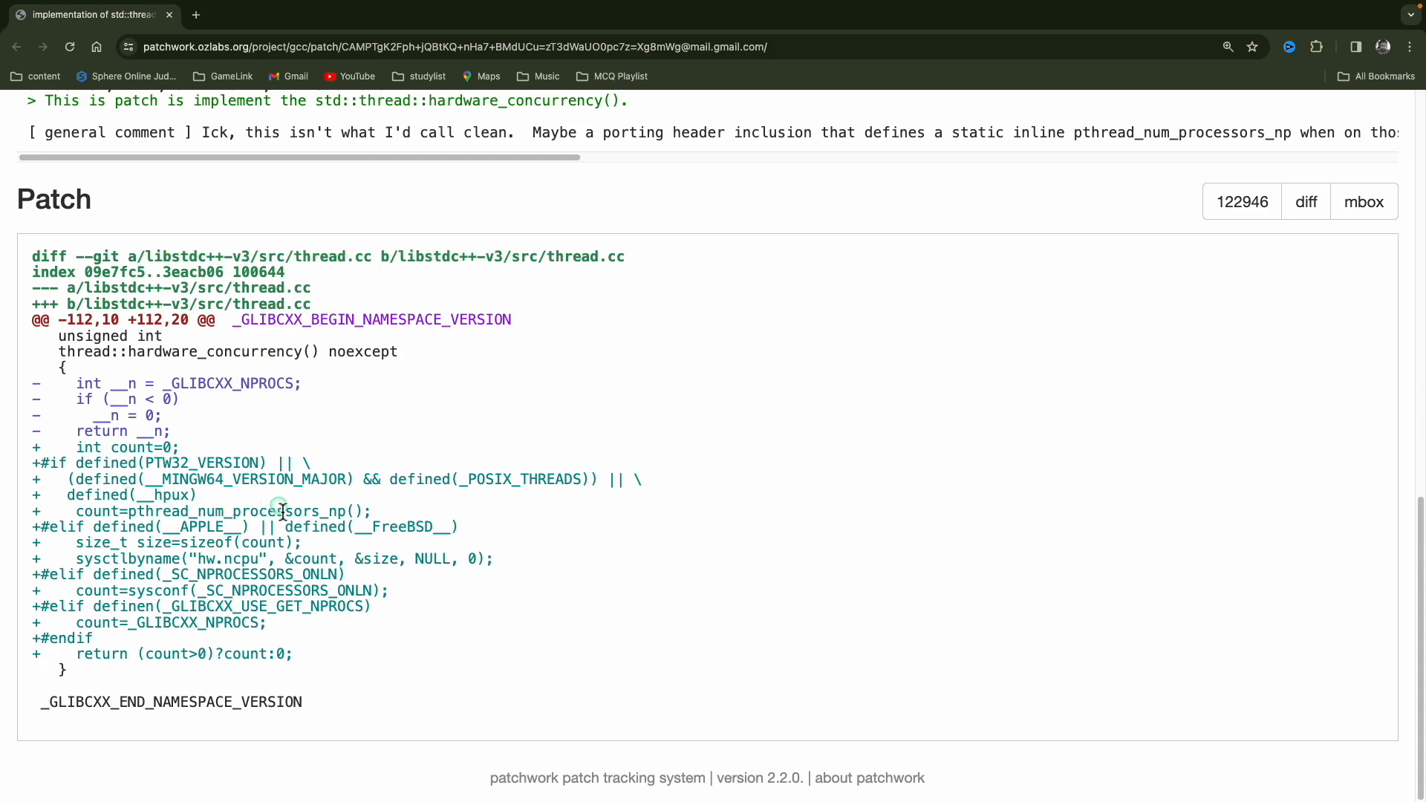
drag(58, 352, 62, 670)
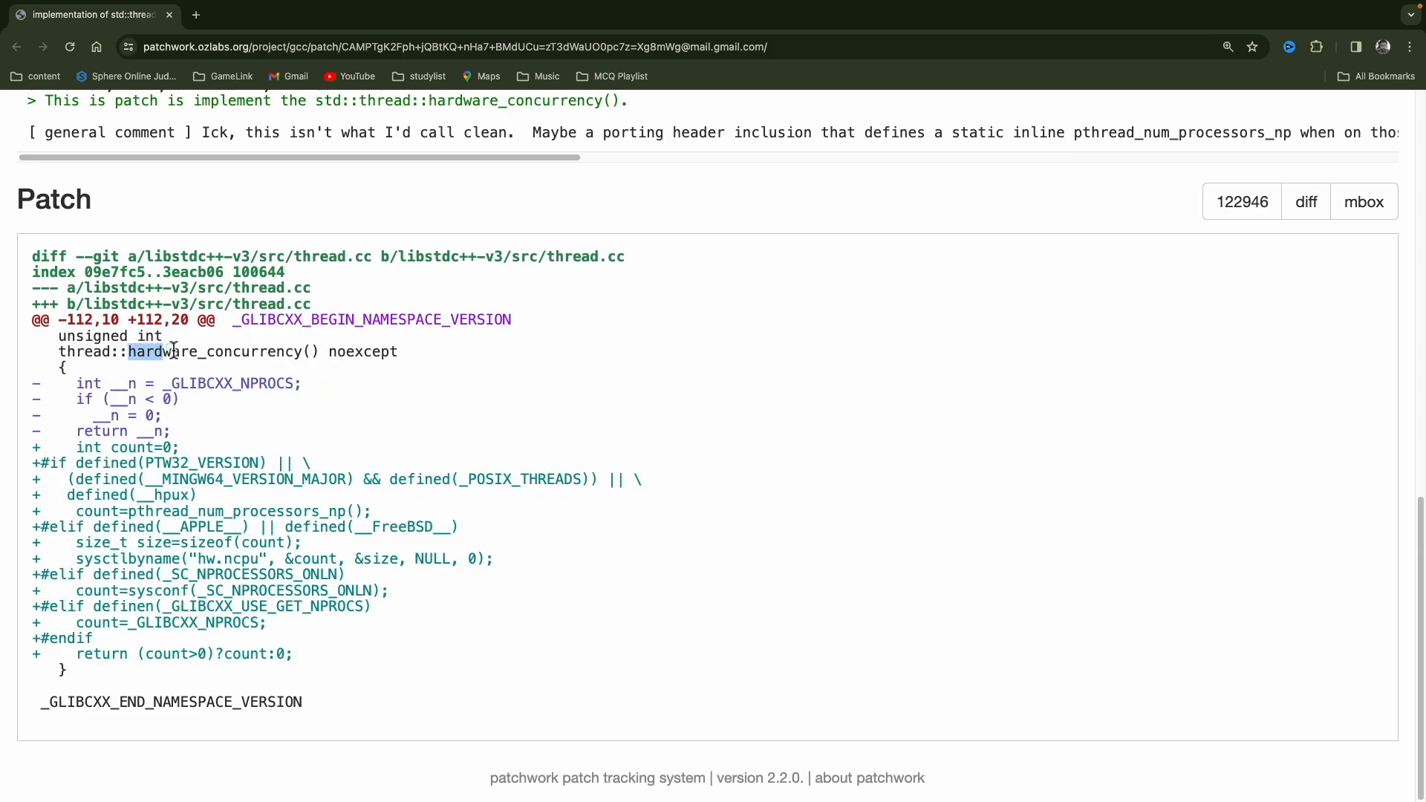
double_click(214, 351)
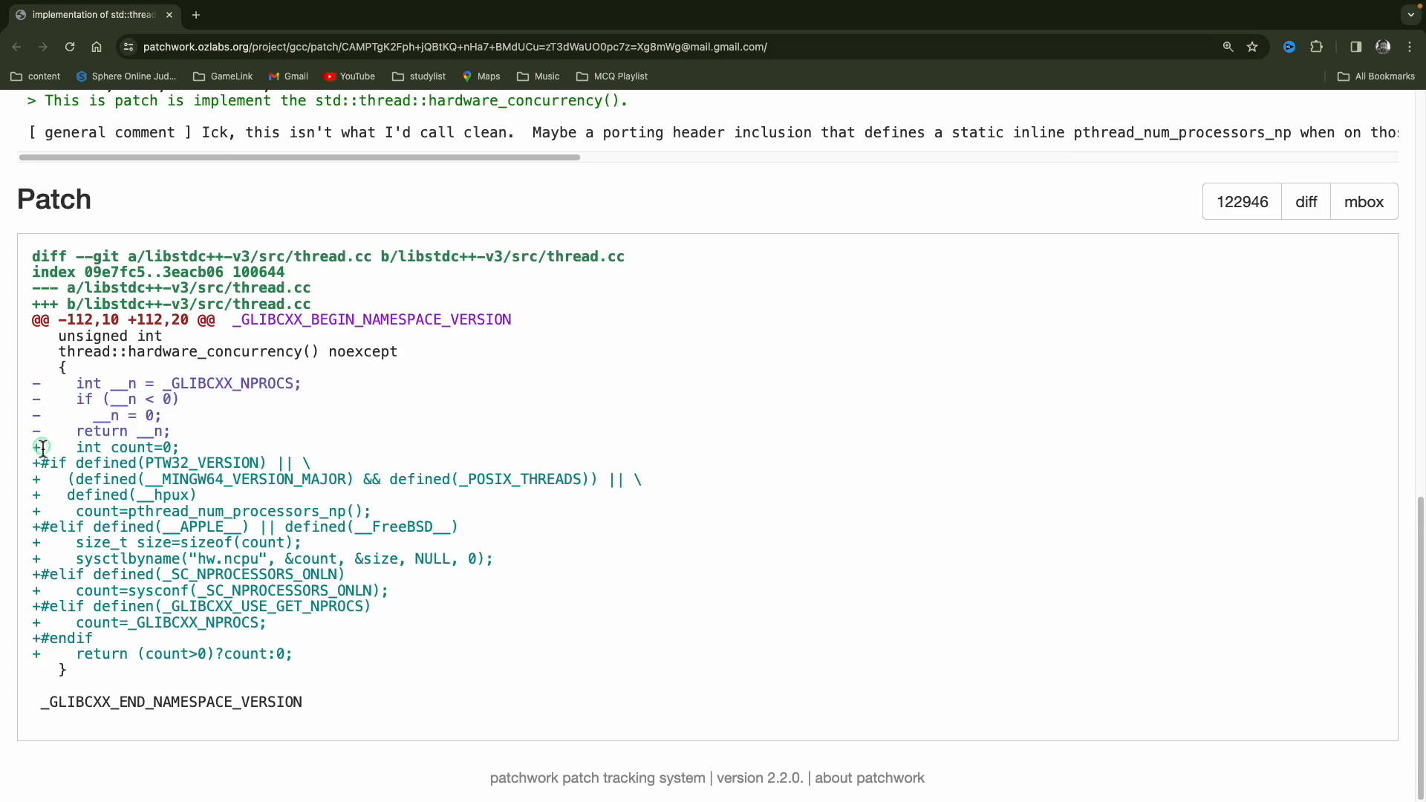
Highlight the block of added platform-specific lines, clear it, and select a word in the first #if line
drag(41, 447, 309, 654)
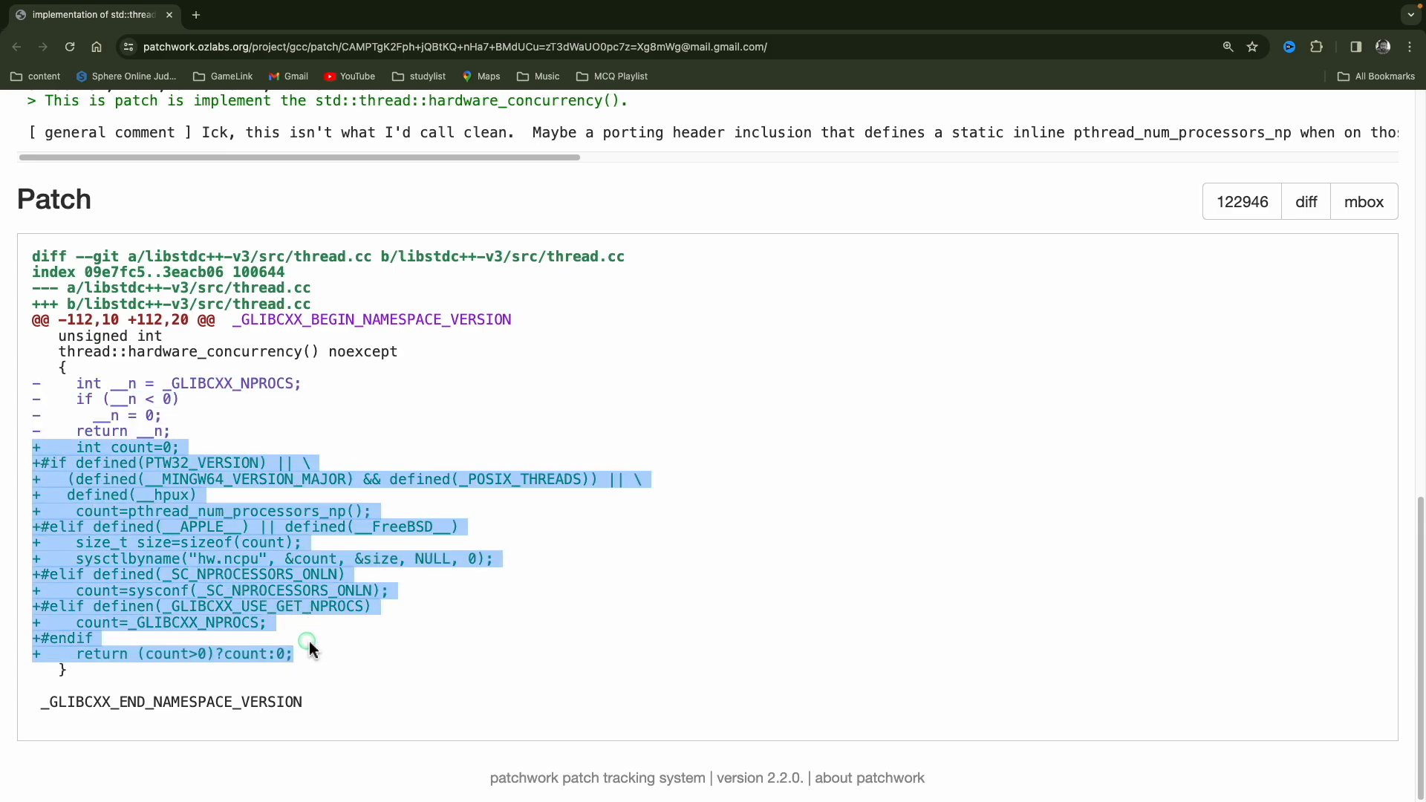
click(50, 257)
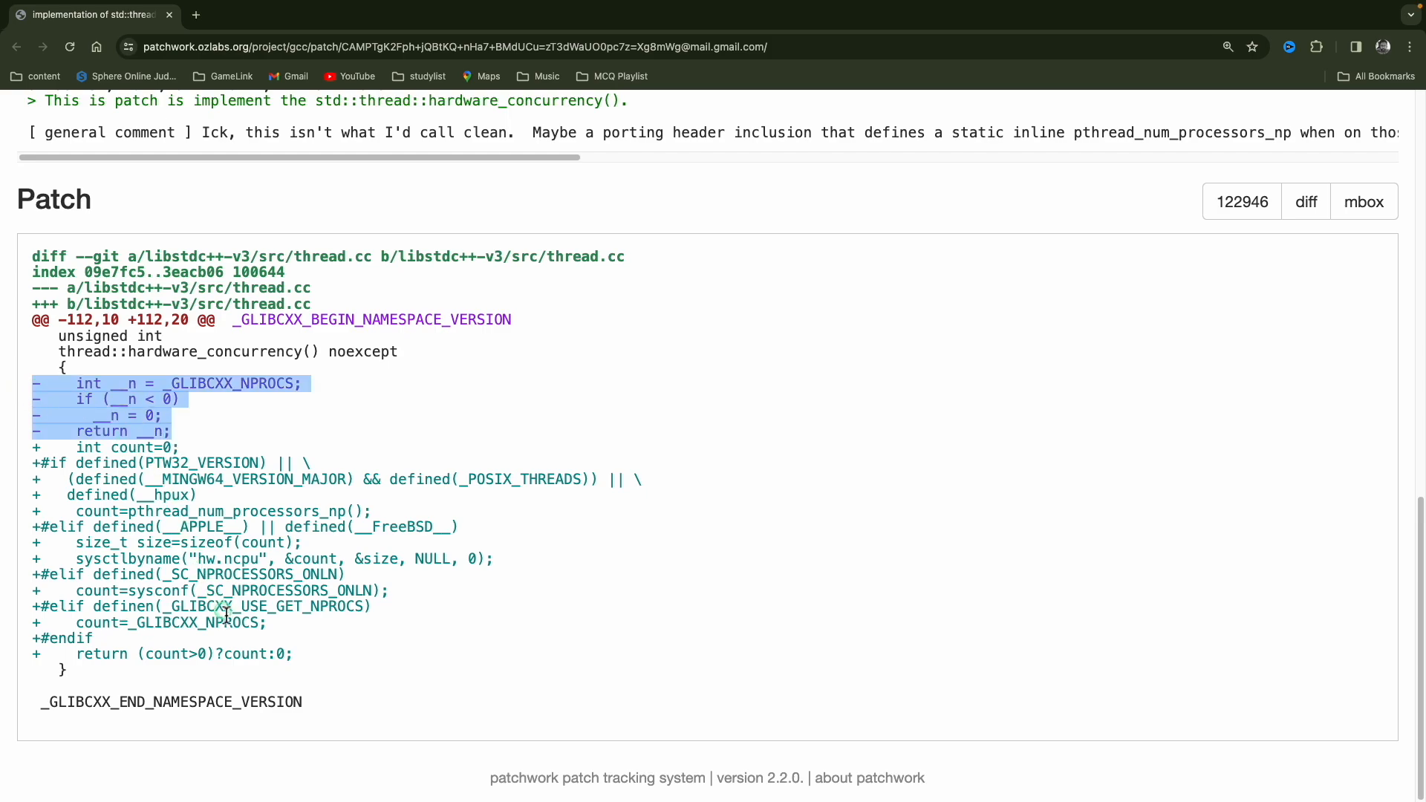
click(325, 517)
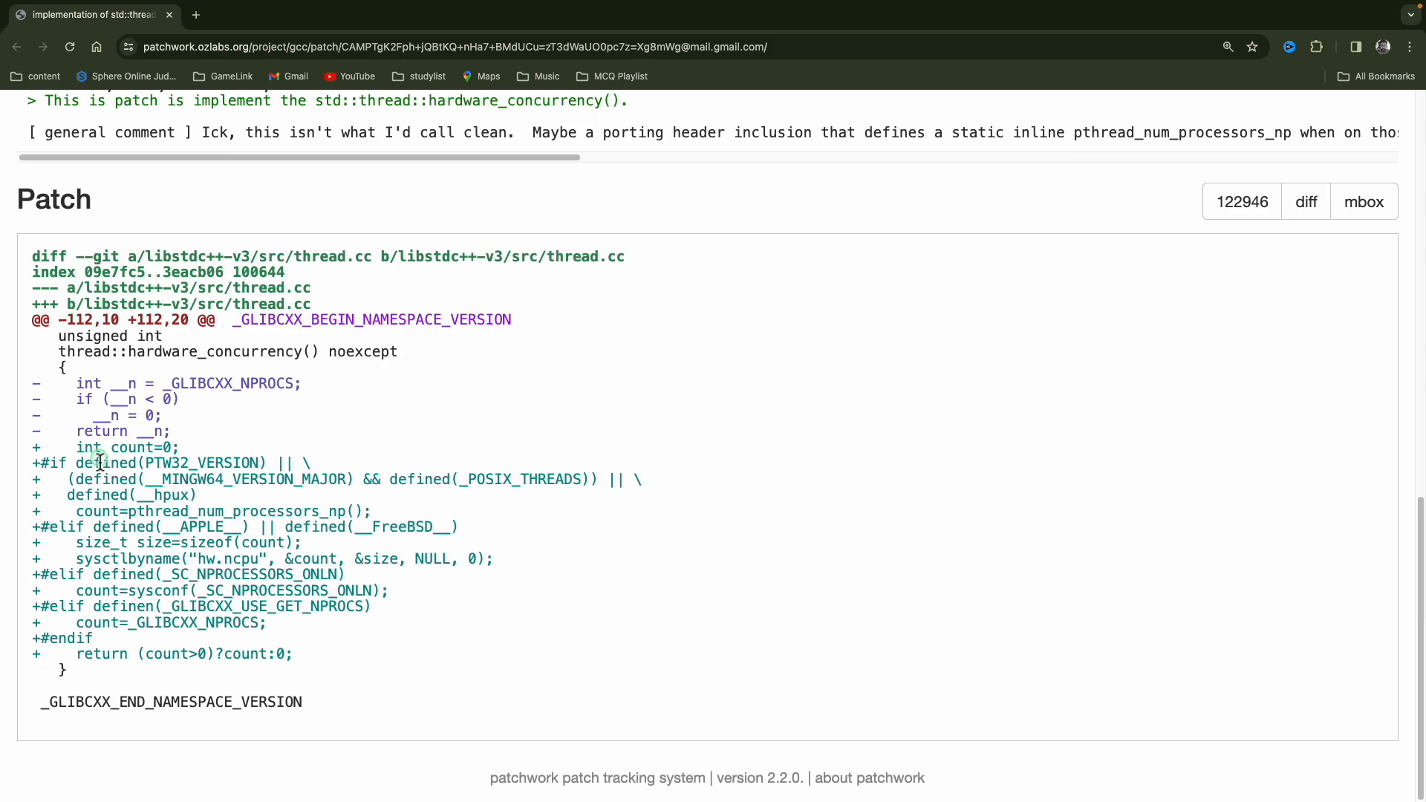
double_click(107, 447)
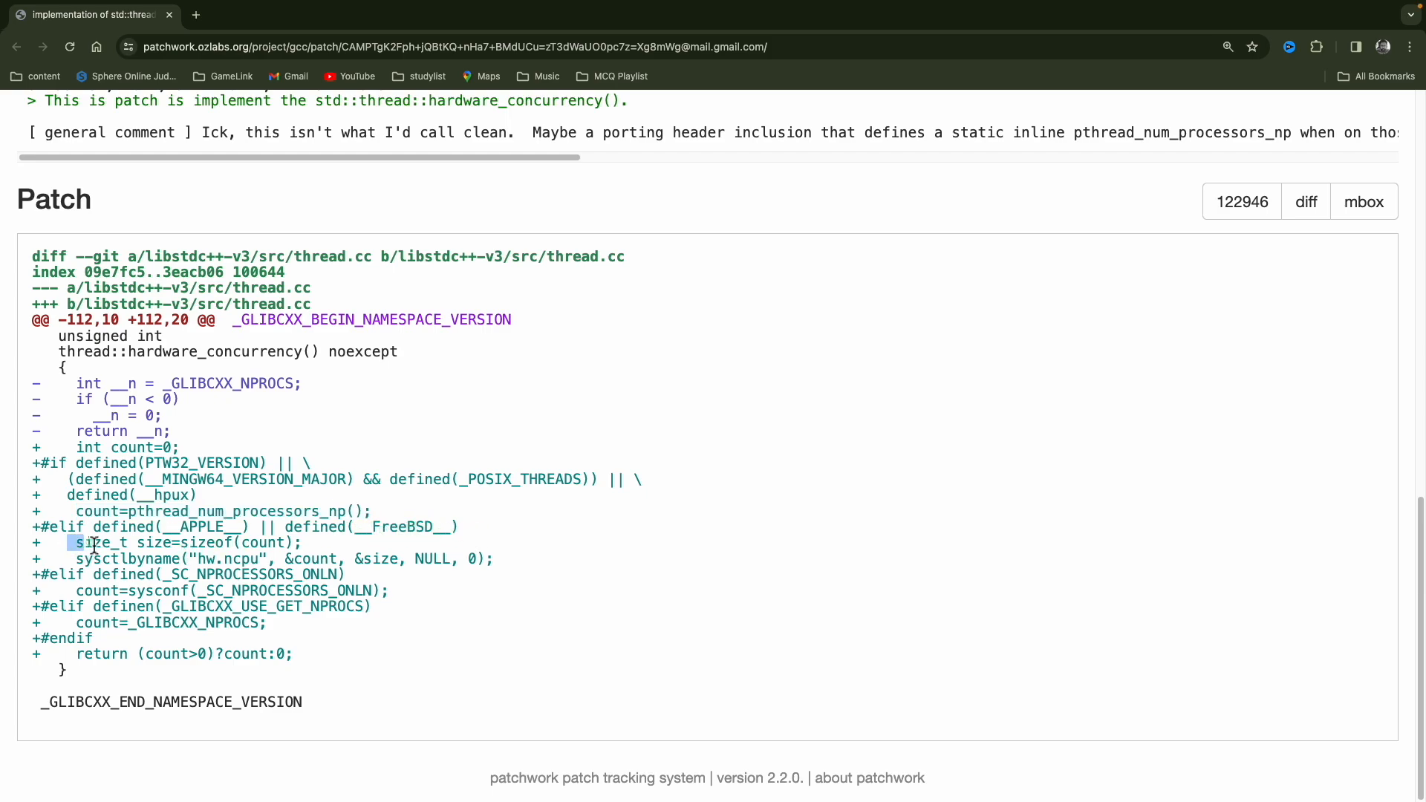
drag(90, 544, 250, 558)
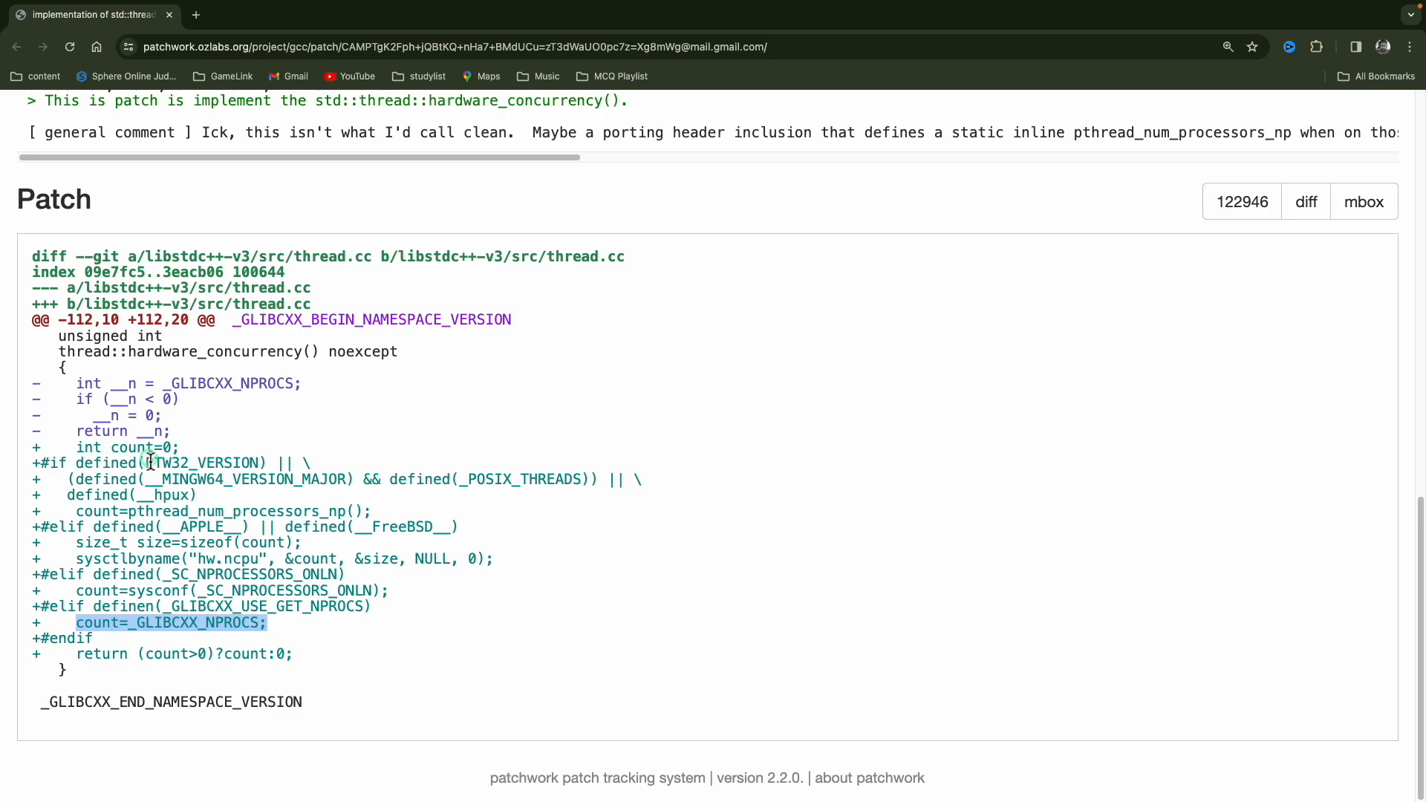
mouse_move(206, 648)
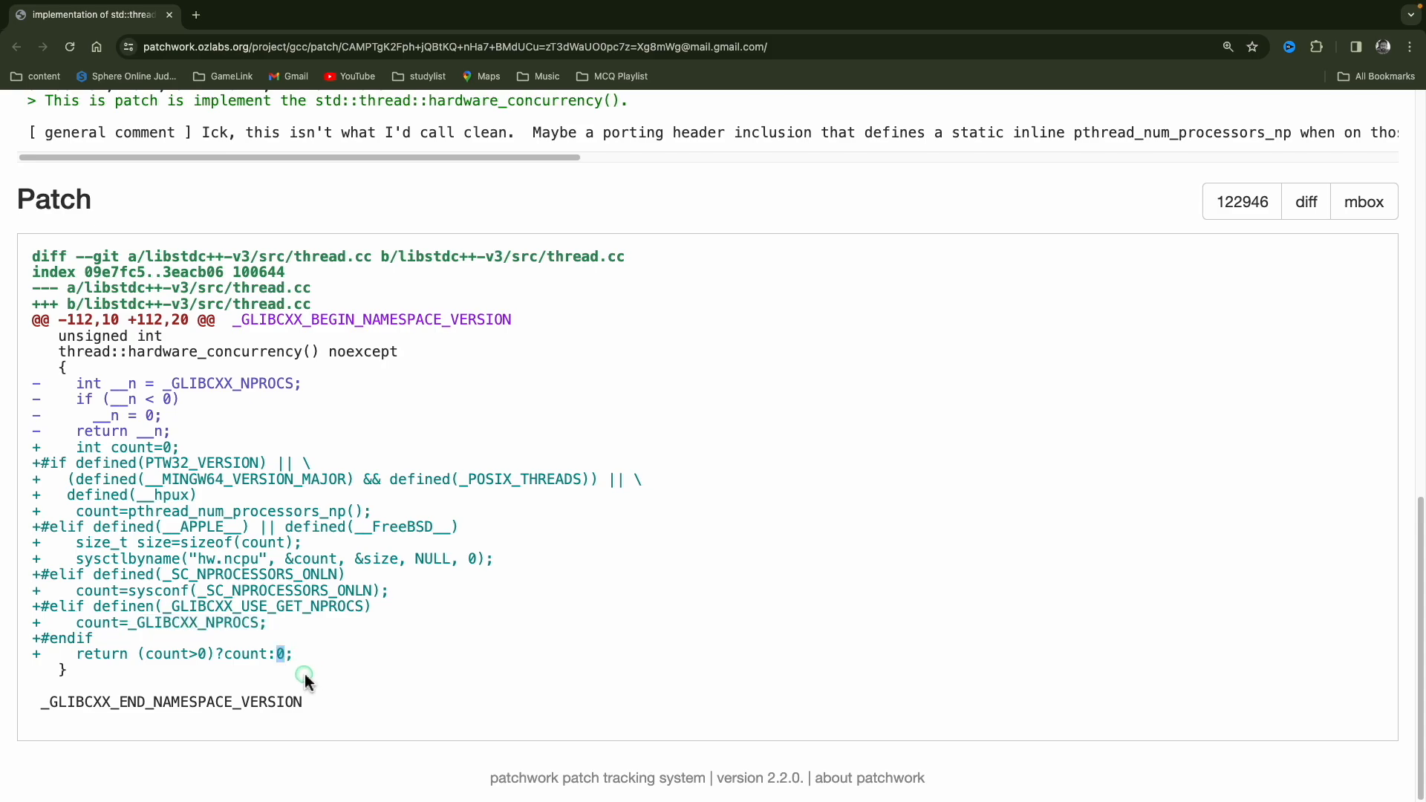
double_click(245, 654)
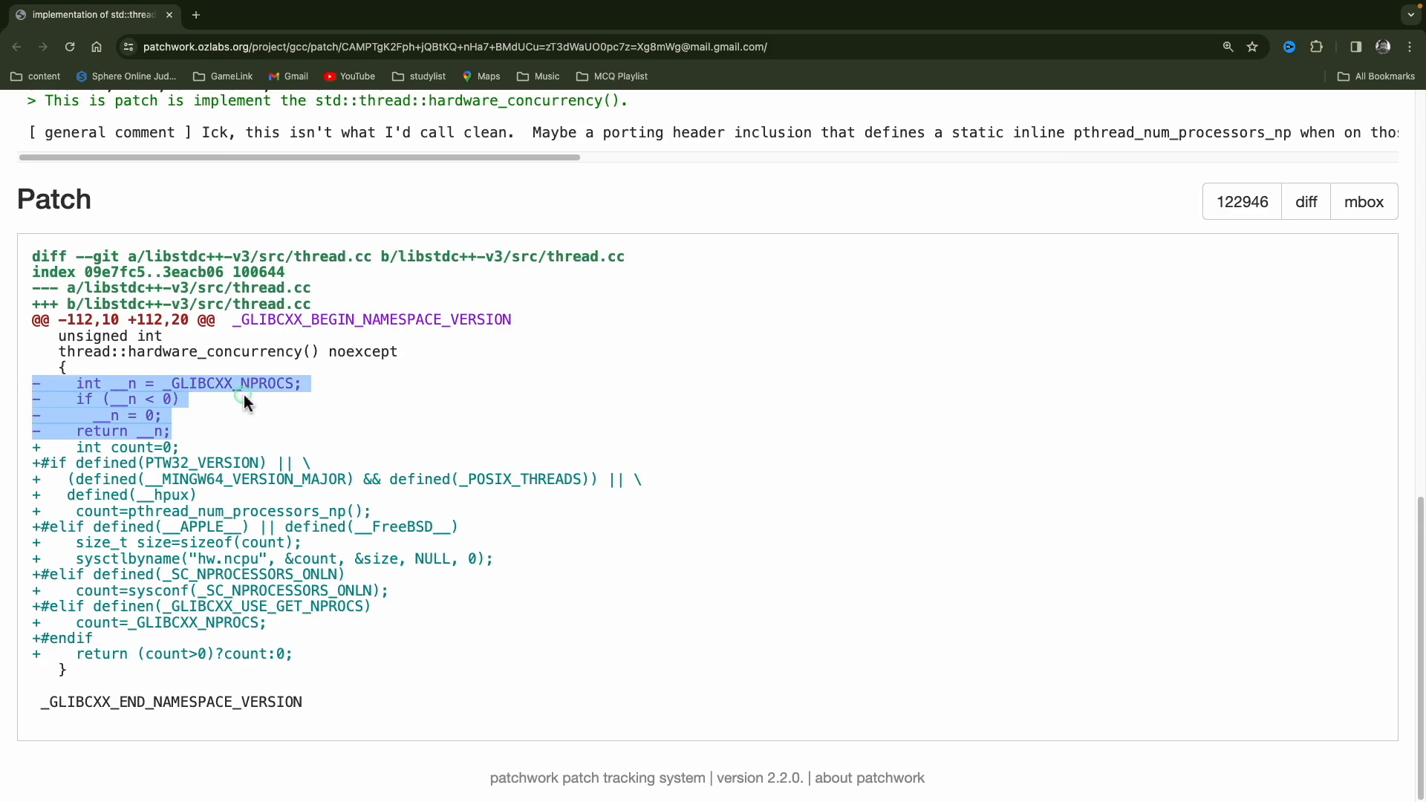
mouse_move(293, 403)
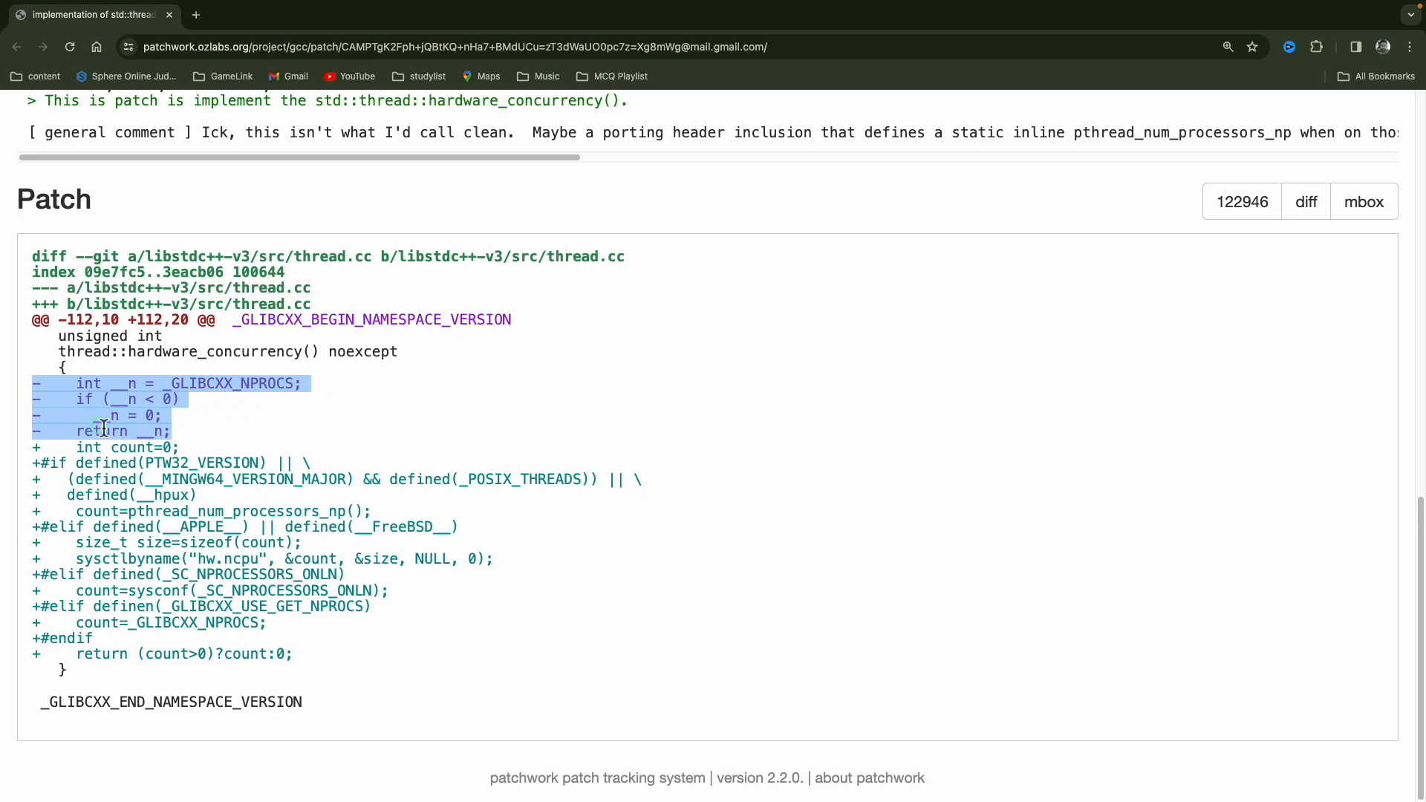
mouse_move(131, 655)
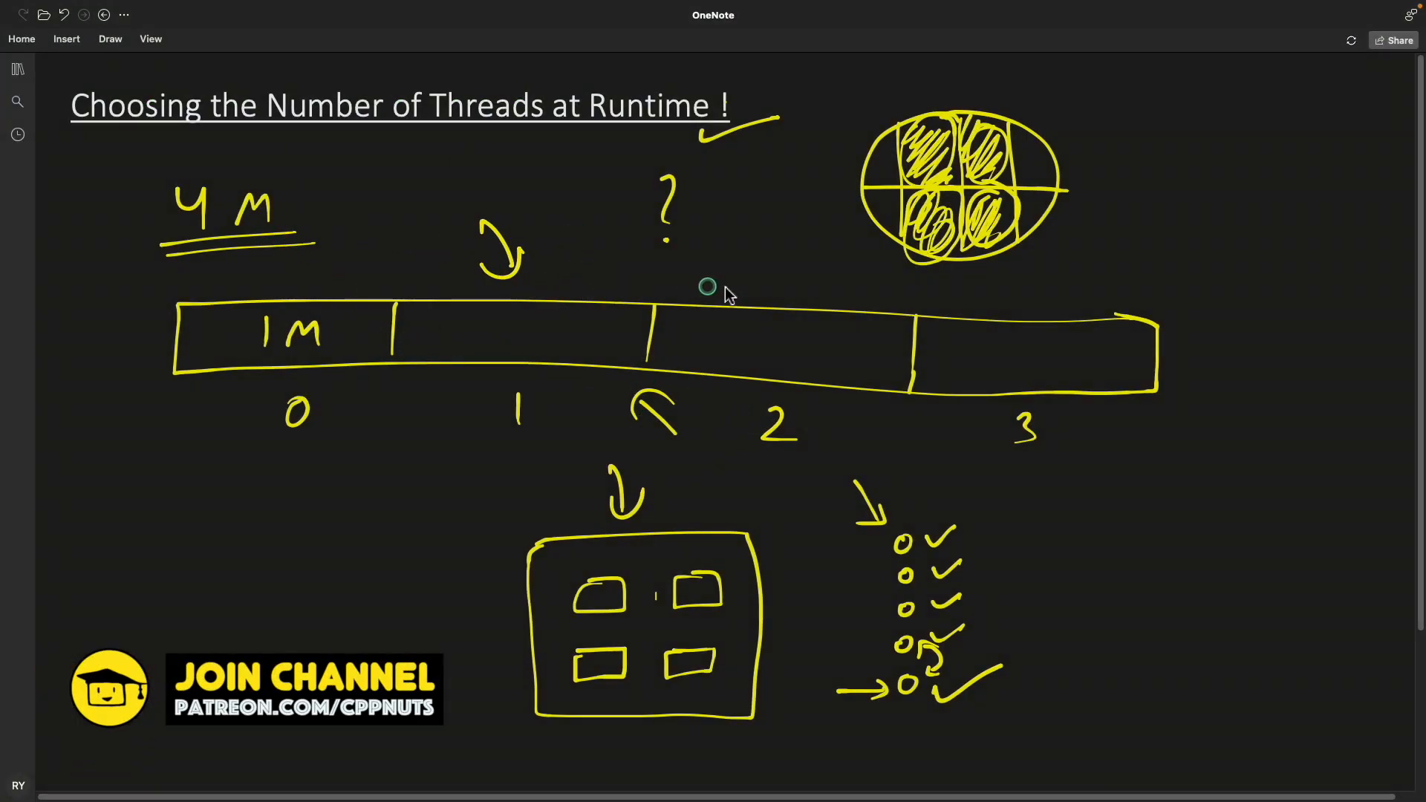
Ink an arrow under the bar and a curved line and rounded shape around the small chip box
drag(309, 492, 441, 441)
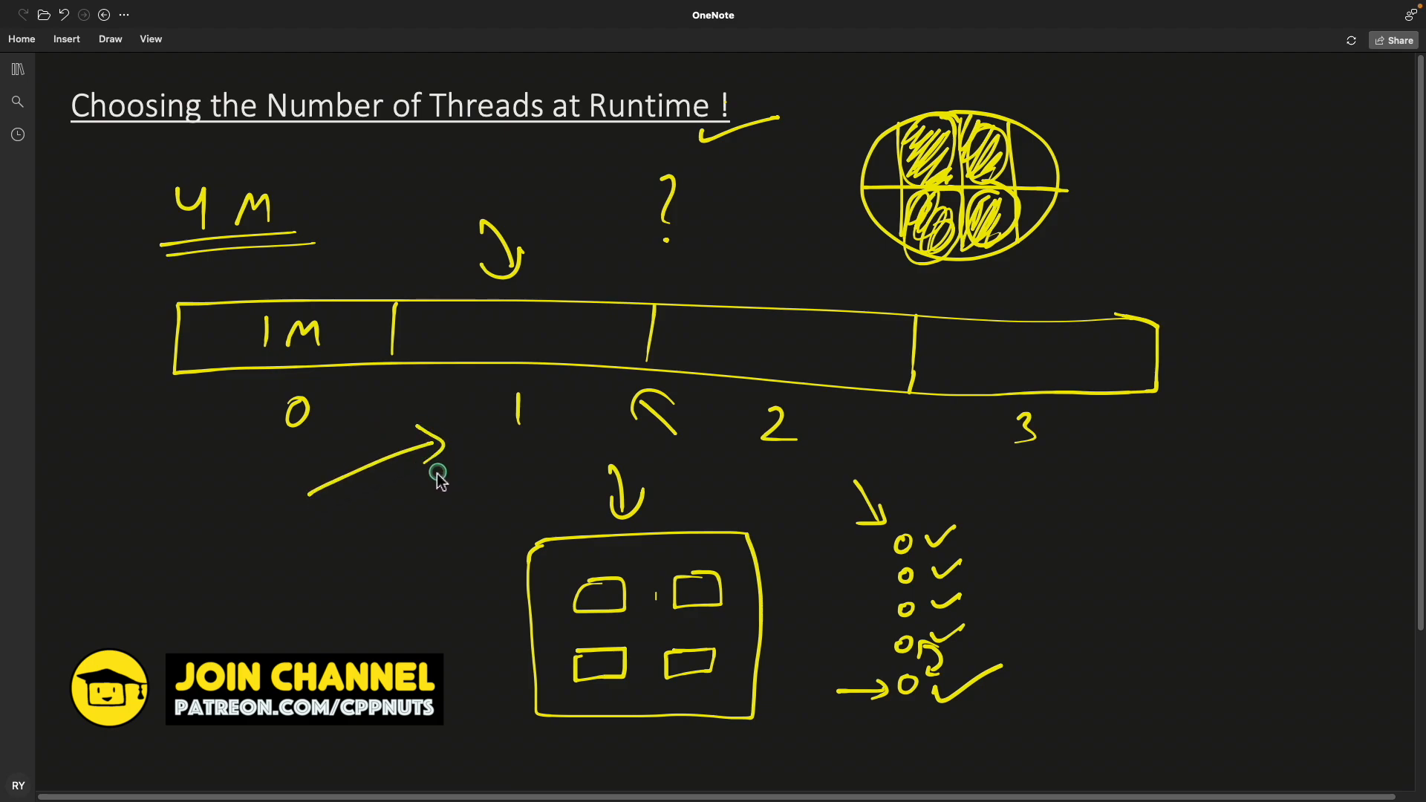
mouse_move(746, 355)
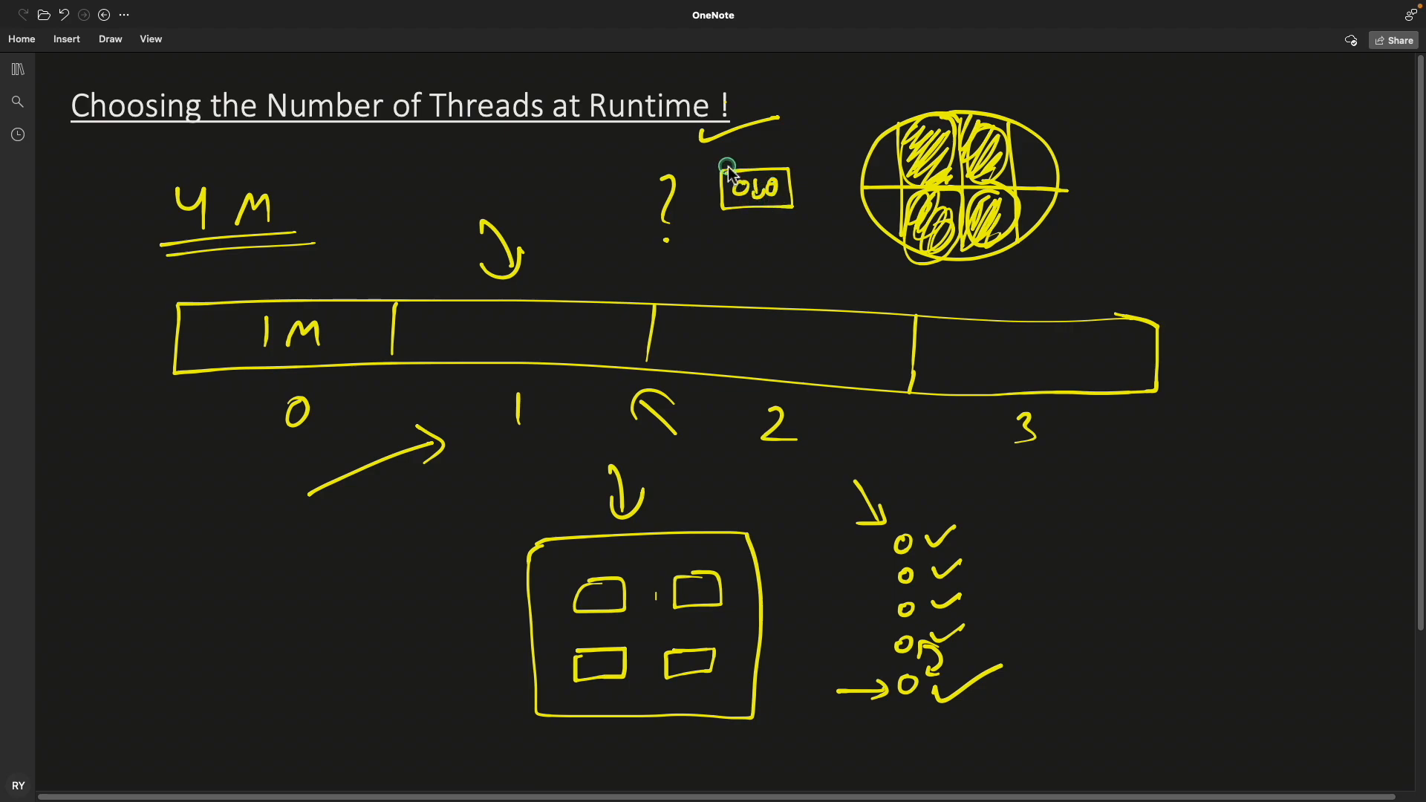
drag(728, 168, 759, 223)
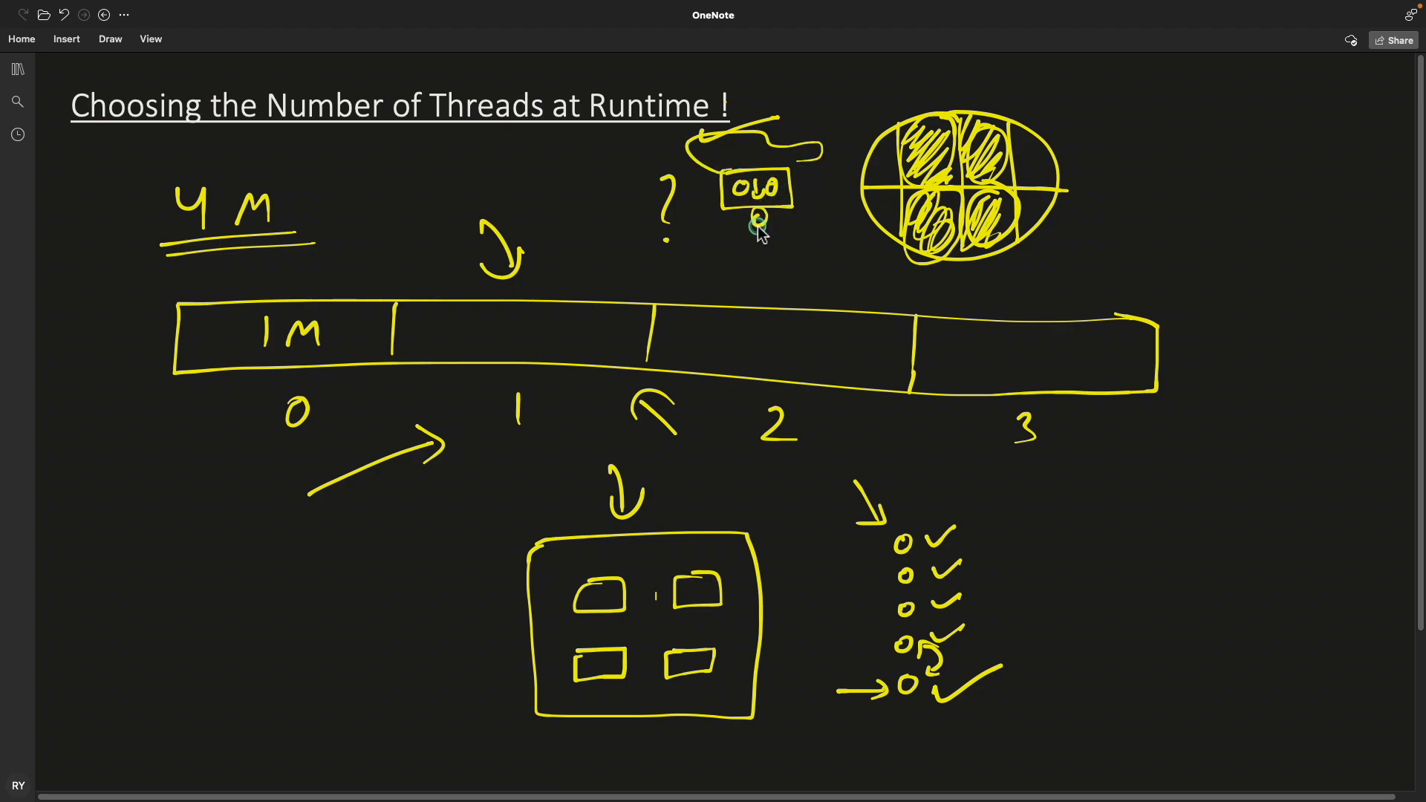
drag(759, 223, 755, 250)
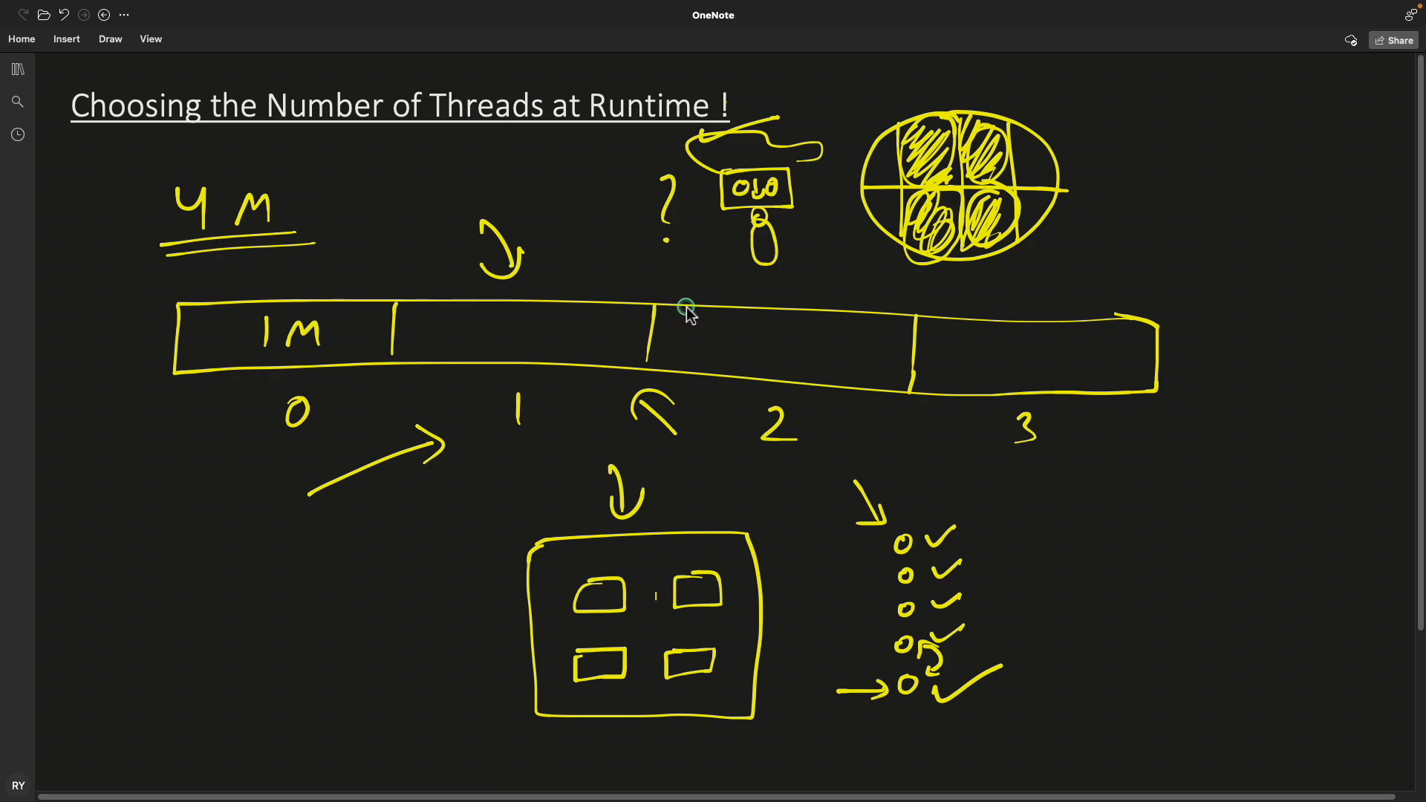